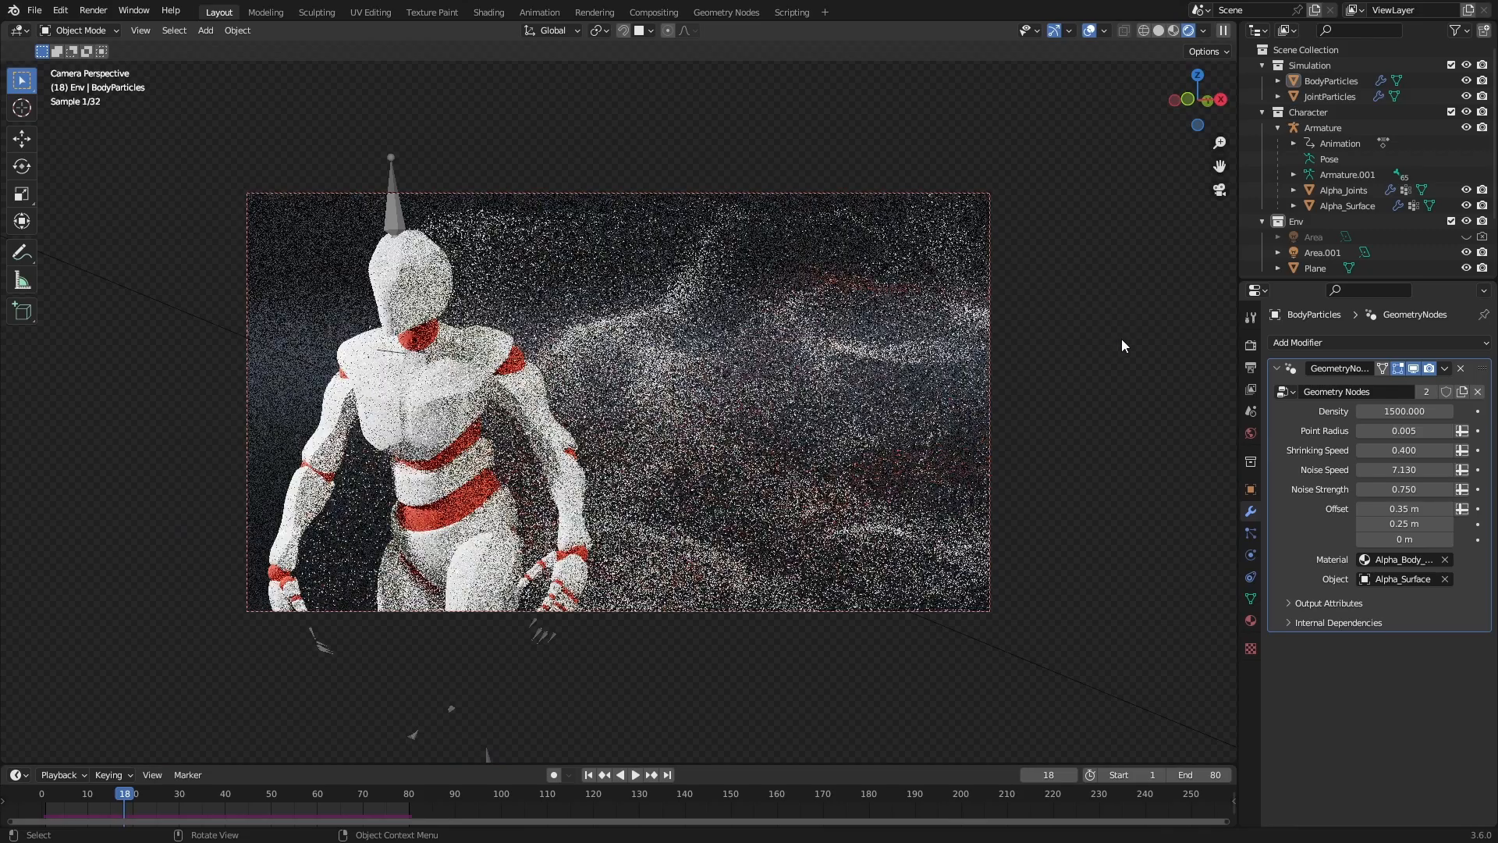
- Select Camera in the Outliner and show its Lens and Depth of Field settings
left_click(1319, 231)
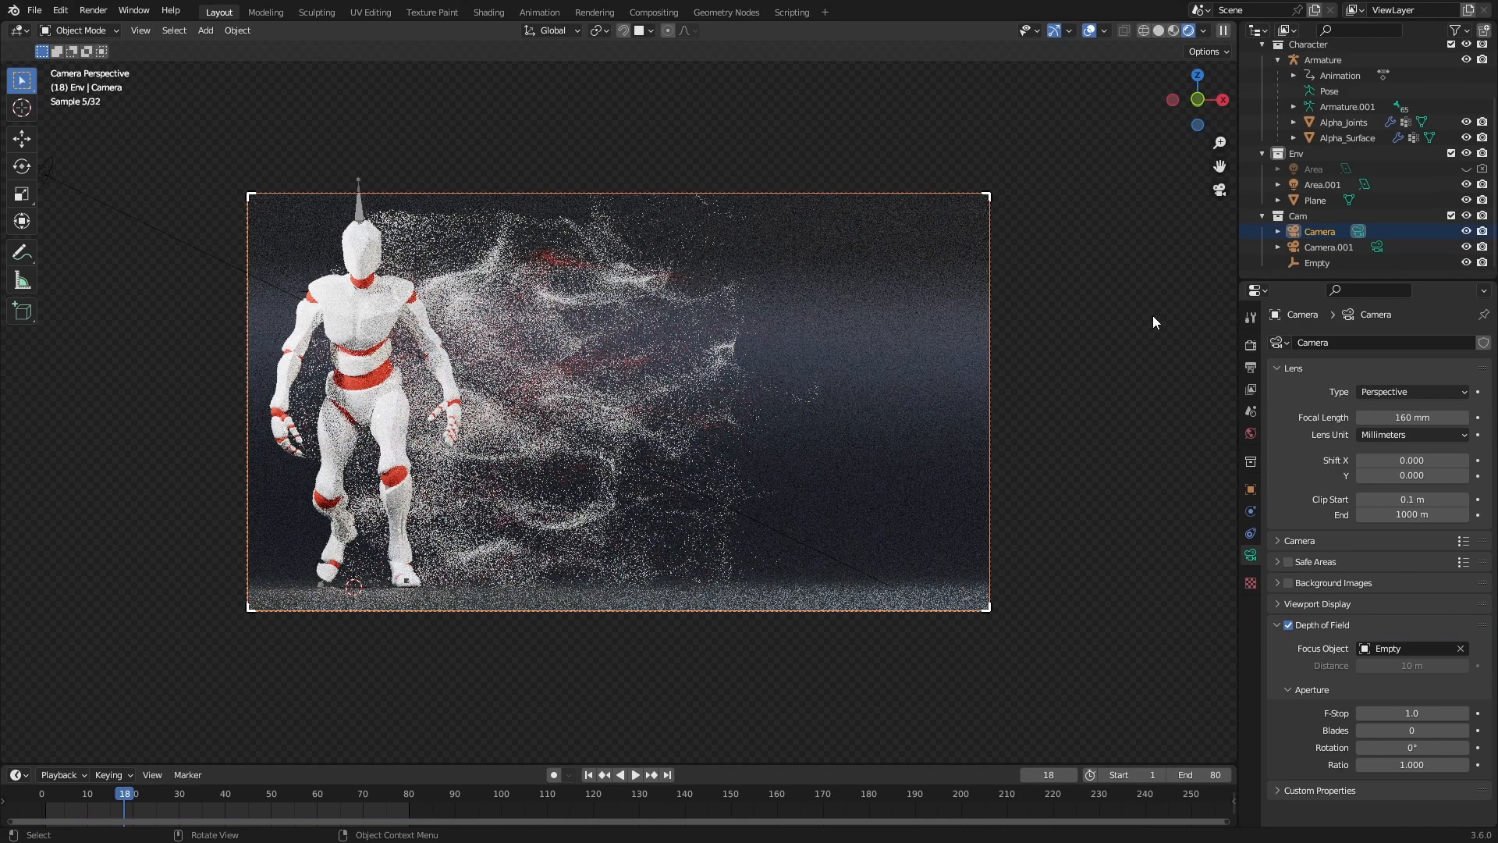
left_click(634, 775)
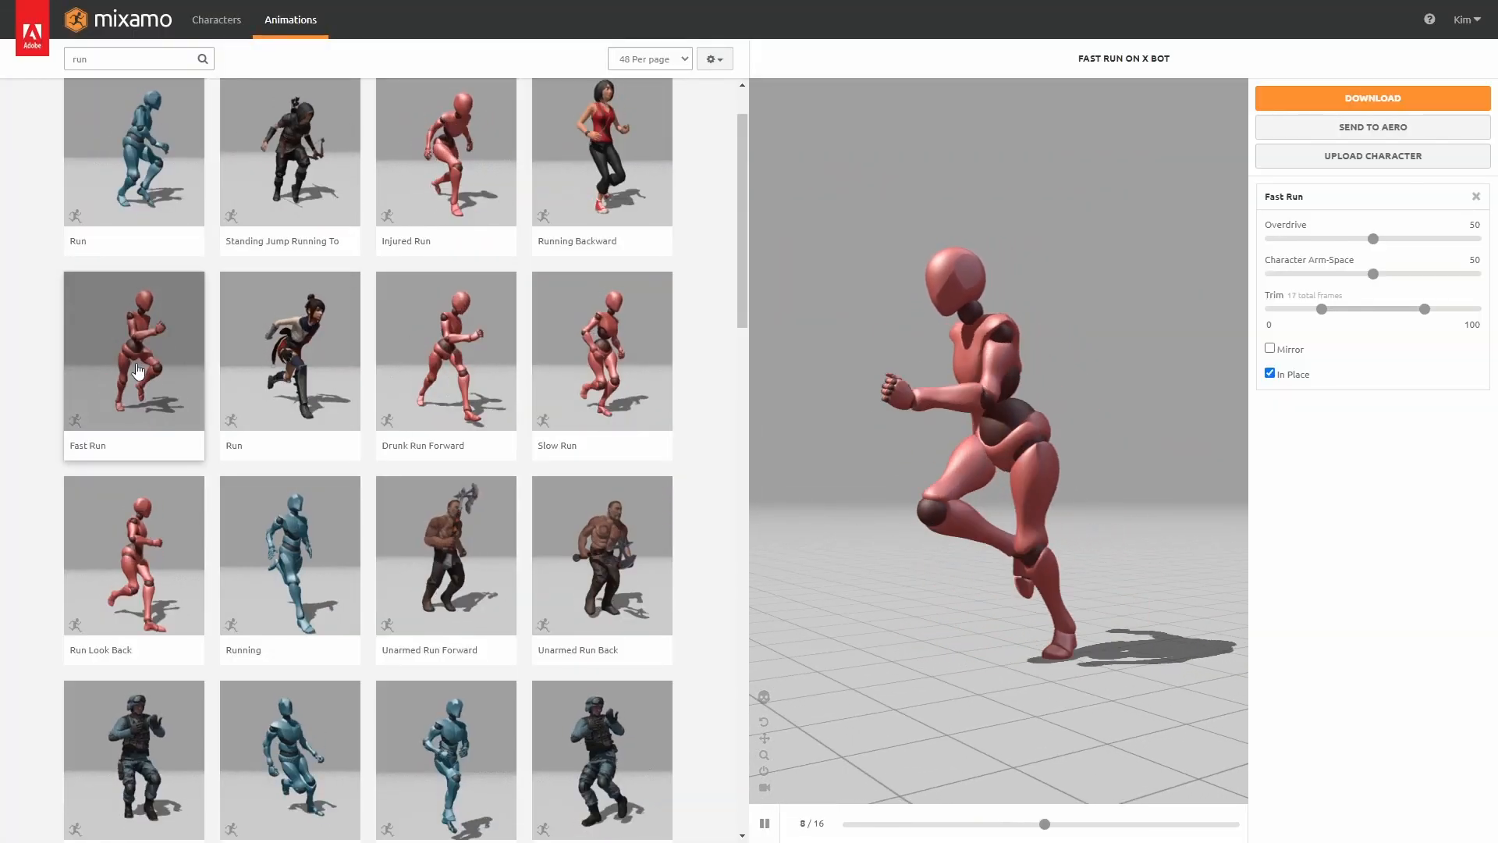
- Download Fast Run in place as FBX Binary with skin at 30 fps
left_click(1271, 373)
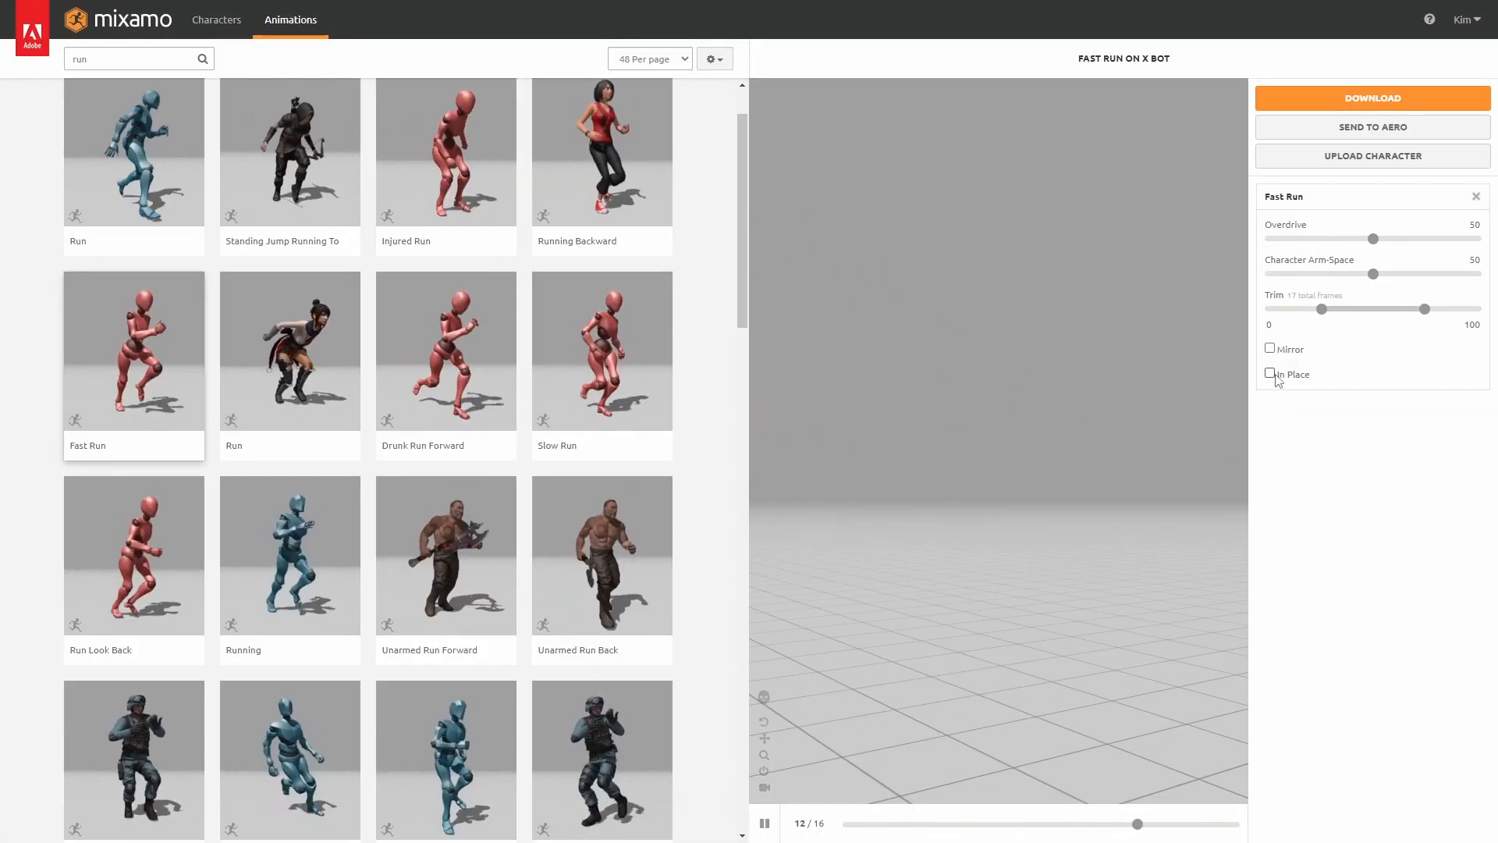
left_click(1271, 373)
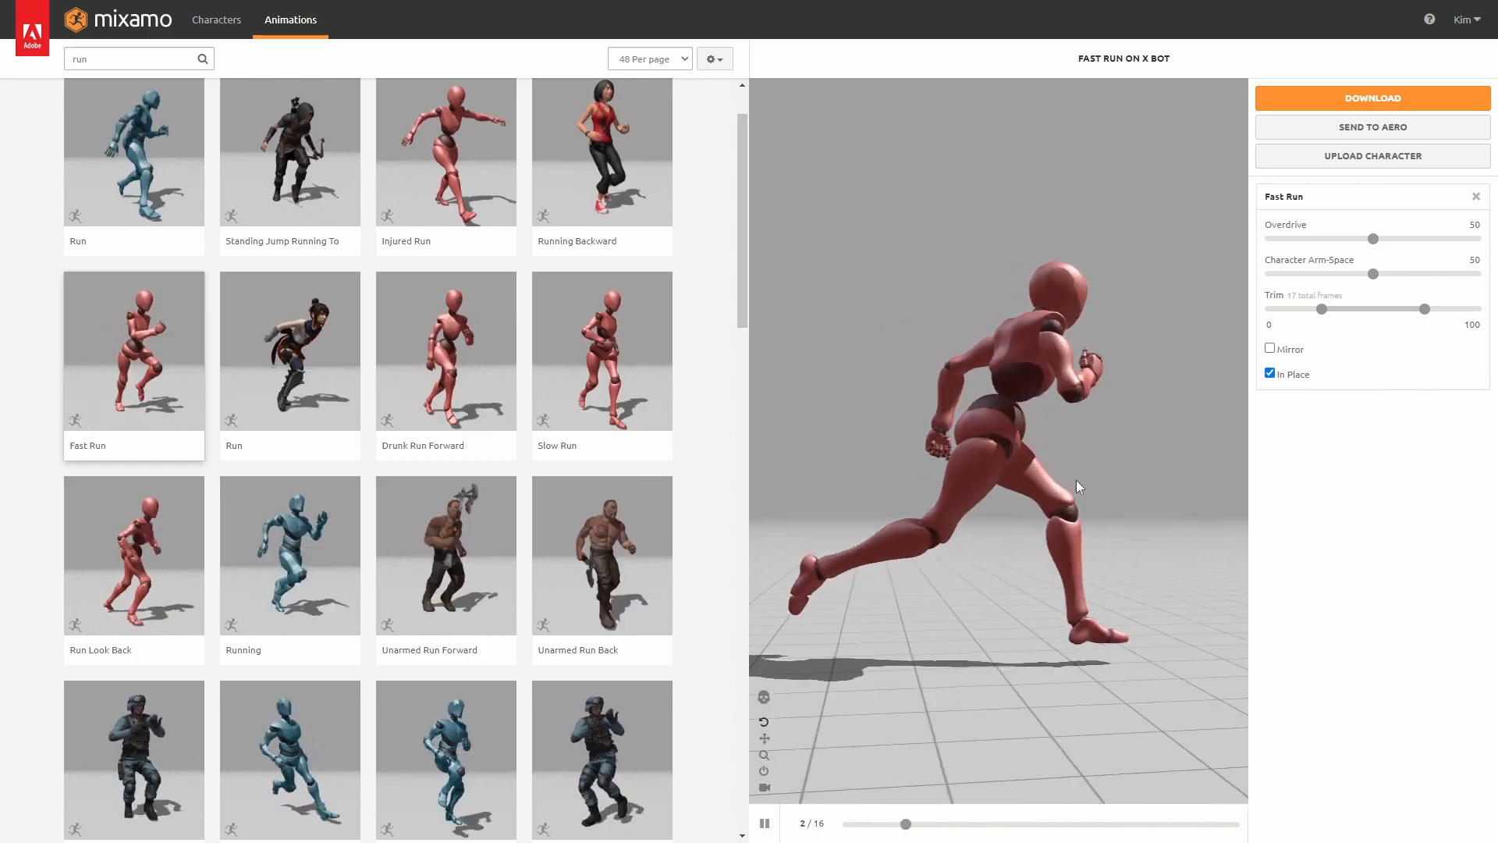
left_click(1371, 98)
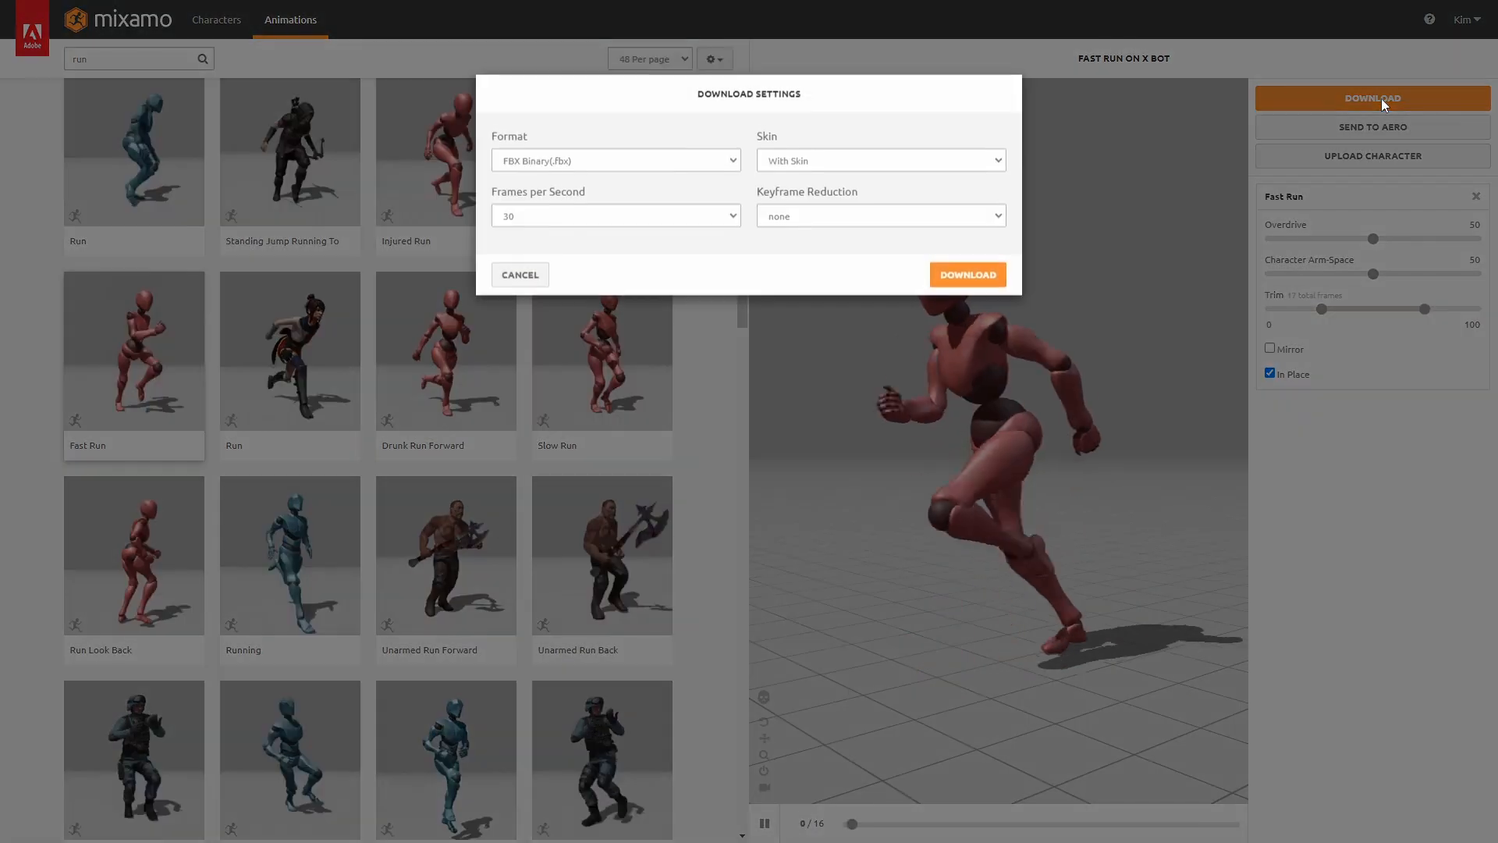
left_click(966, 274)
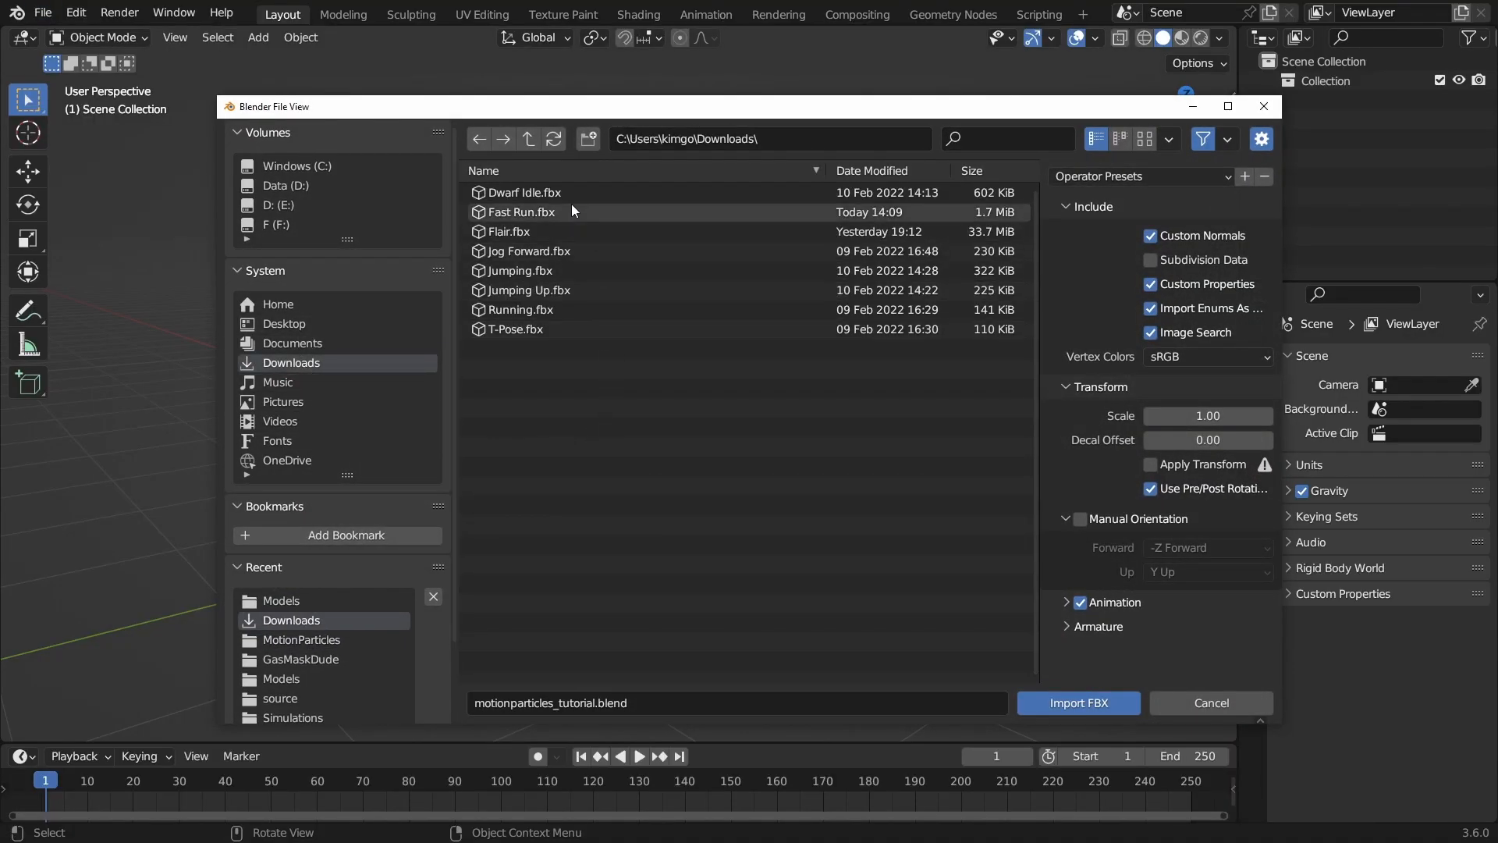
- Import Fast Run.fbx from Downloads as an animated armature
left_click(1076, 702)
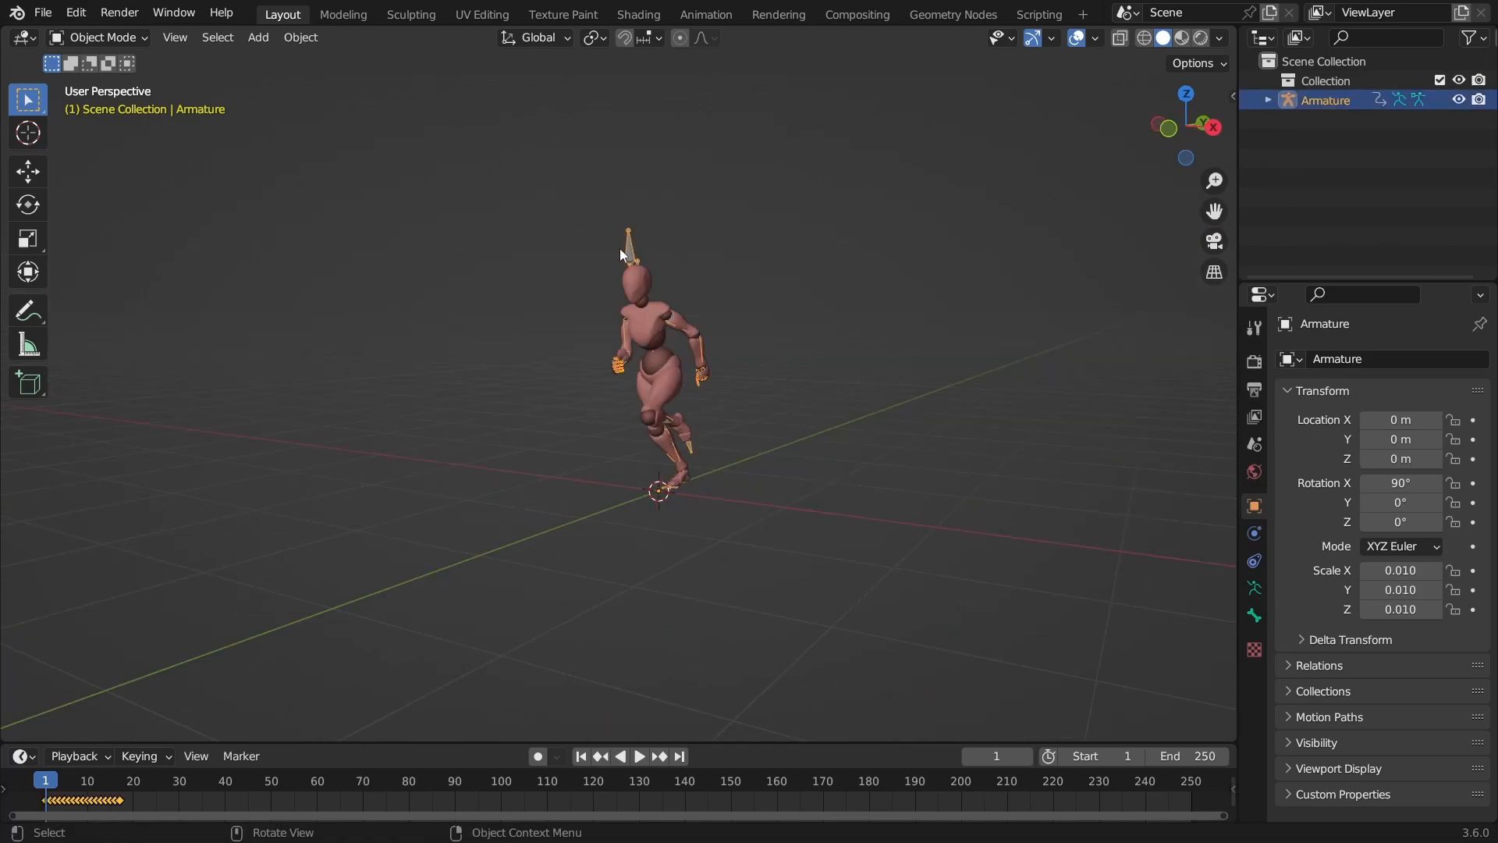
left_click(17, 754)
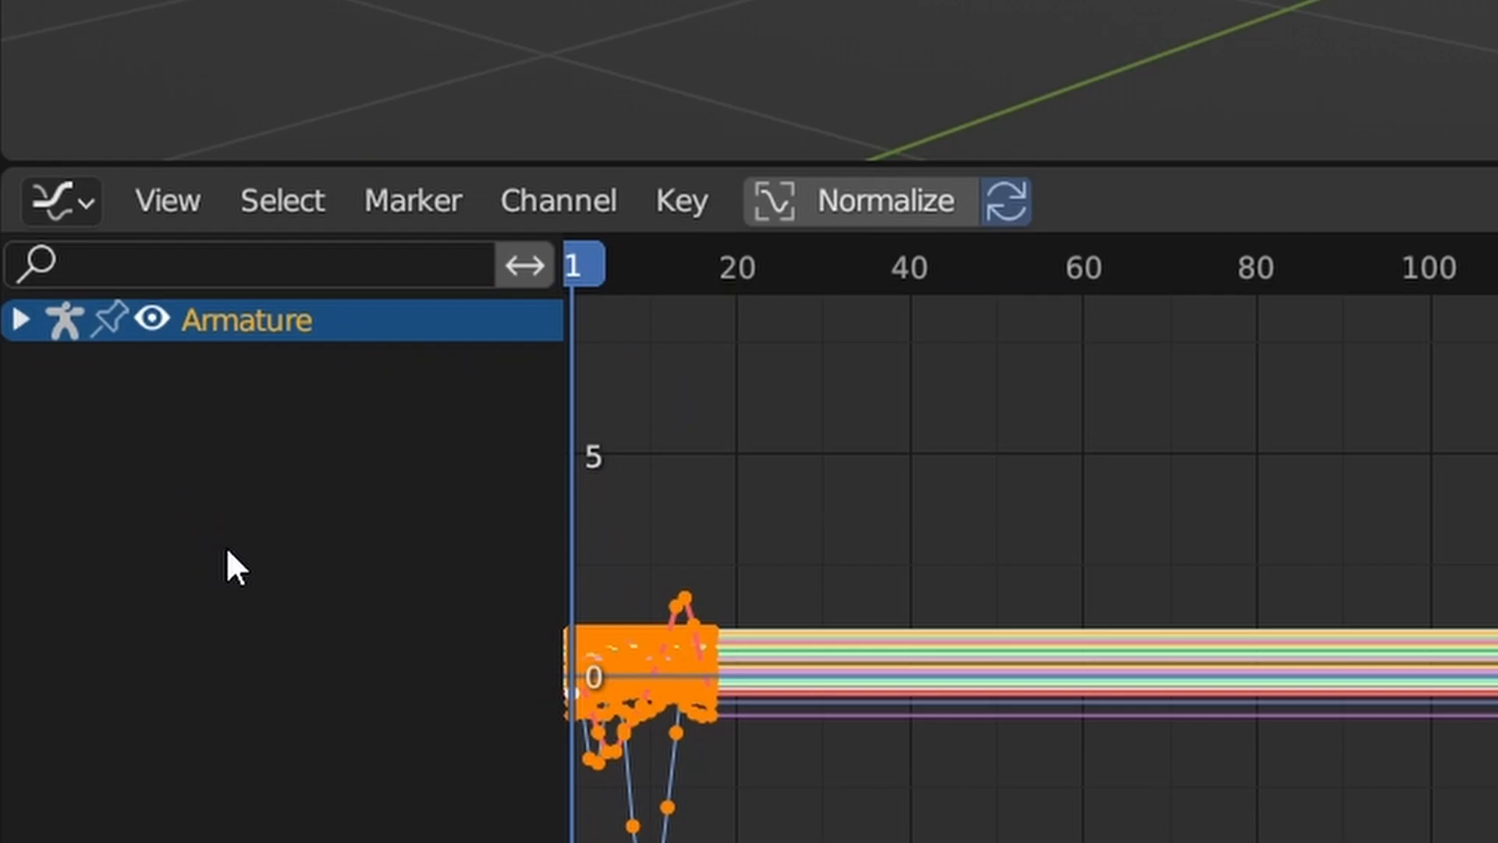
mouse_move(251, 476)
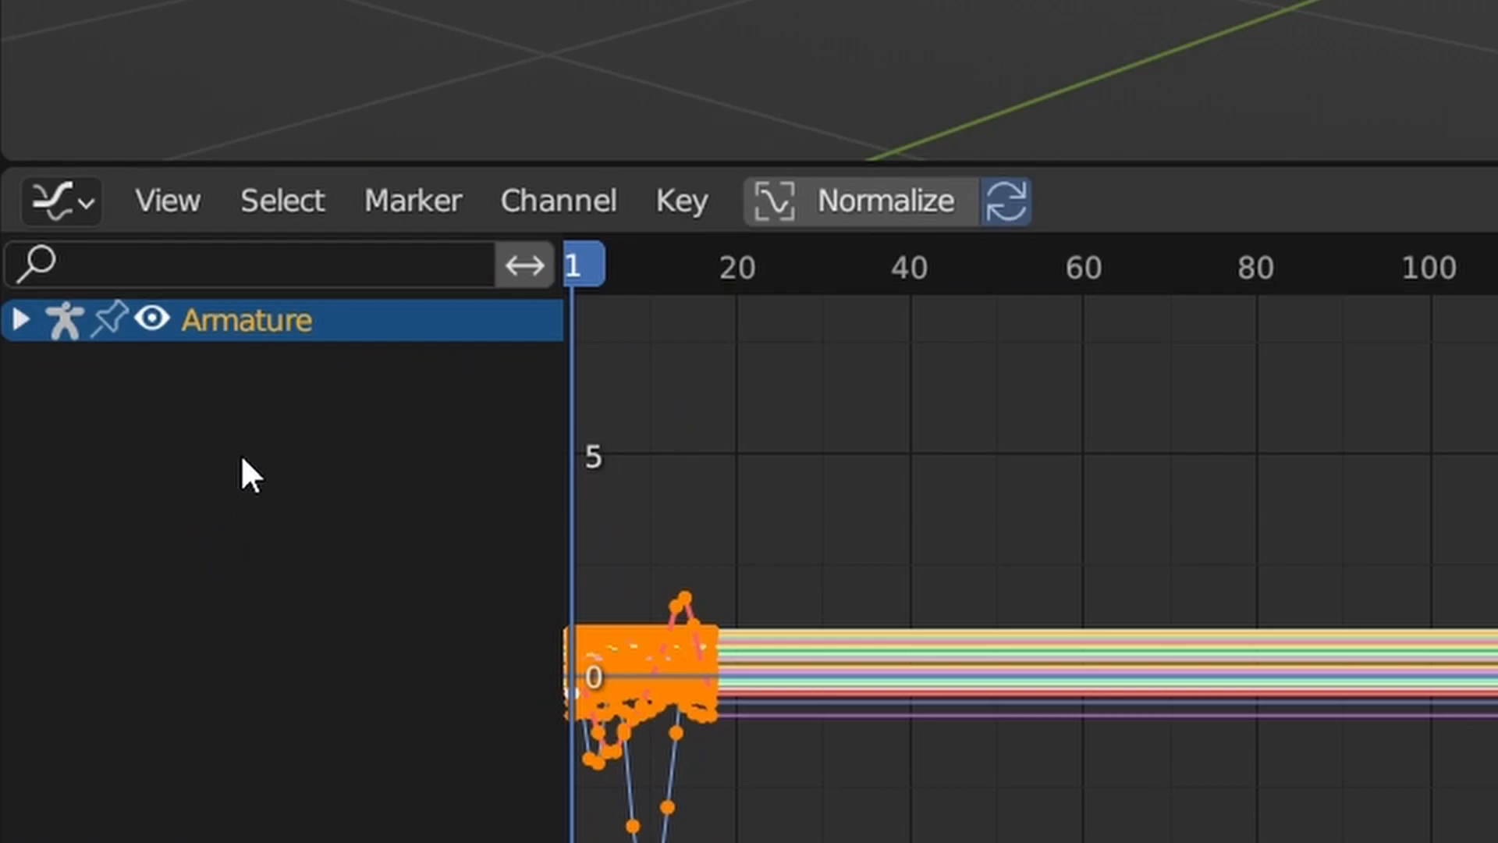
- Set the run animation channels' extrapolation to Make Cyclic so the run loops
left_click(559, 200)
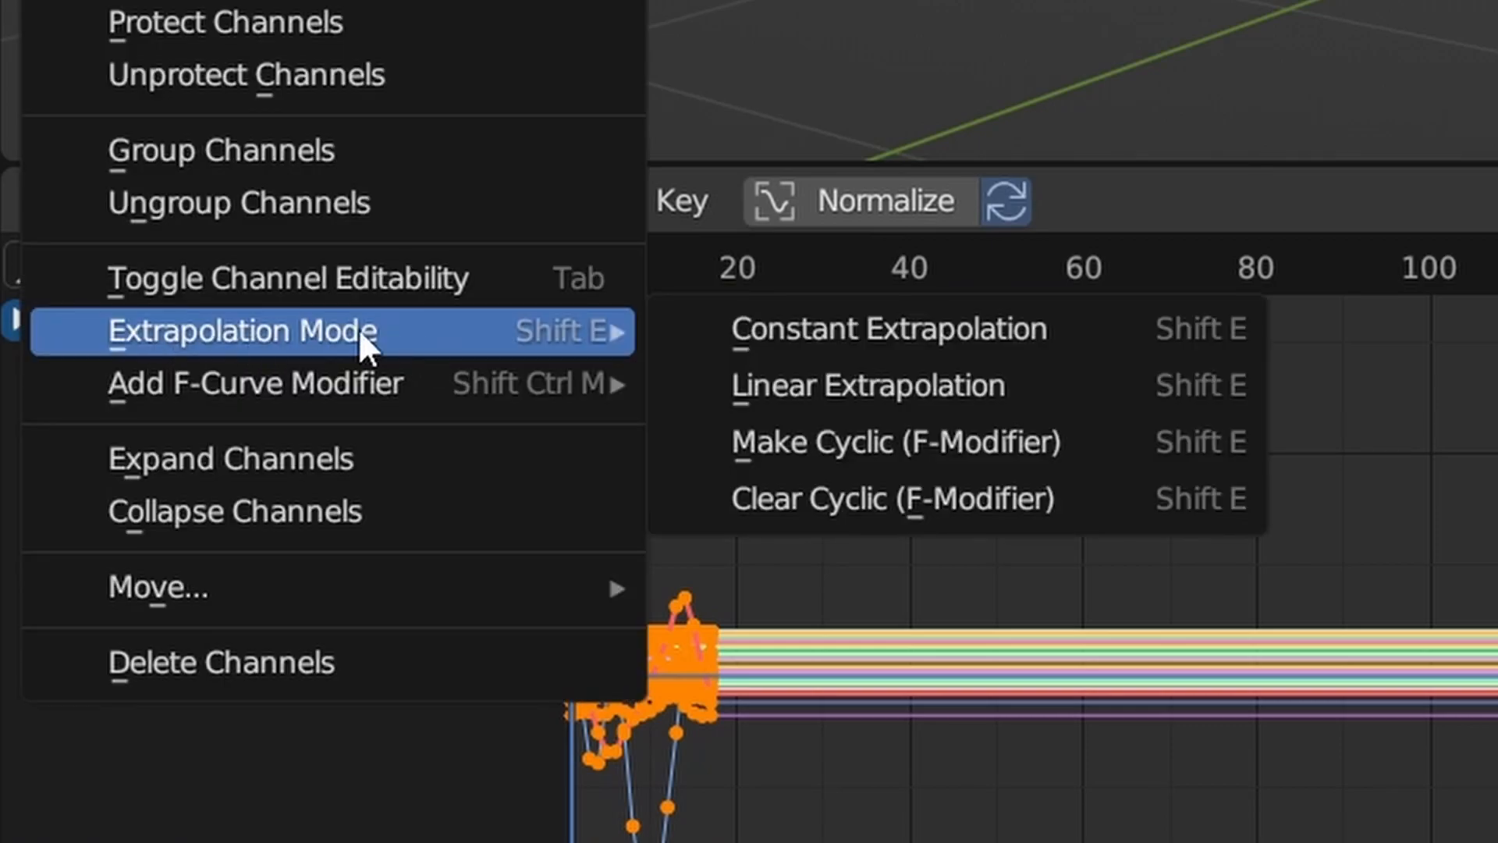
left_click(894, 441)
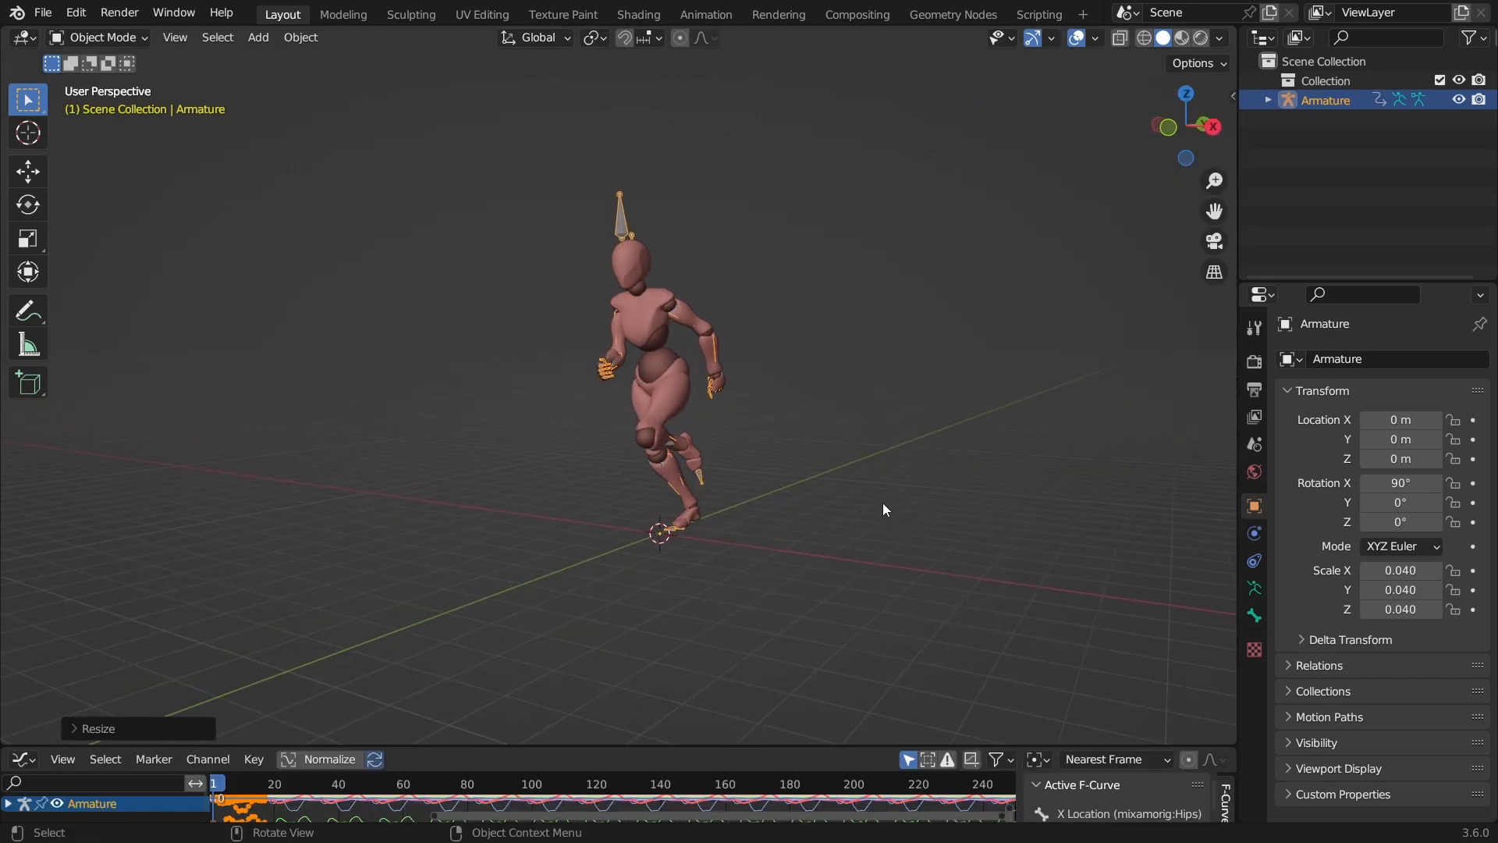
- Create a Simulation collection holding a new cube and move to the Geometry Nodes workspace
right_click(1325, 99)
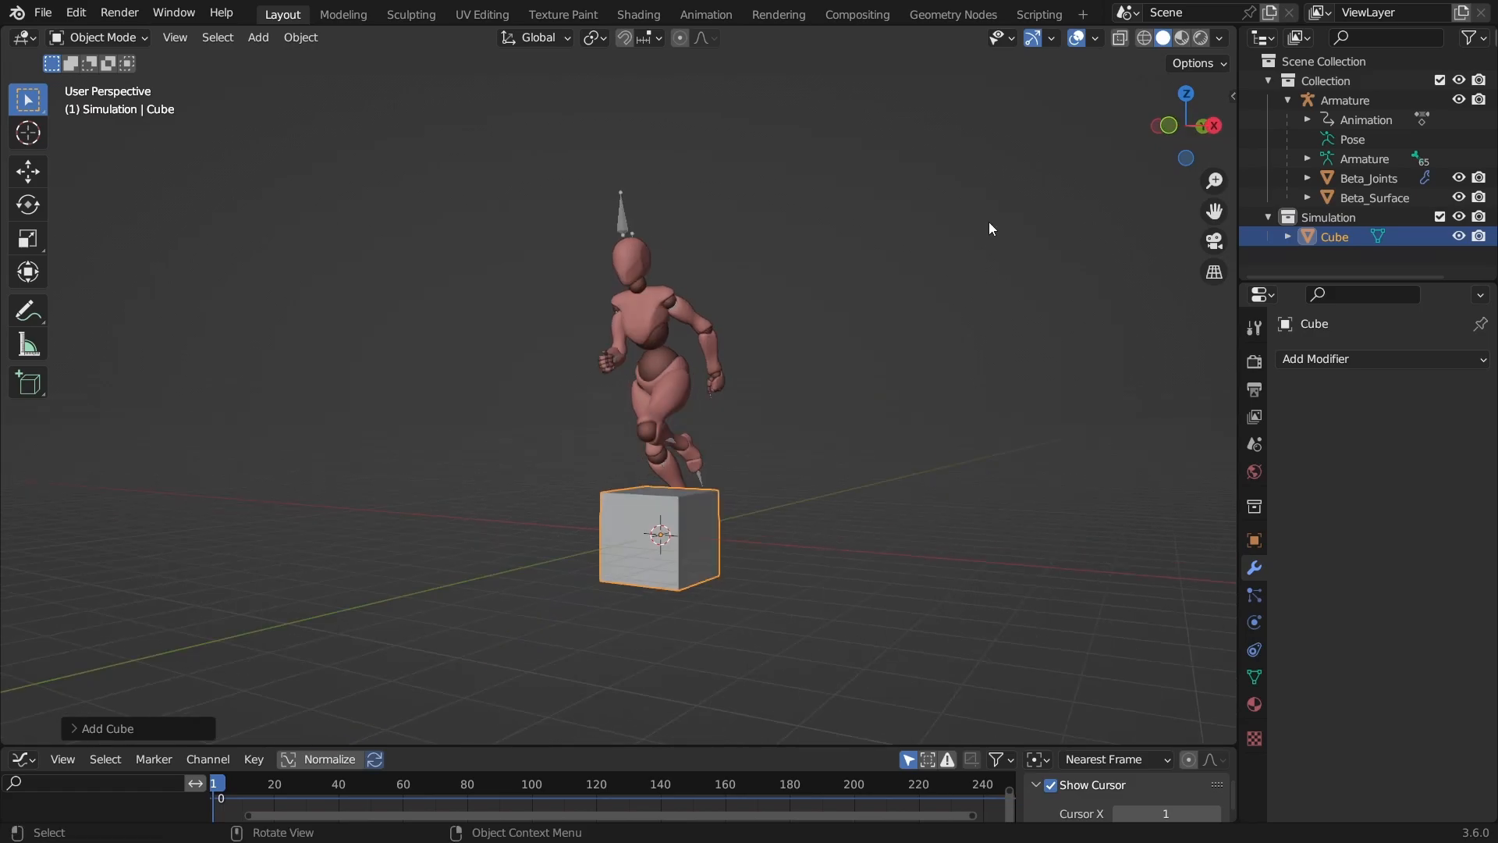
left_click(950, 14)
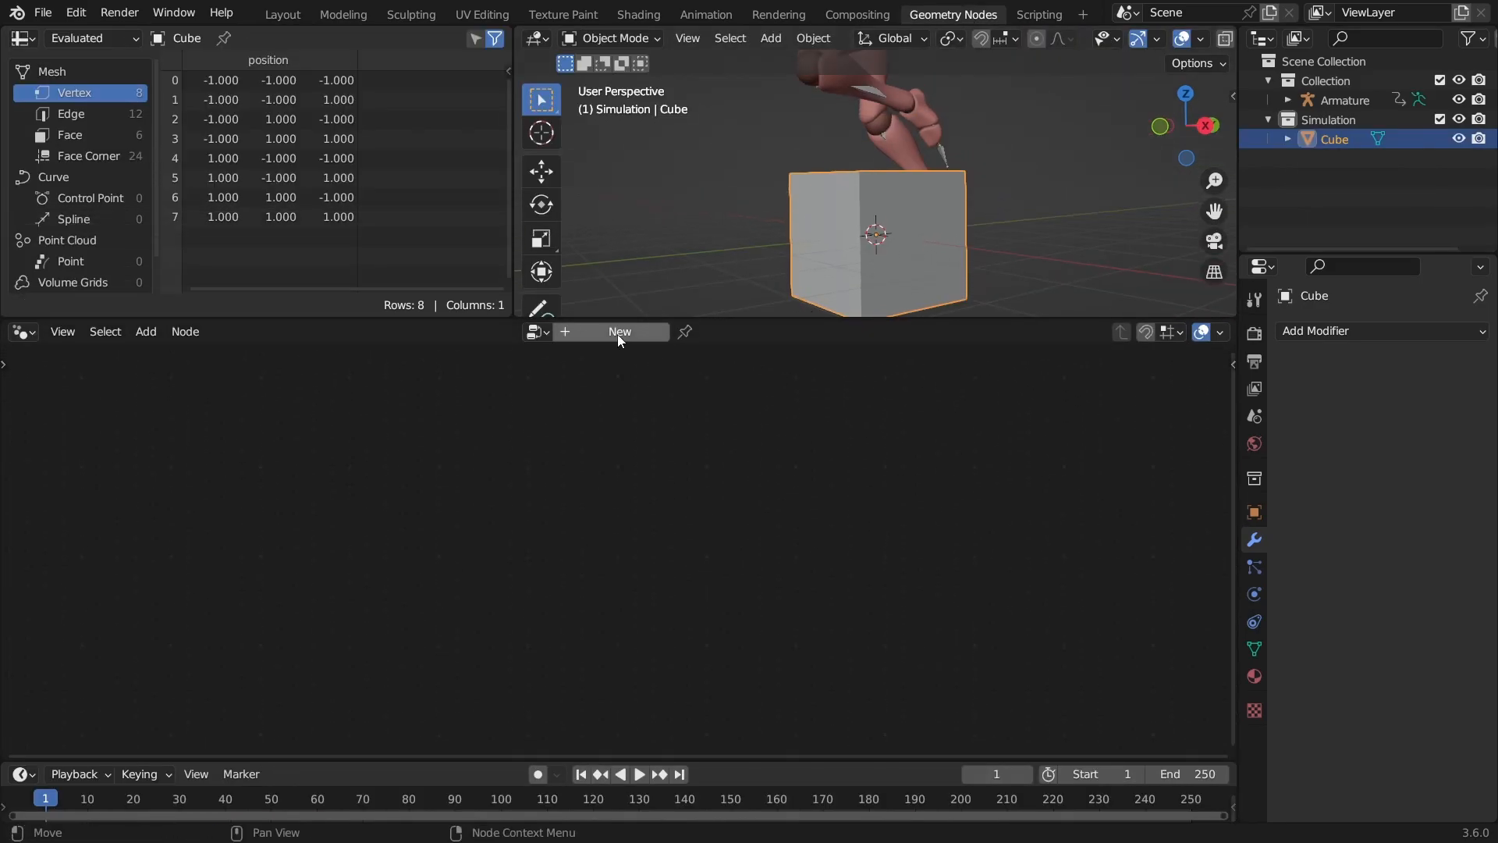
- Create a new Geometry Nodes tree on the cube and insert a Simulation Zone
left_click(619, 331)
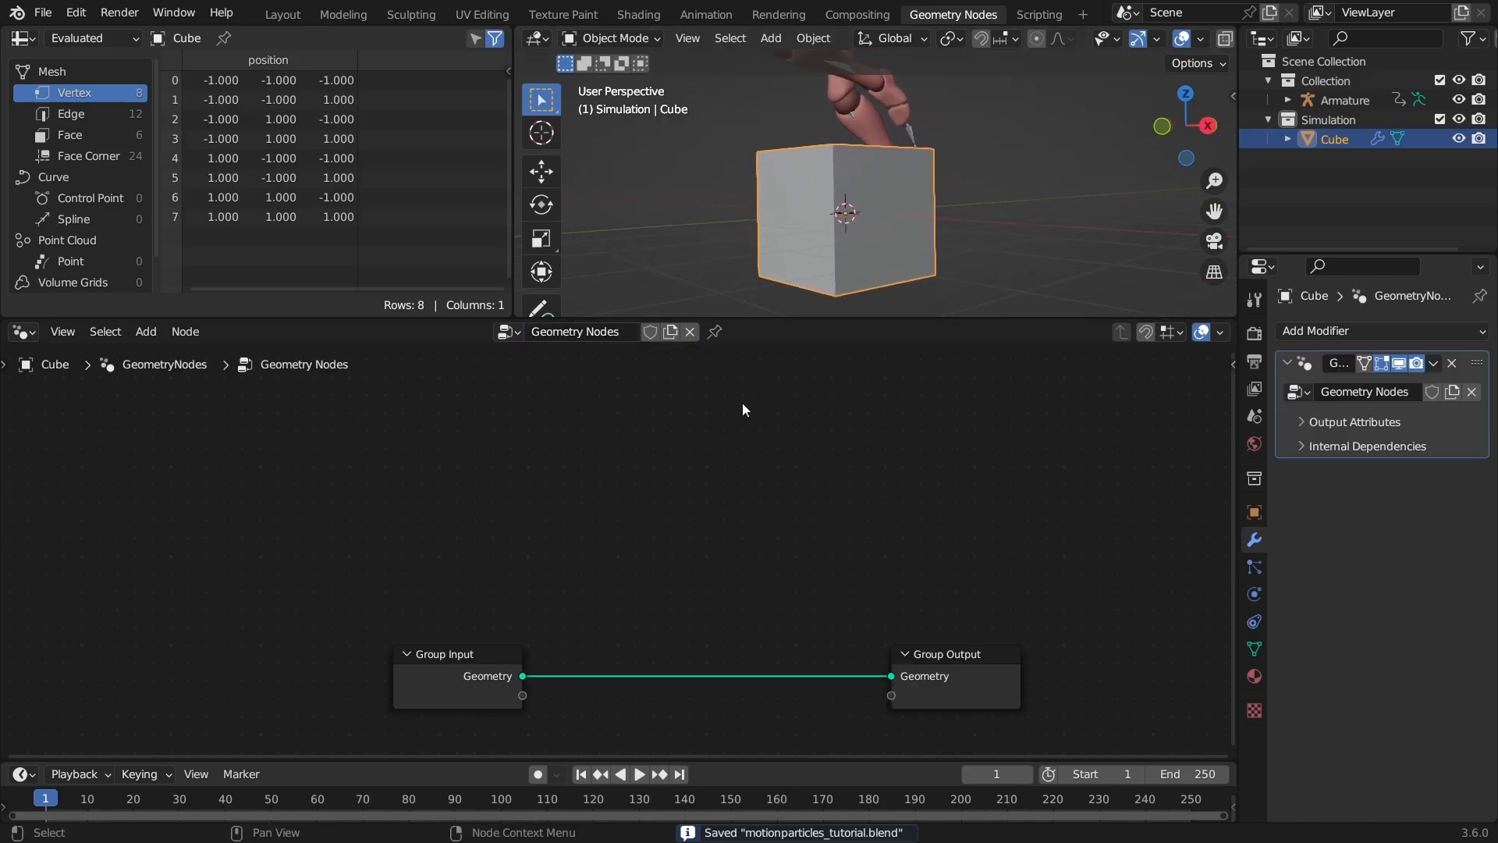
mouse_move(629, 531)
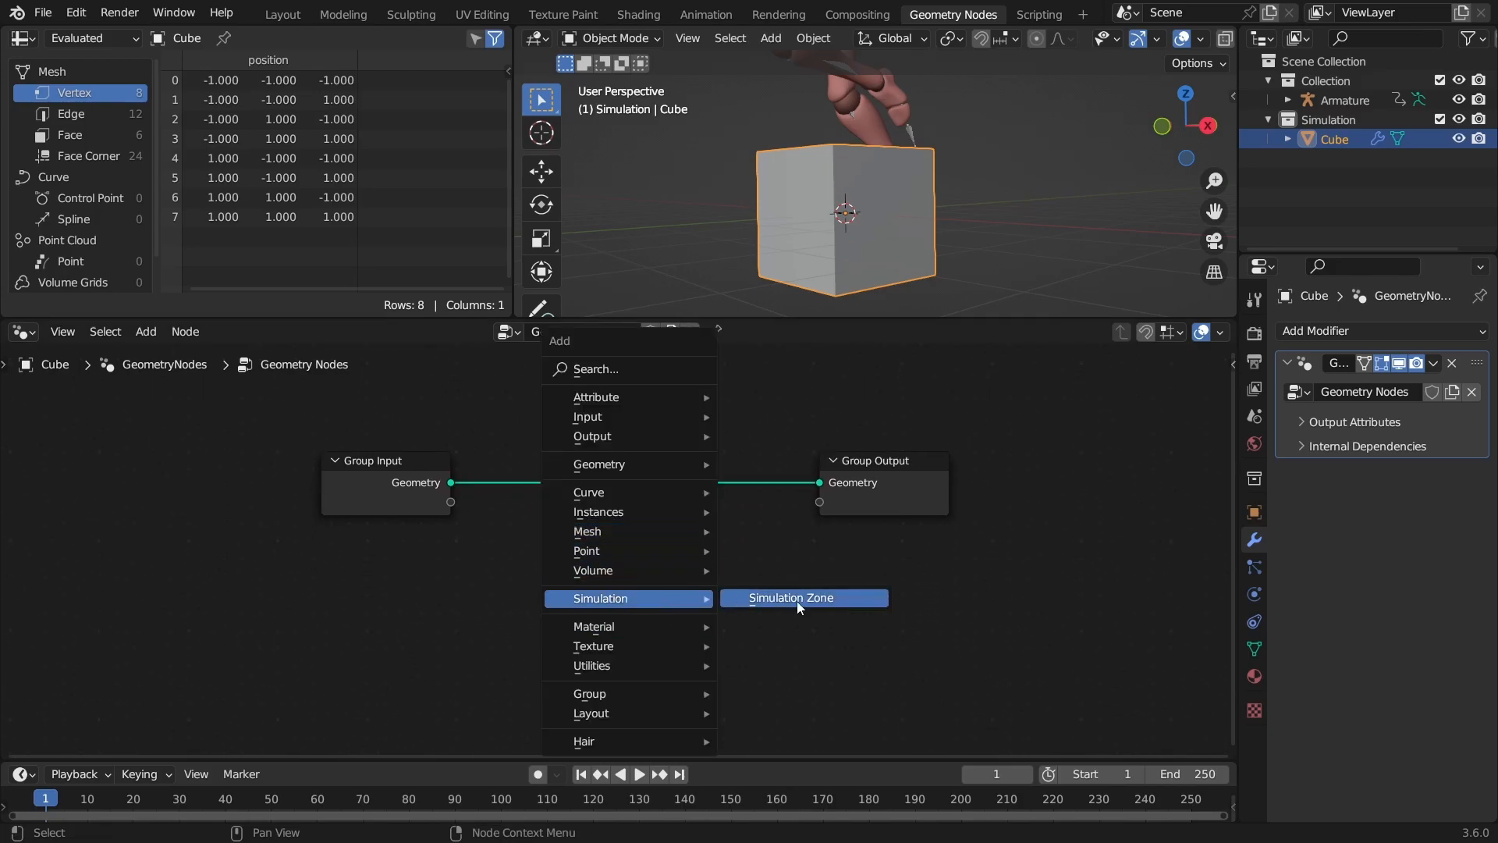
left_click(788, 596)
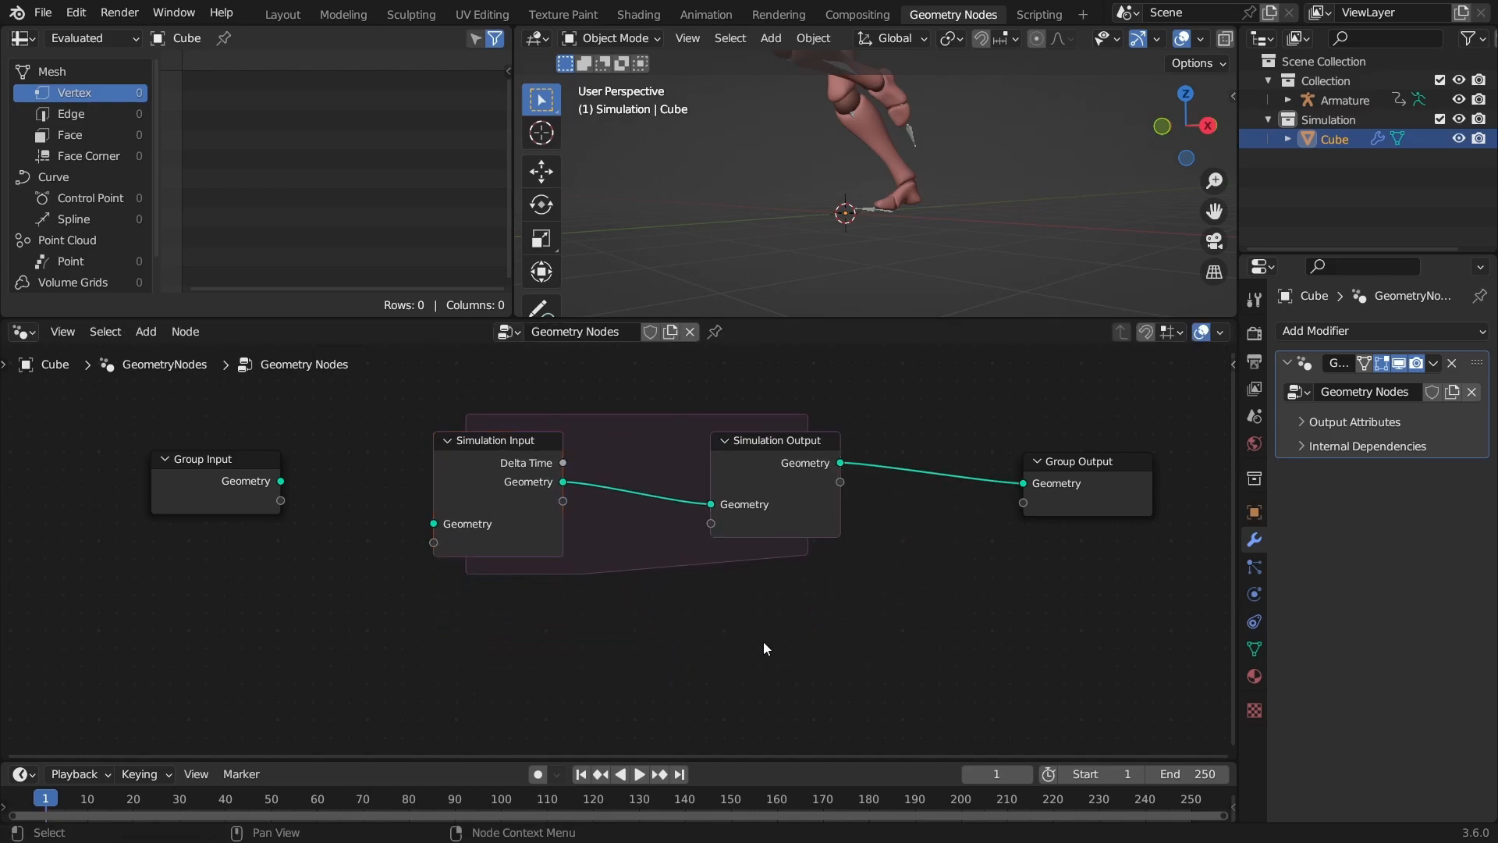
mouse_move(673, 654)
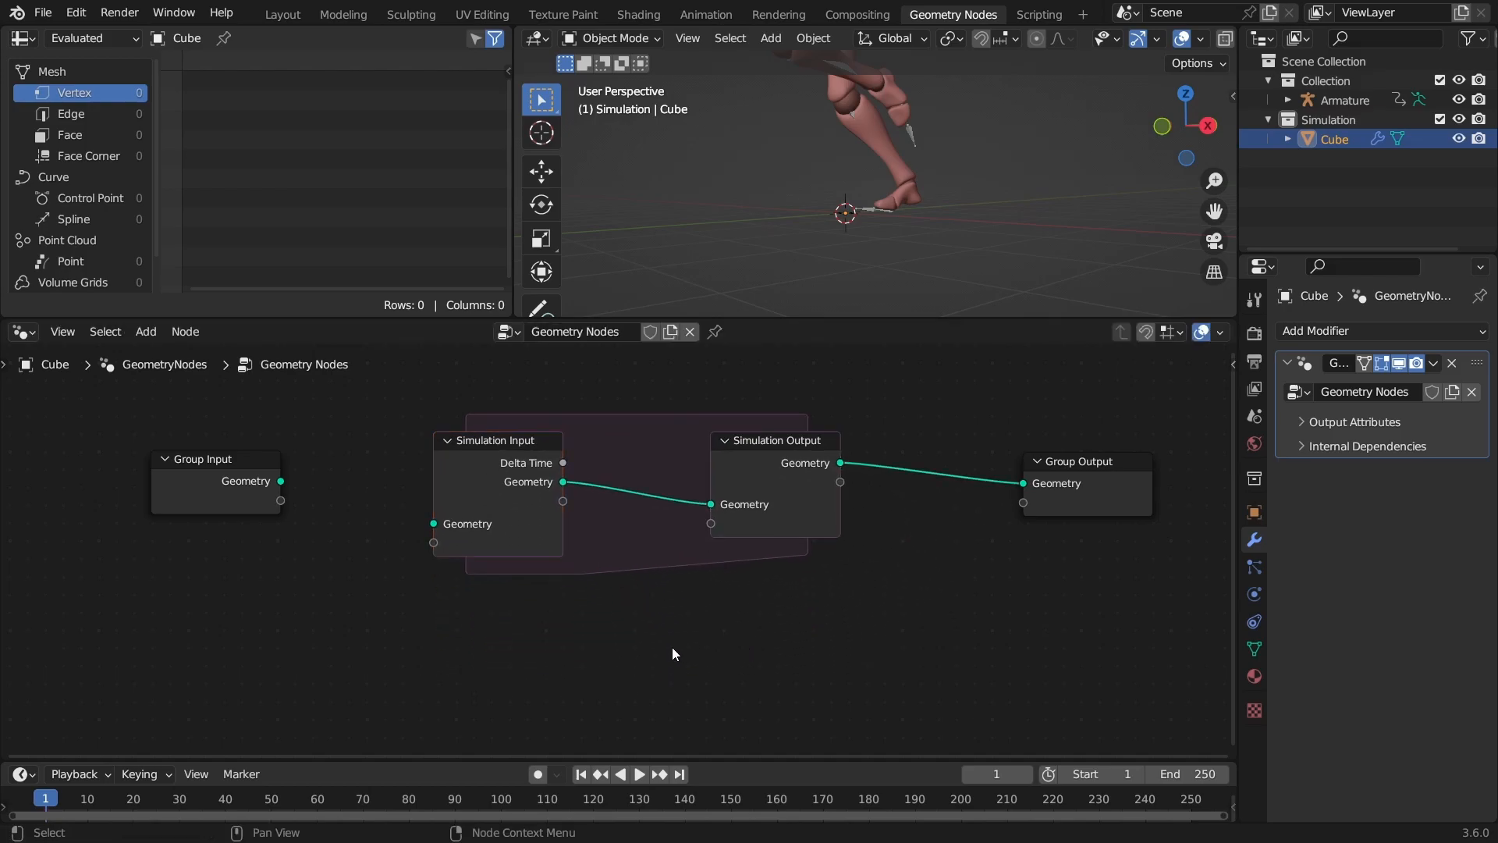
mouse_move(668, 657)
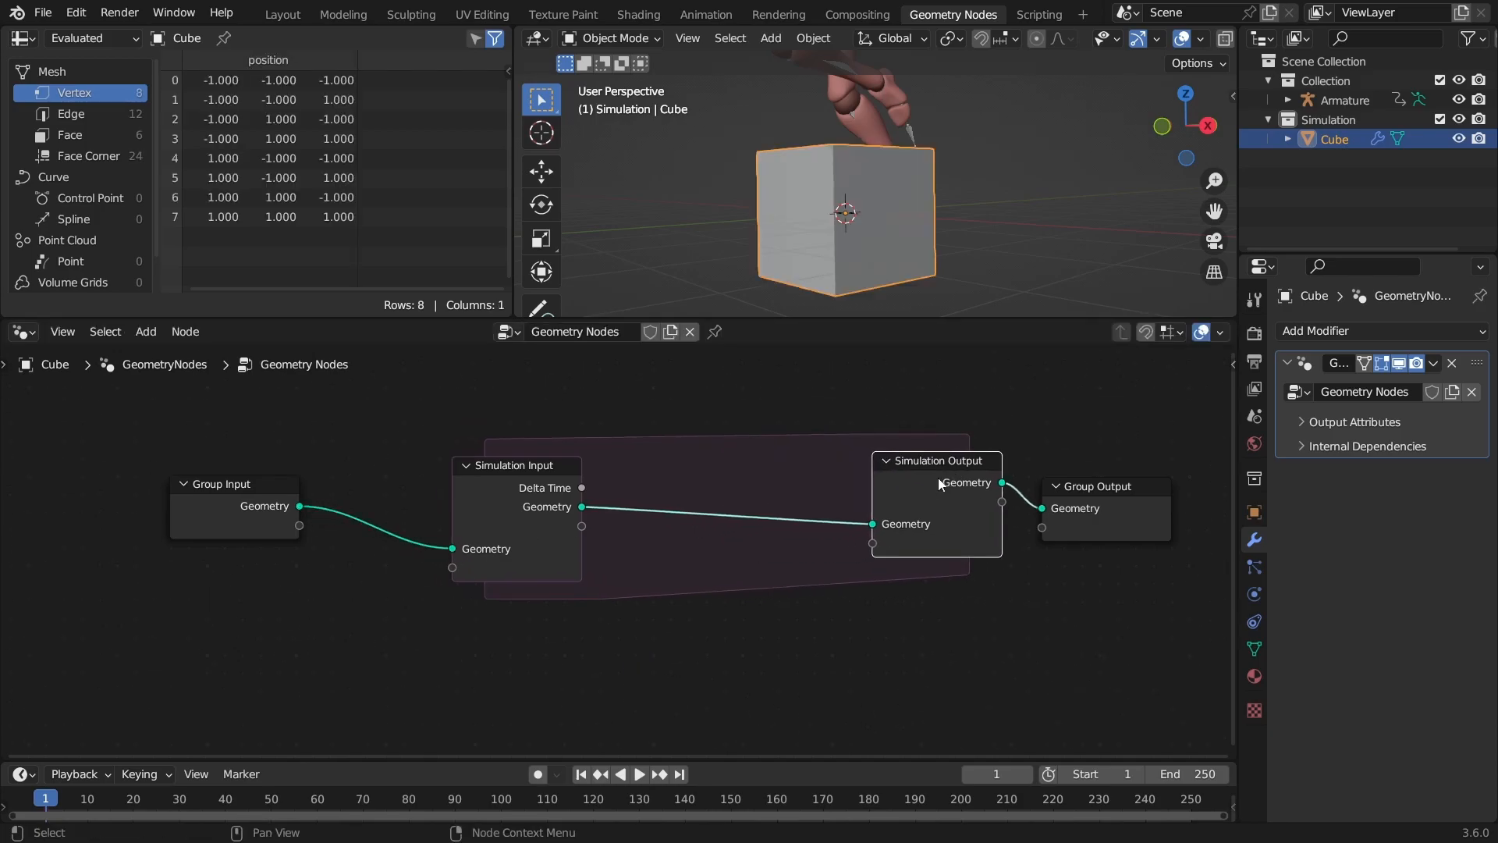
- Add Transform Geometry with scale 1.1 inside the zone and play back to watch the growth
type("tr")
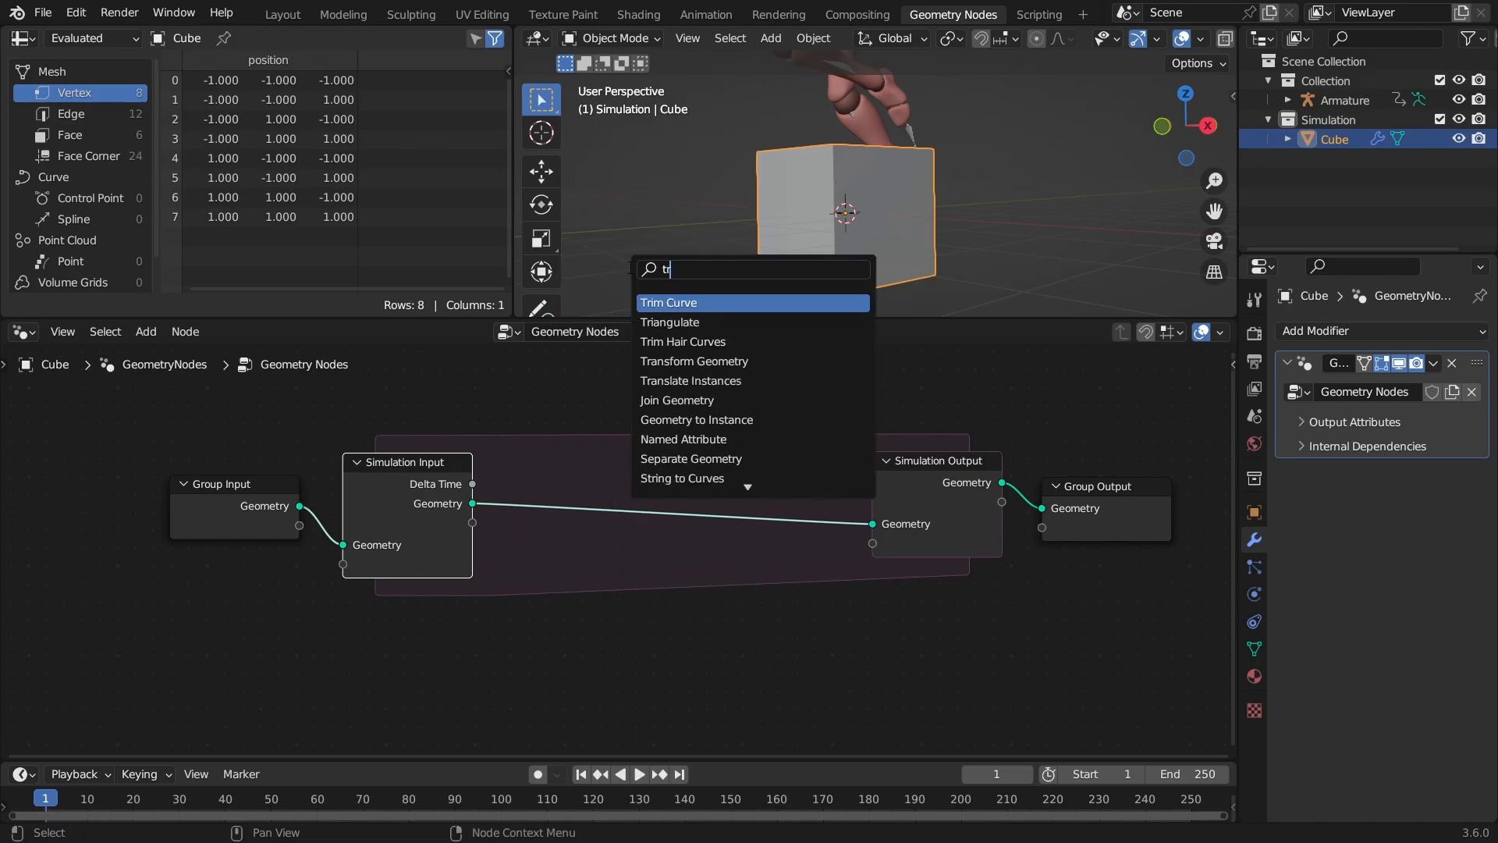
left_click(694, 361)
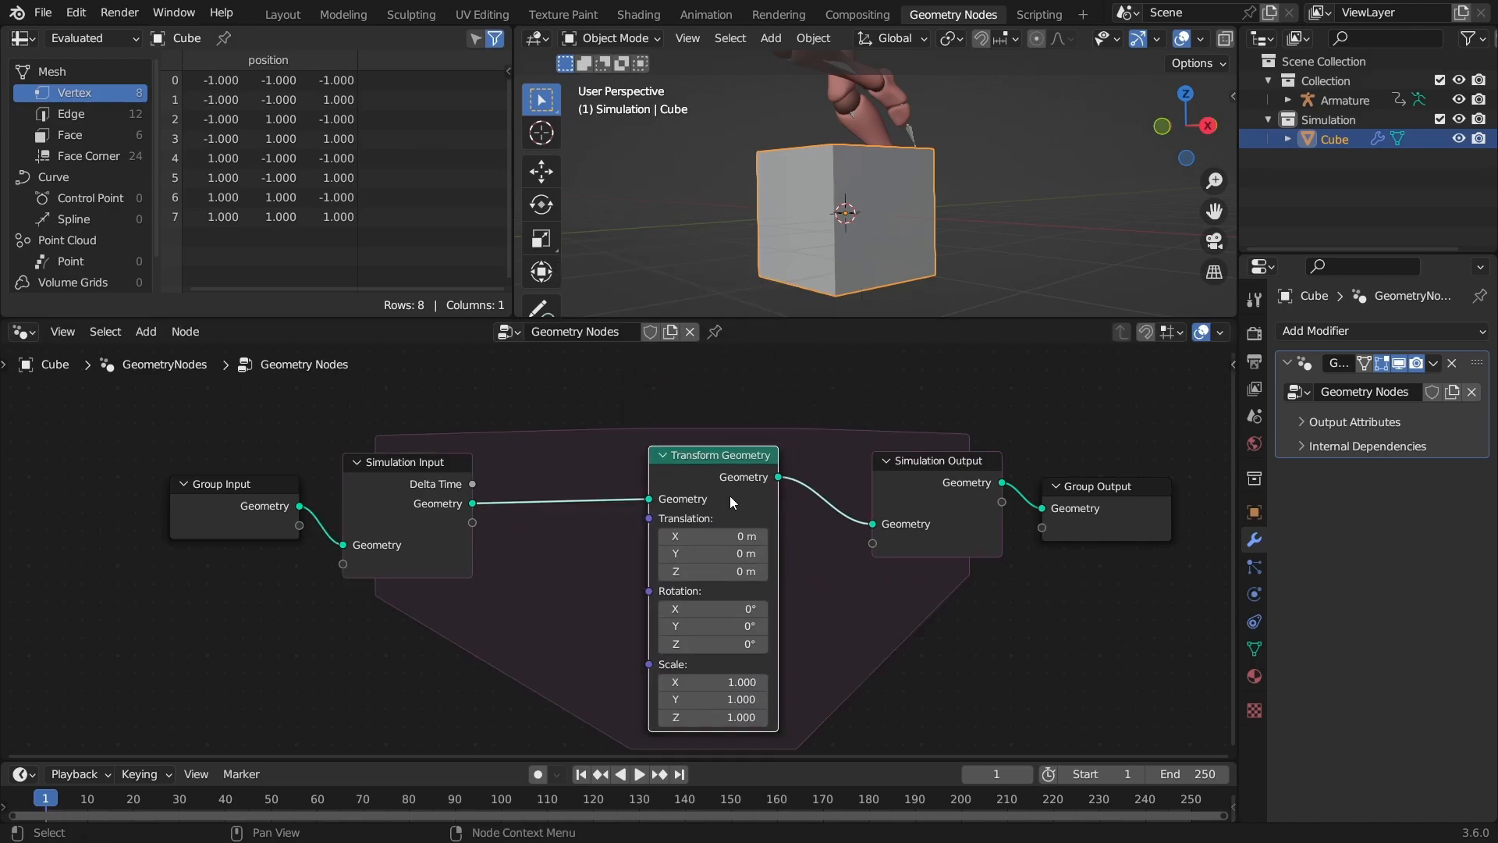
double_click(712, 681)
type("1.100")
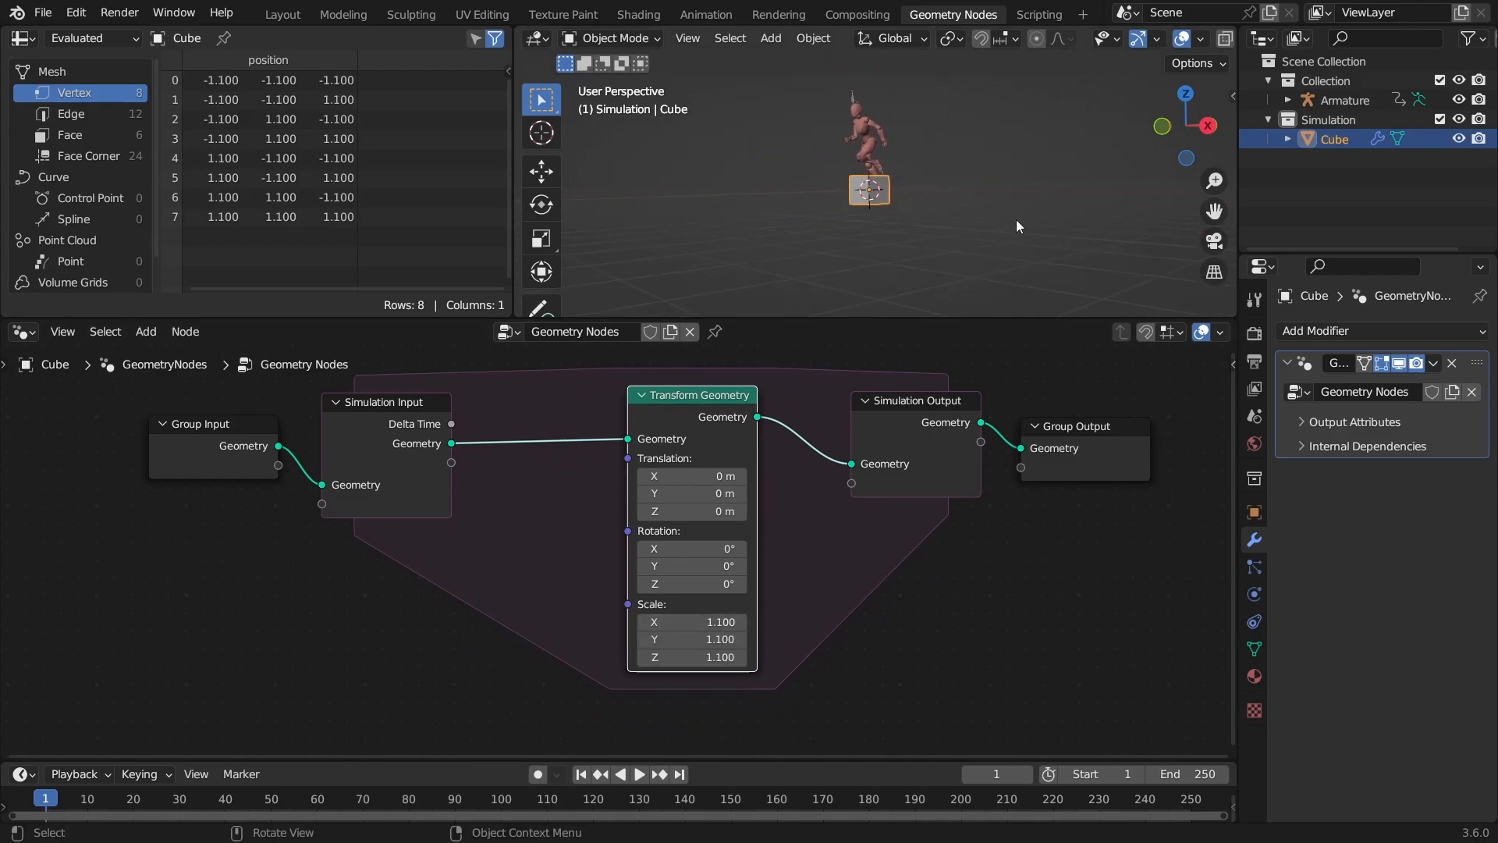
left_click(638, 774)
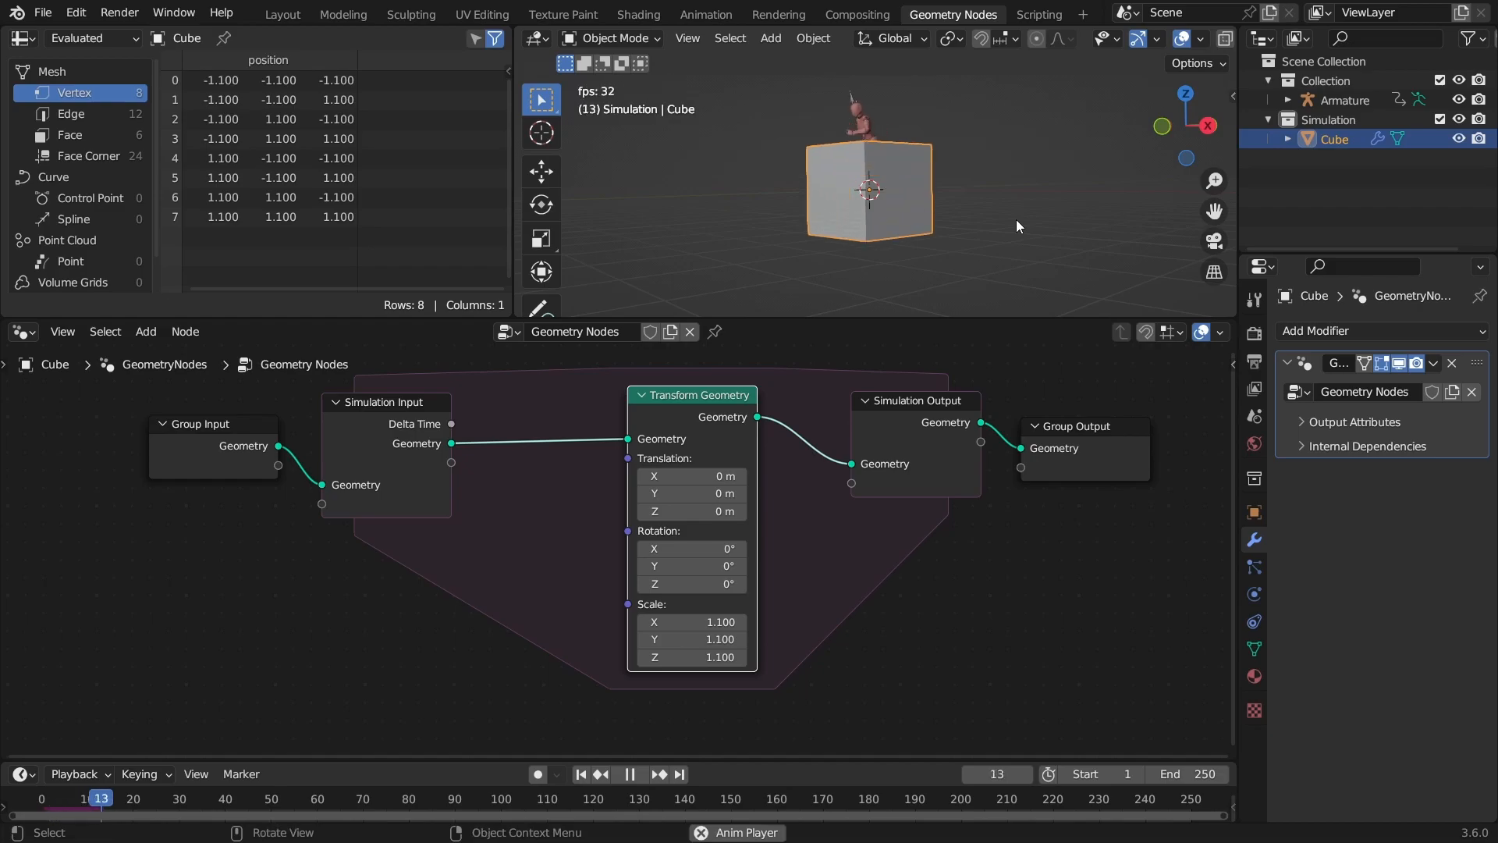
left_click(629, 774)
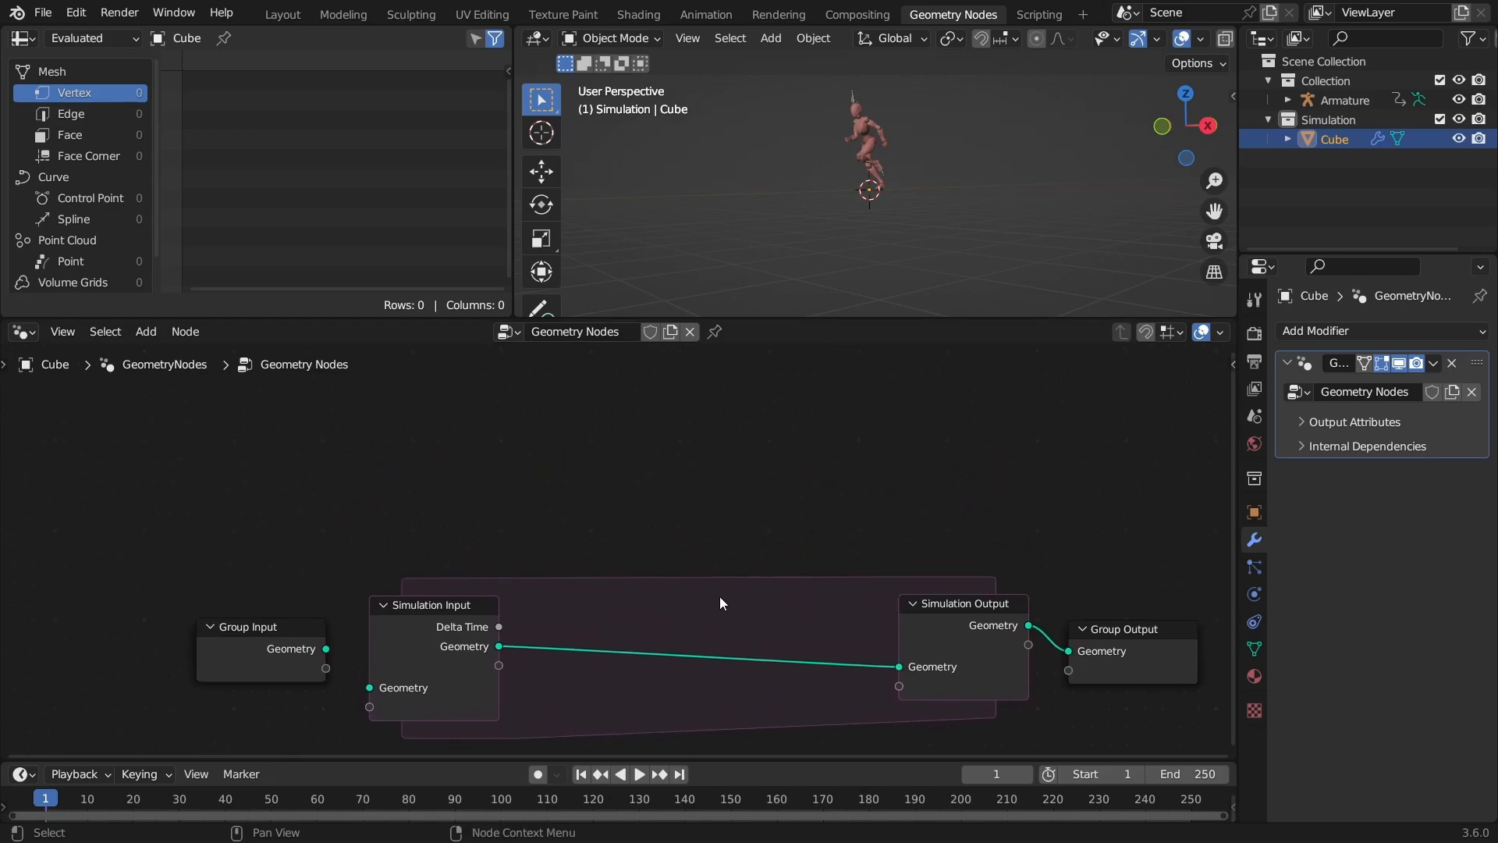
- Replace Transform Geometry with an Object Info node for Beta_Surface set to Relative
left_click(1286, 99)
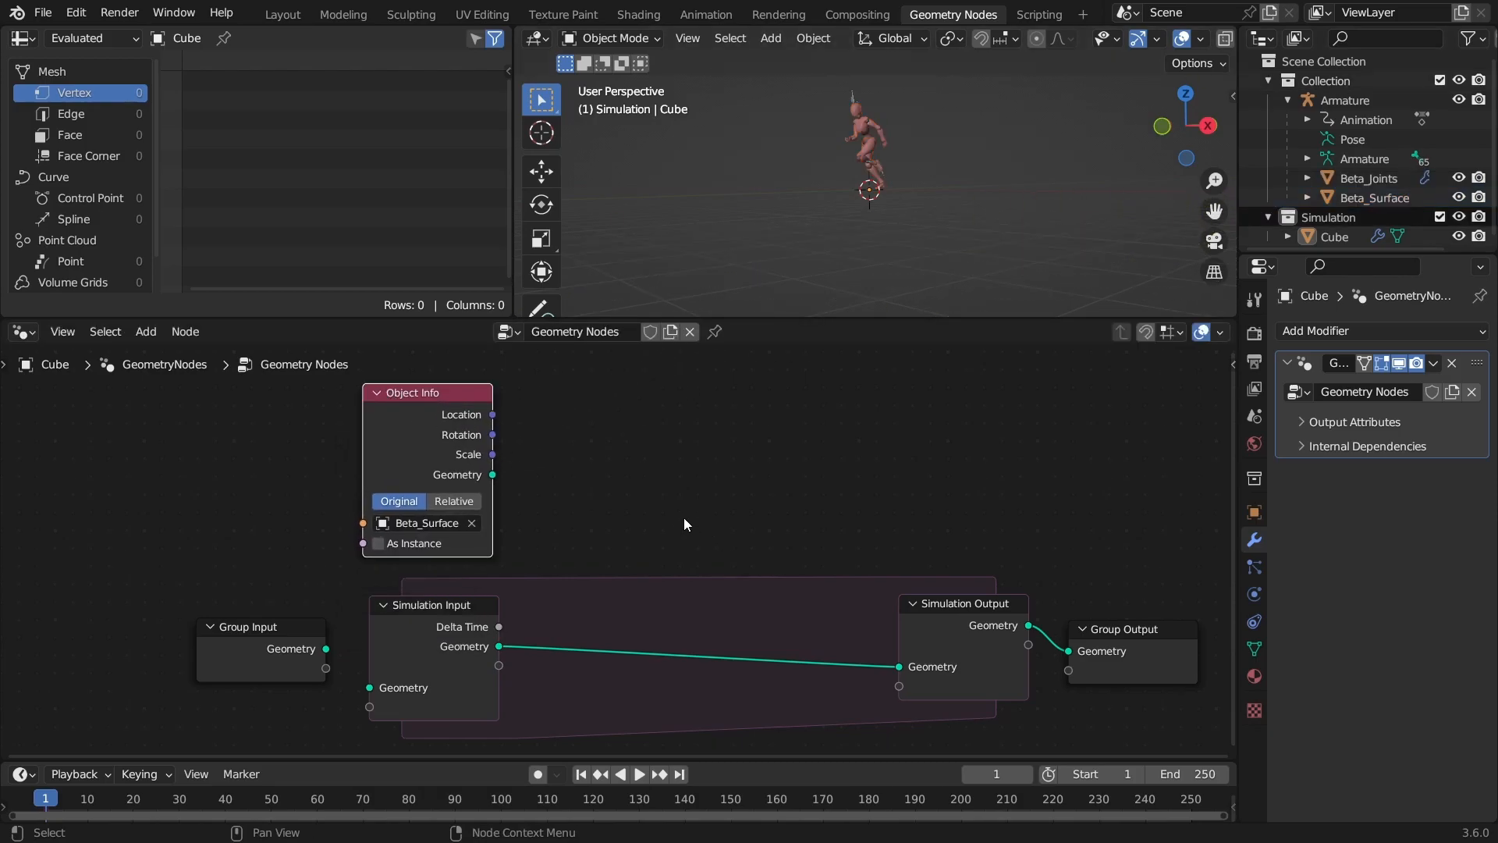
left_click(454, 501)
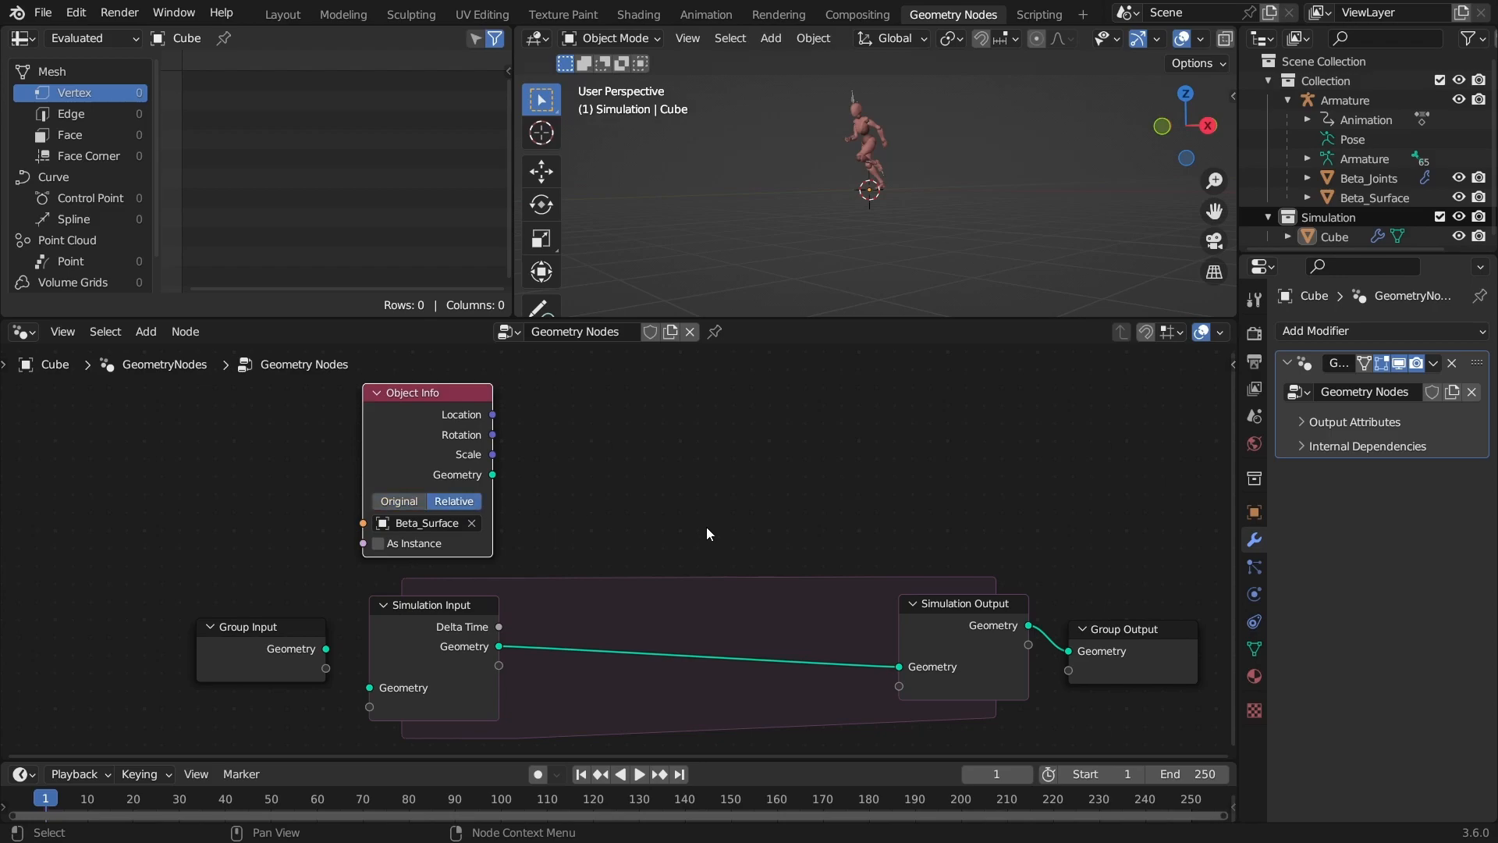
left_click(218, 11)
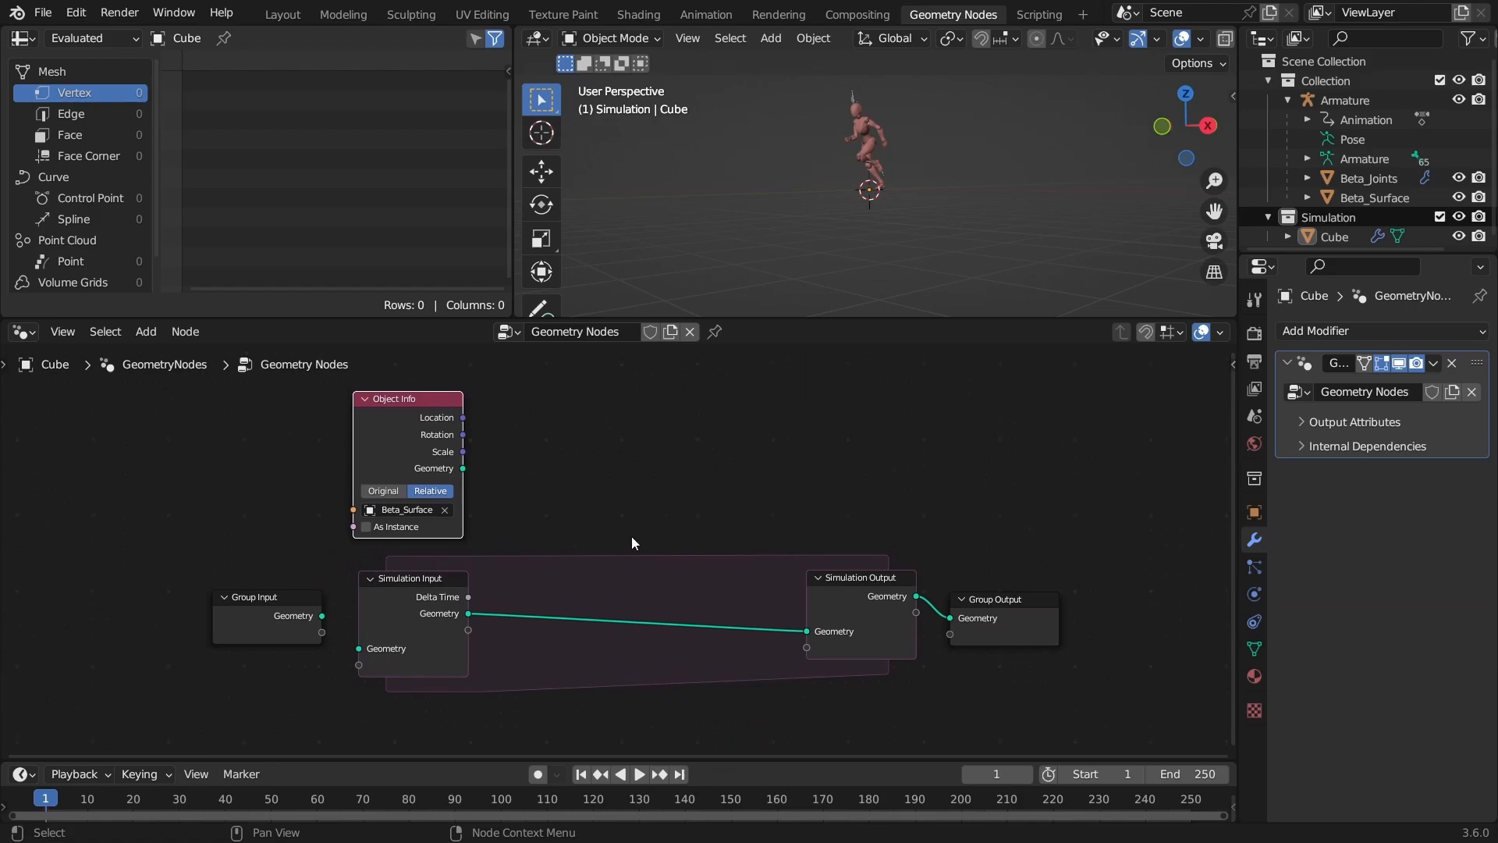
mouse_move(595, 530)
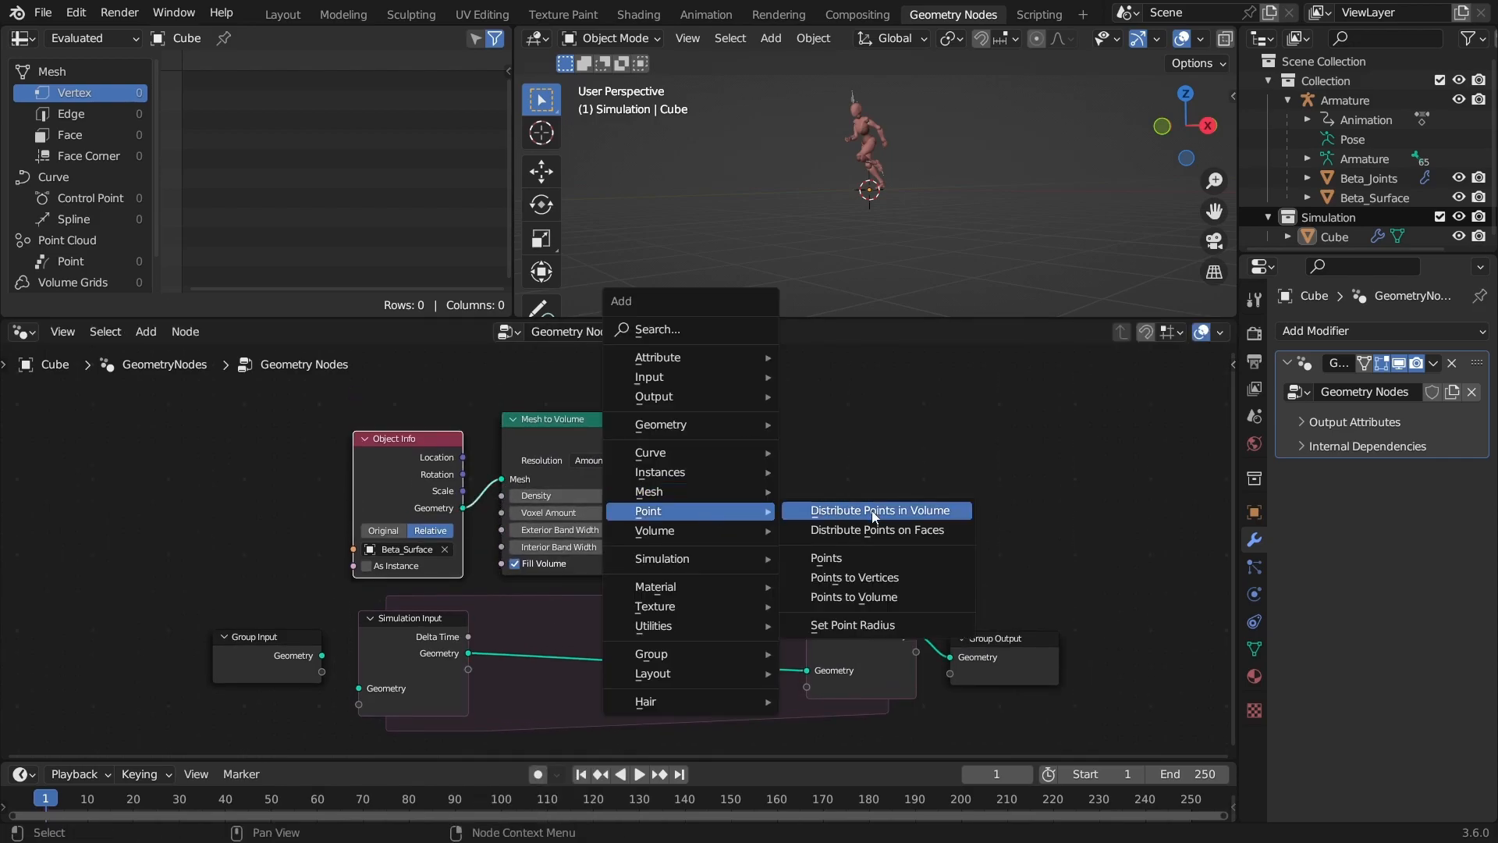
- Add Distribute Points in Volume and a Join Geometry node inside the simulation zone
left_click(878, 510)
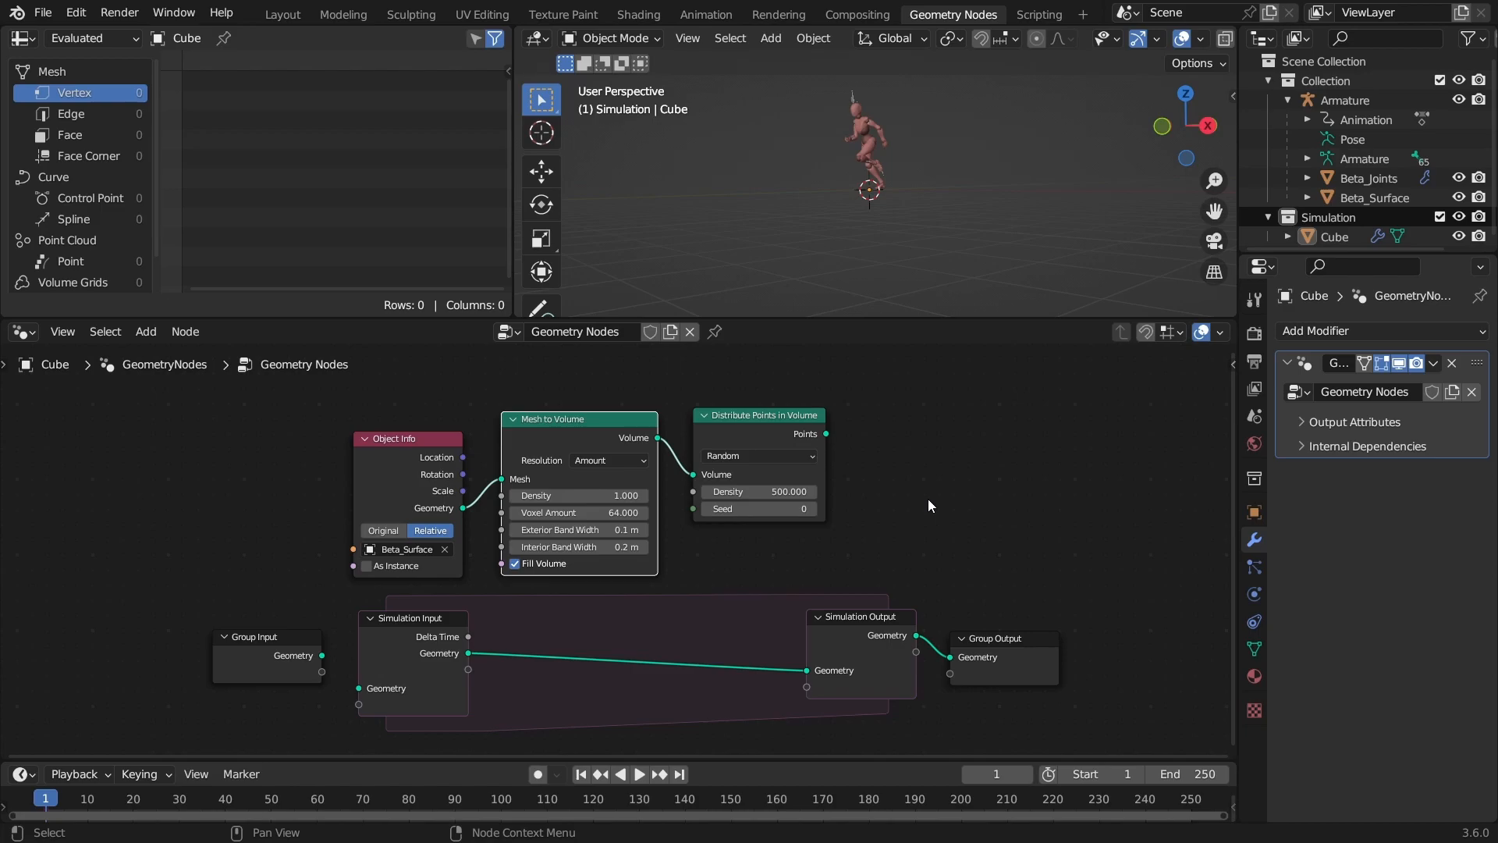
mouse_move(977, 503)
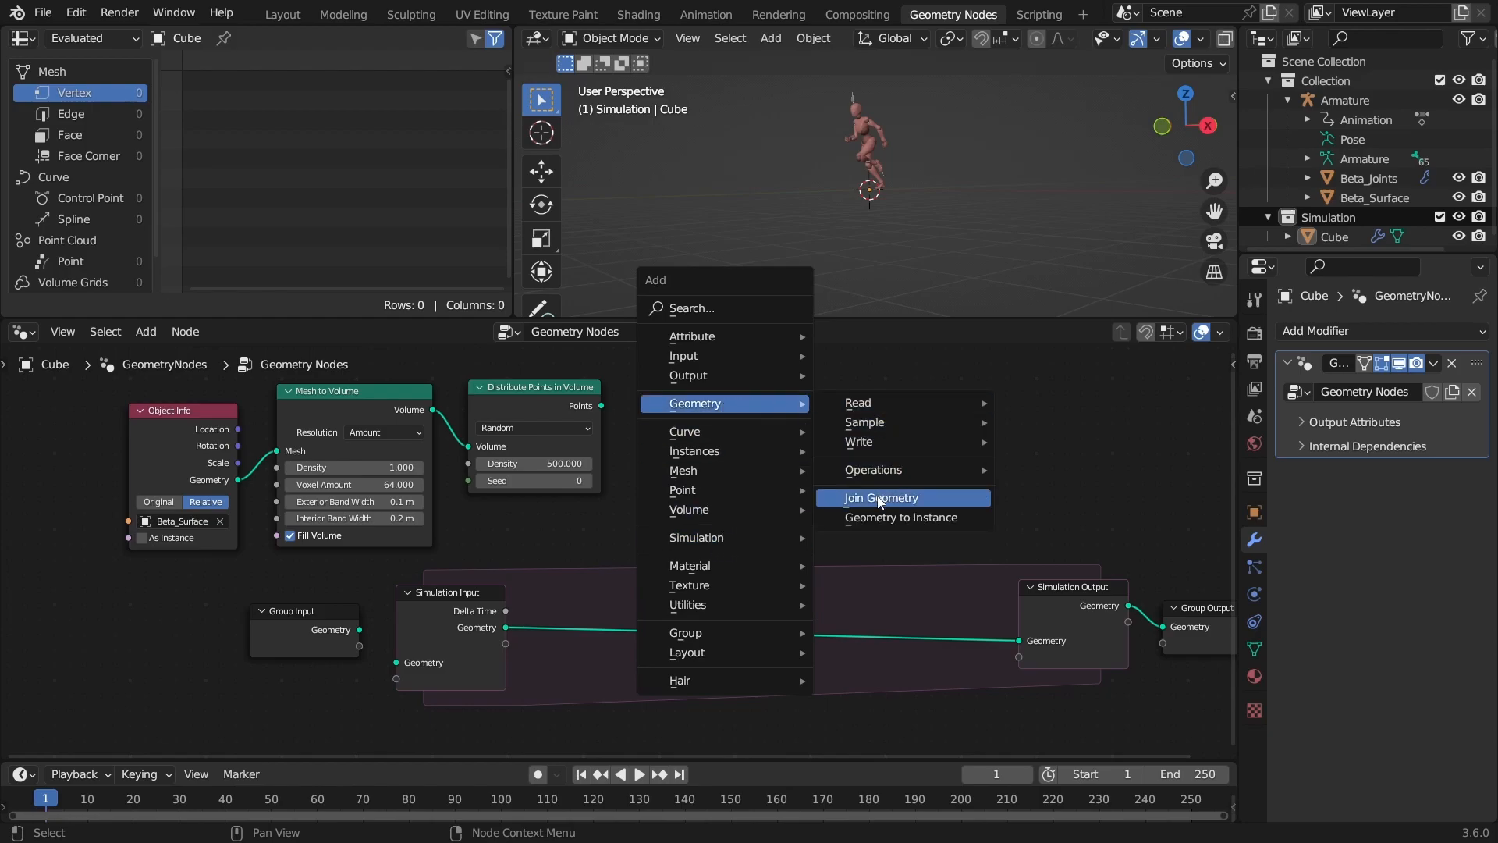
left_click(879, 497)
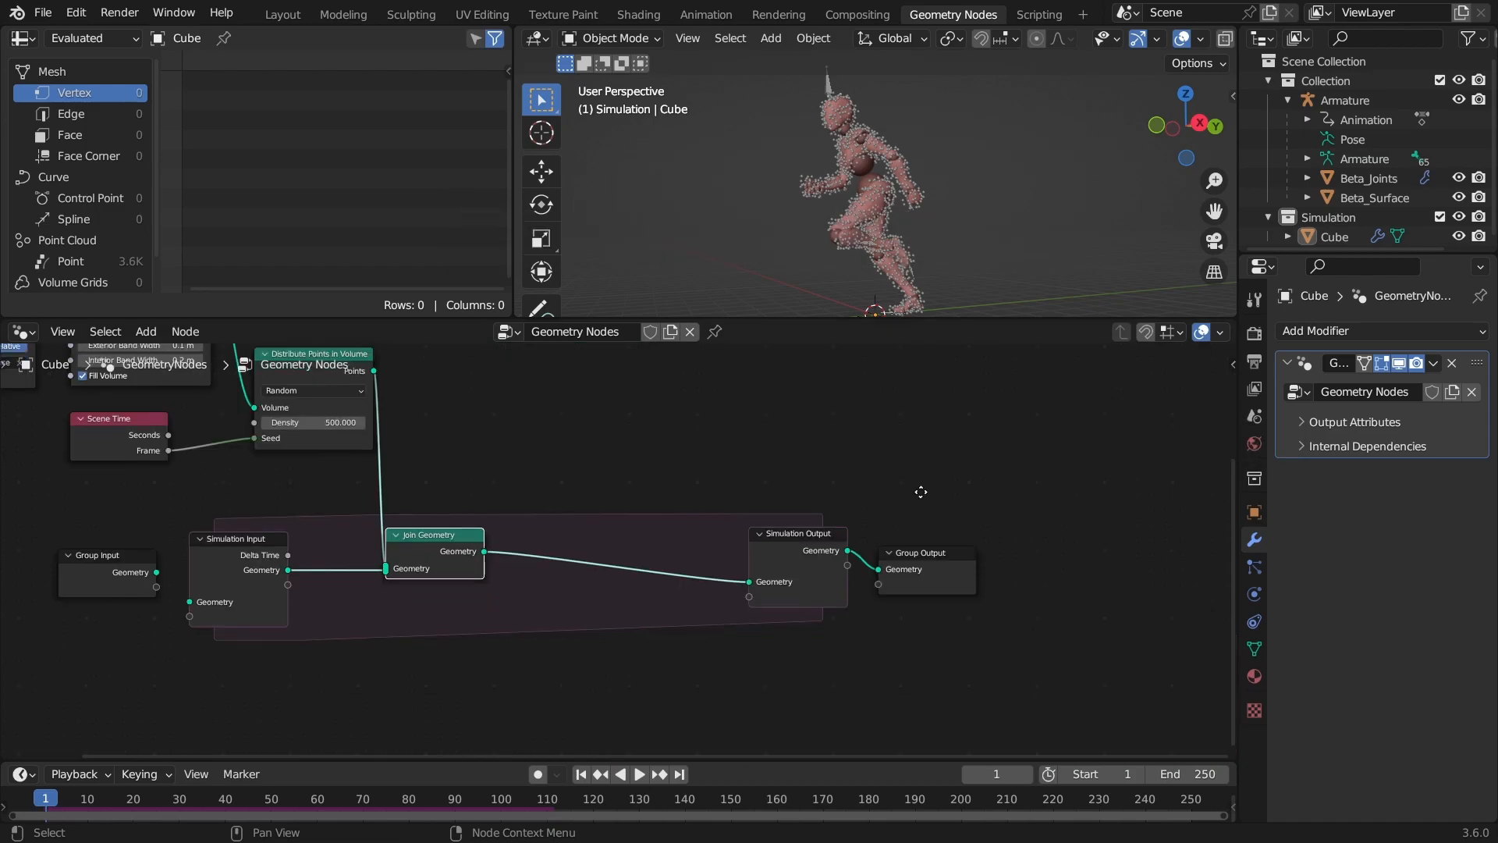
- Add Store Named Attribute 'lt', fed by a Named Attribute 'lt' read plus a Math Add of 0.1
type("stor")
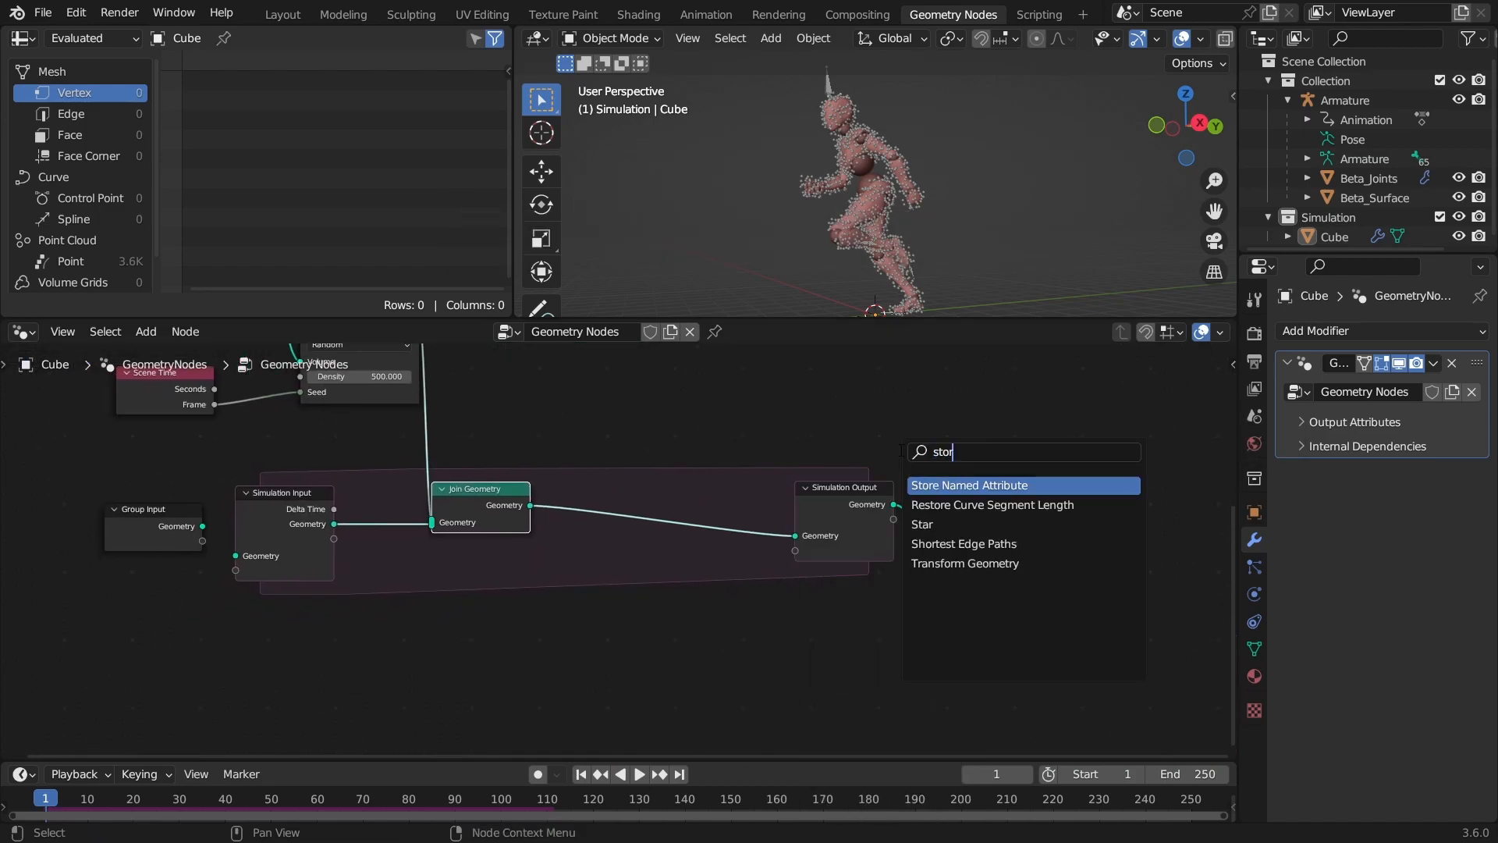
left_click(967, 485)
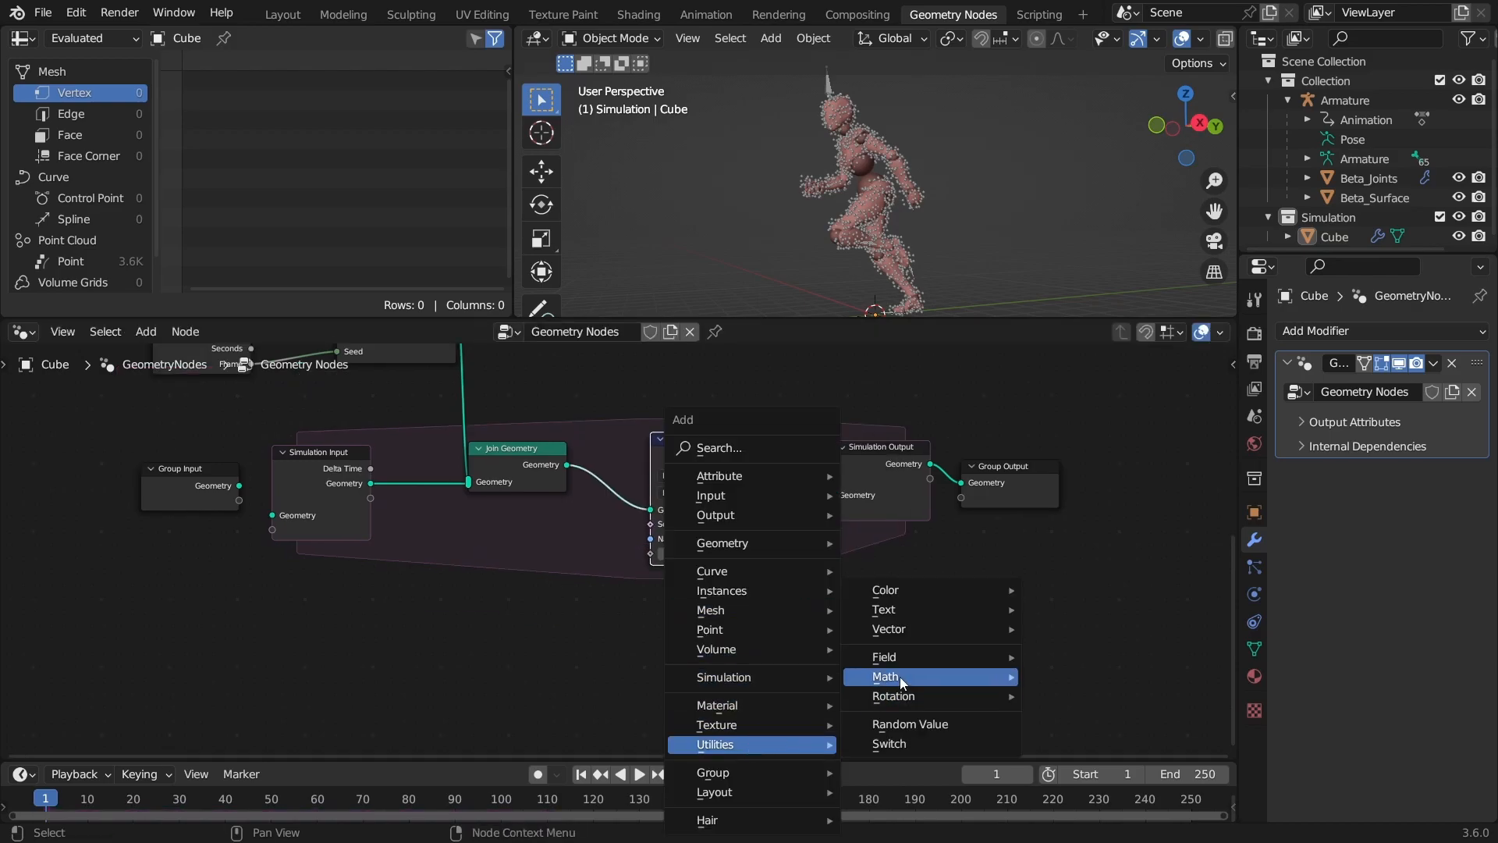
left_click(871, 676)
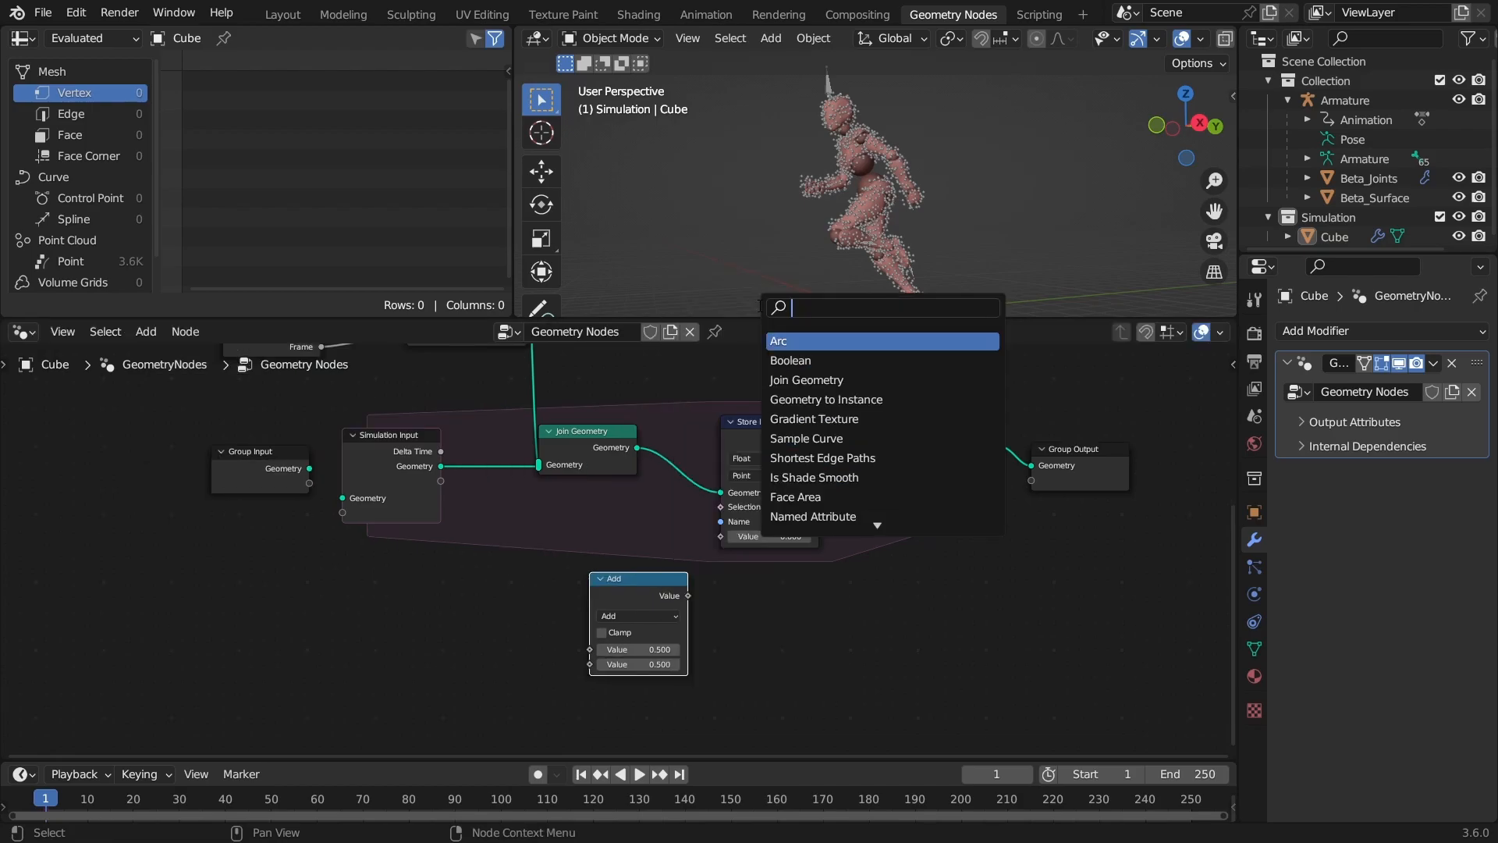
left_click(812, 516)
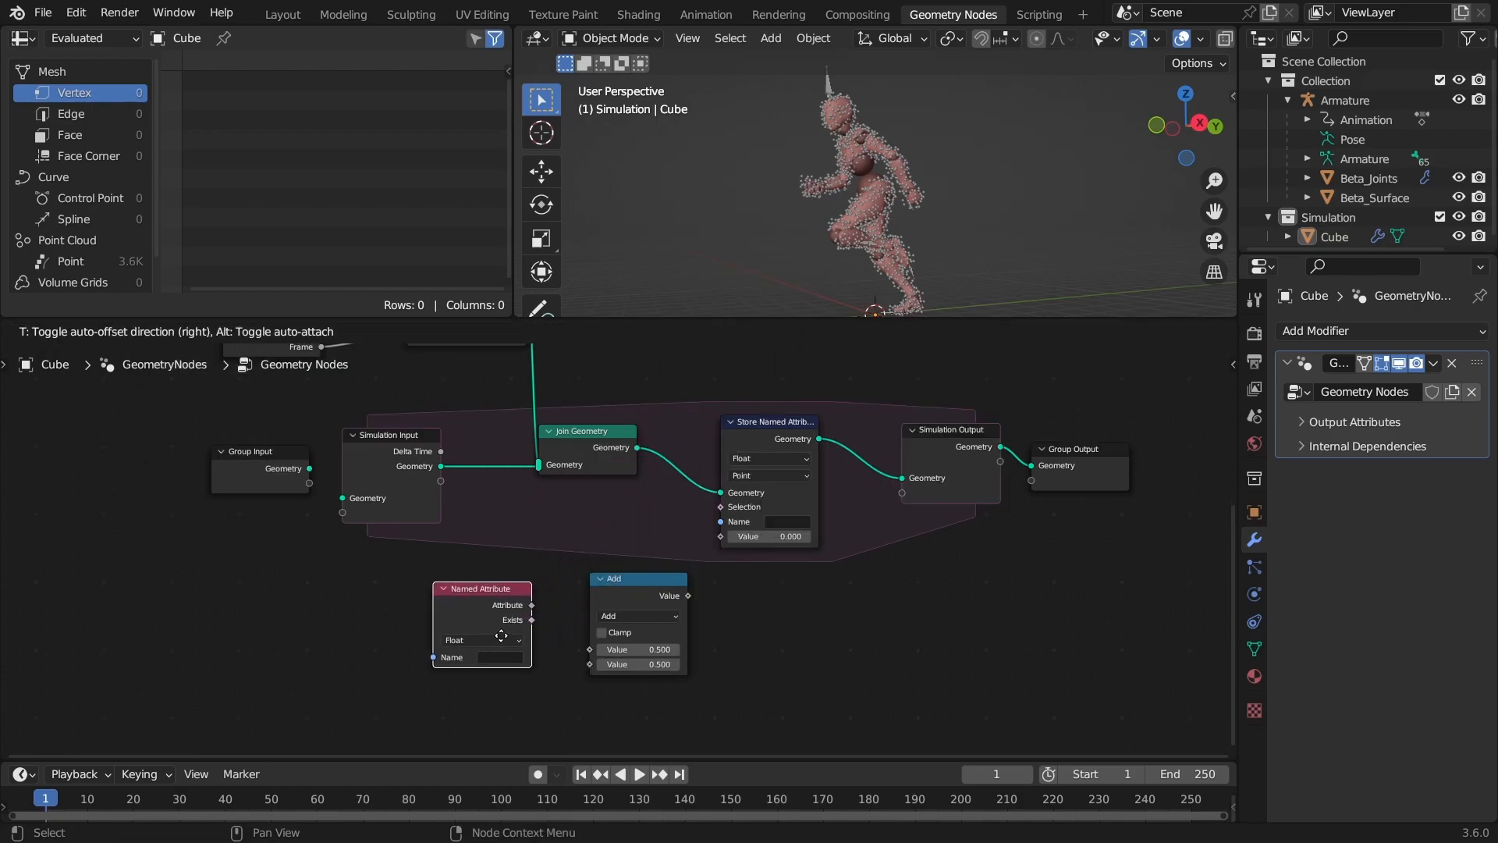
left_click(857, 647)
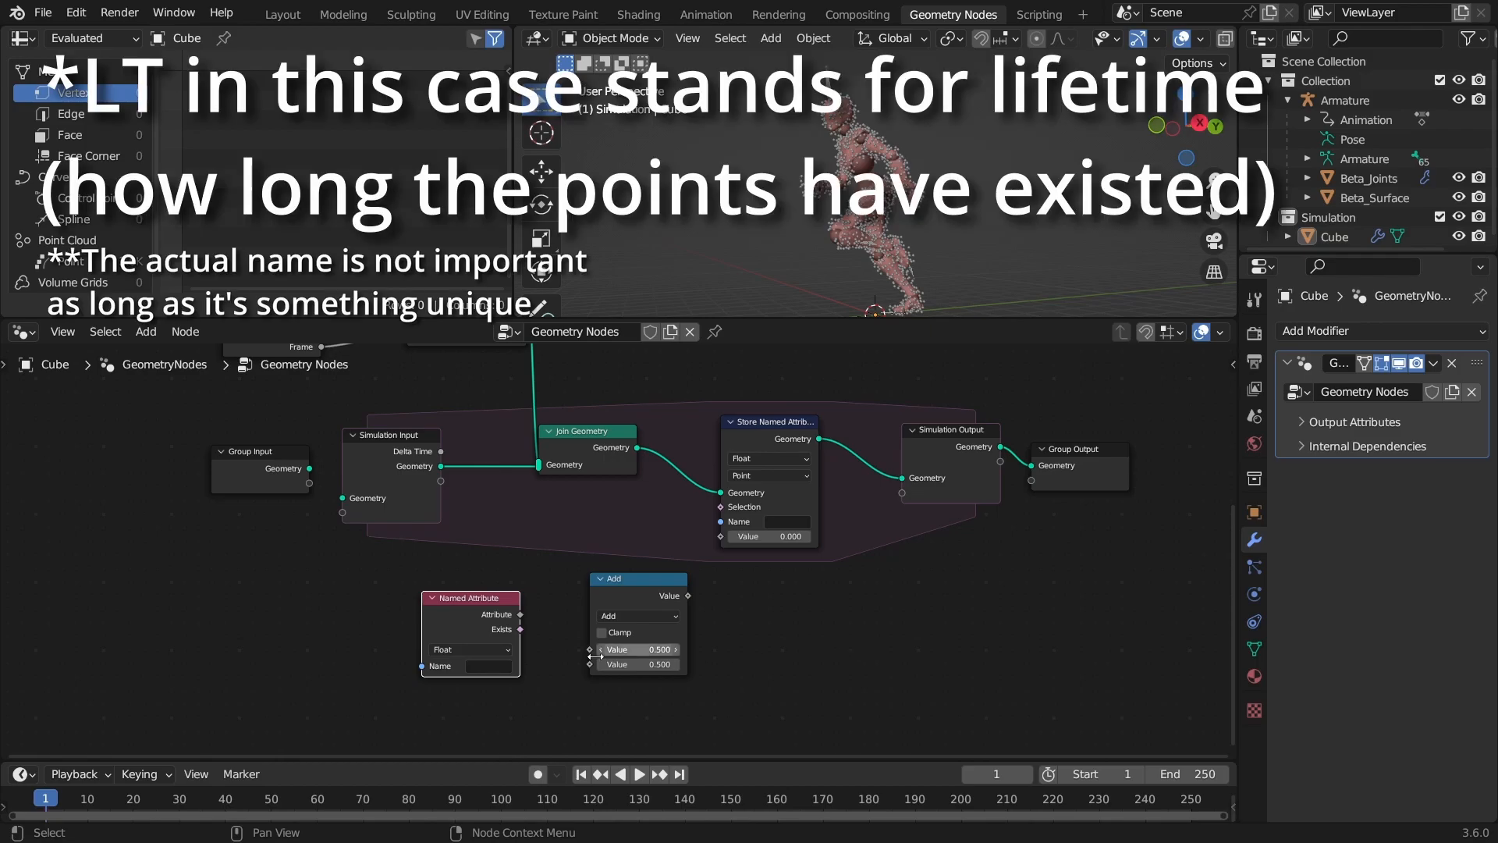
left_click(487, 666)
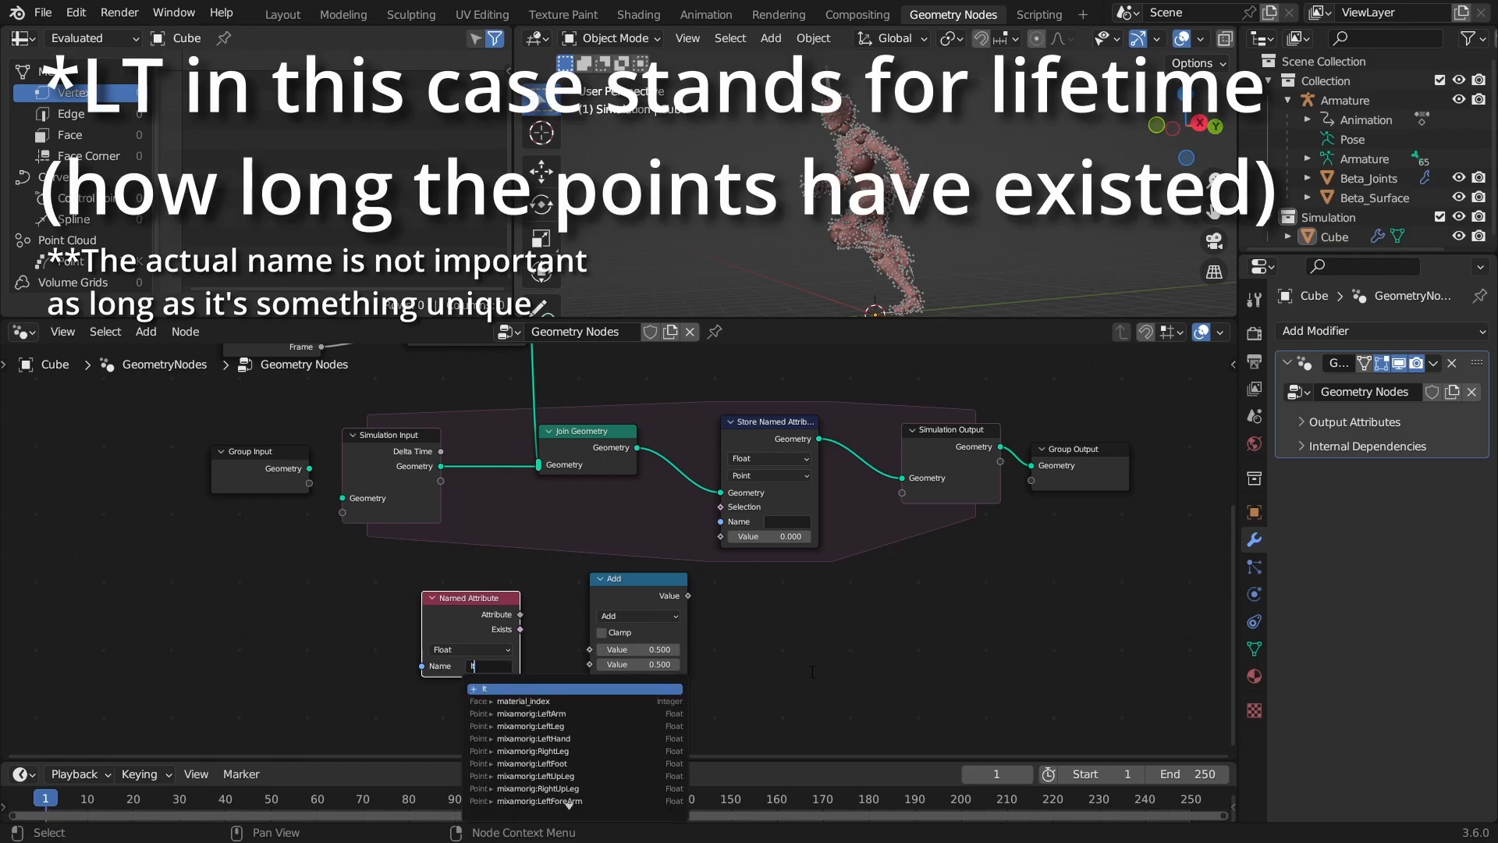
left_click(789, 522)
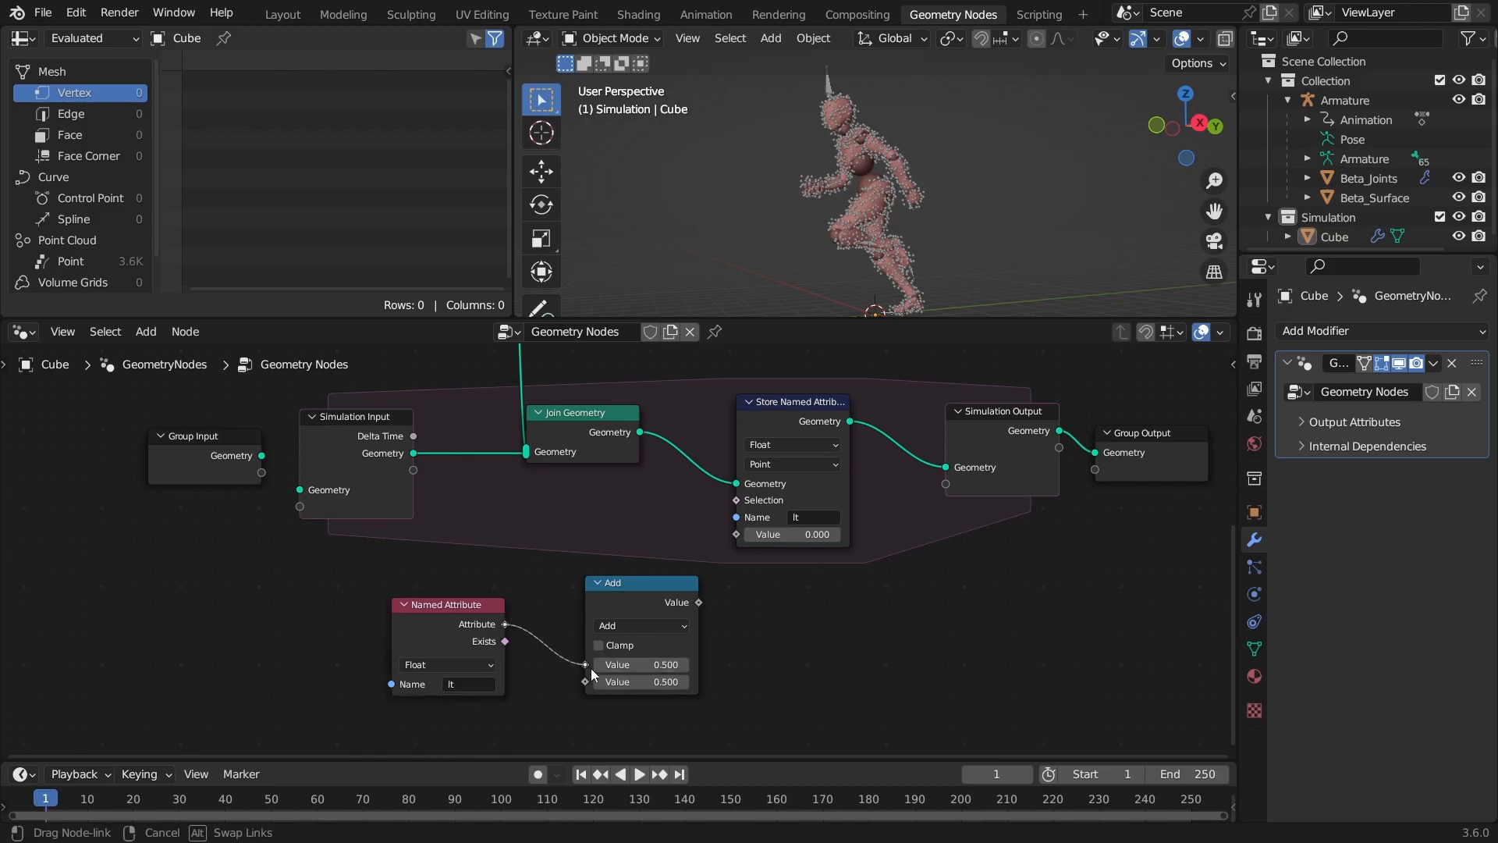
double_click(639, 681)
type("0.100")
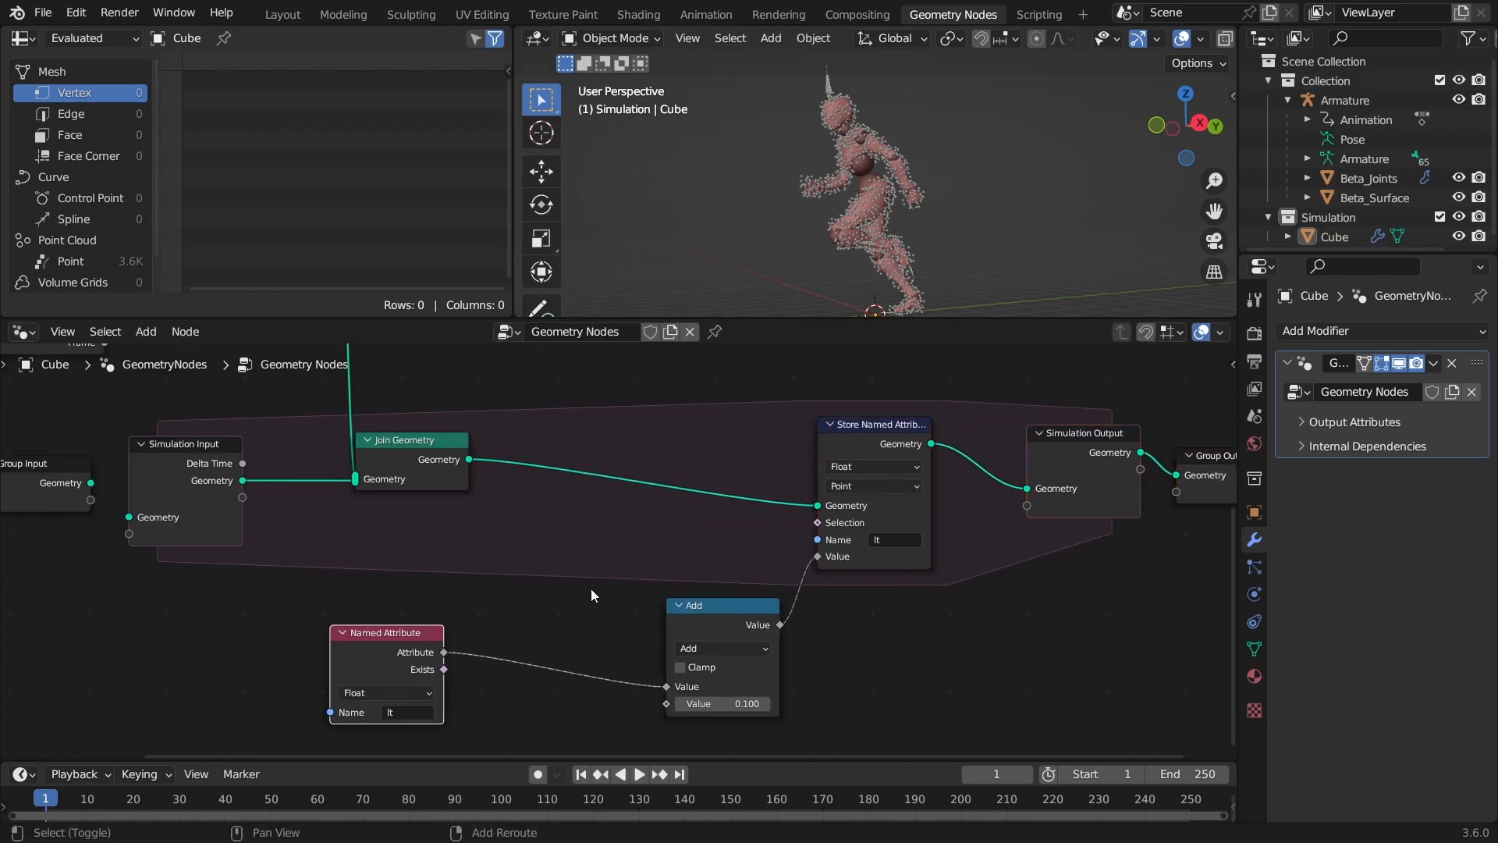
- Add a Set Point Radius node with its radius driven by the lt attribute, and save
type("set rad")
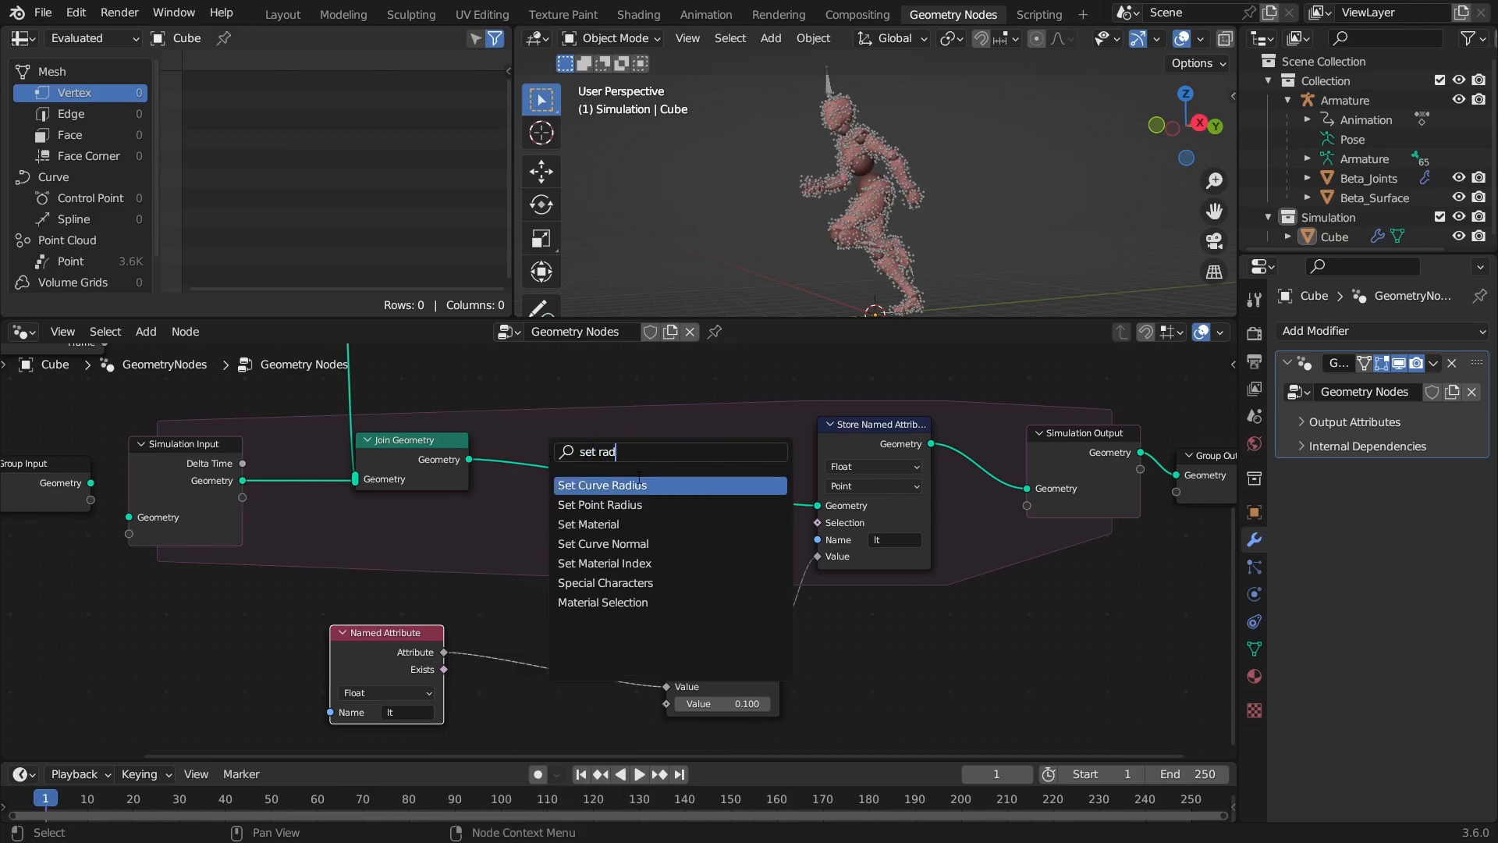
left_click(599, 505)
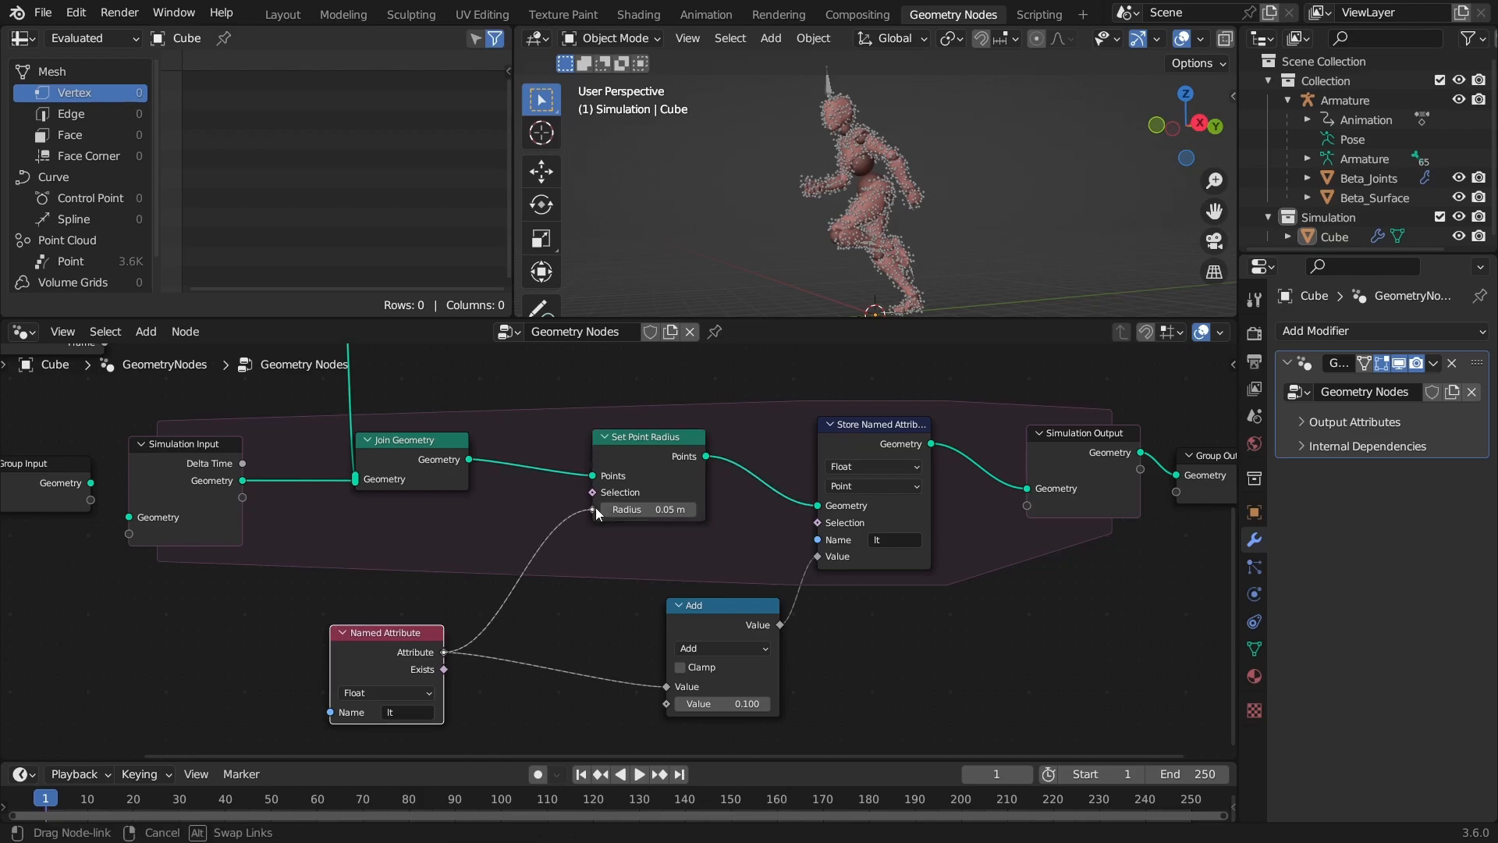
key("ctrl+s")
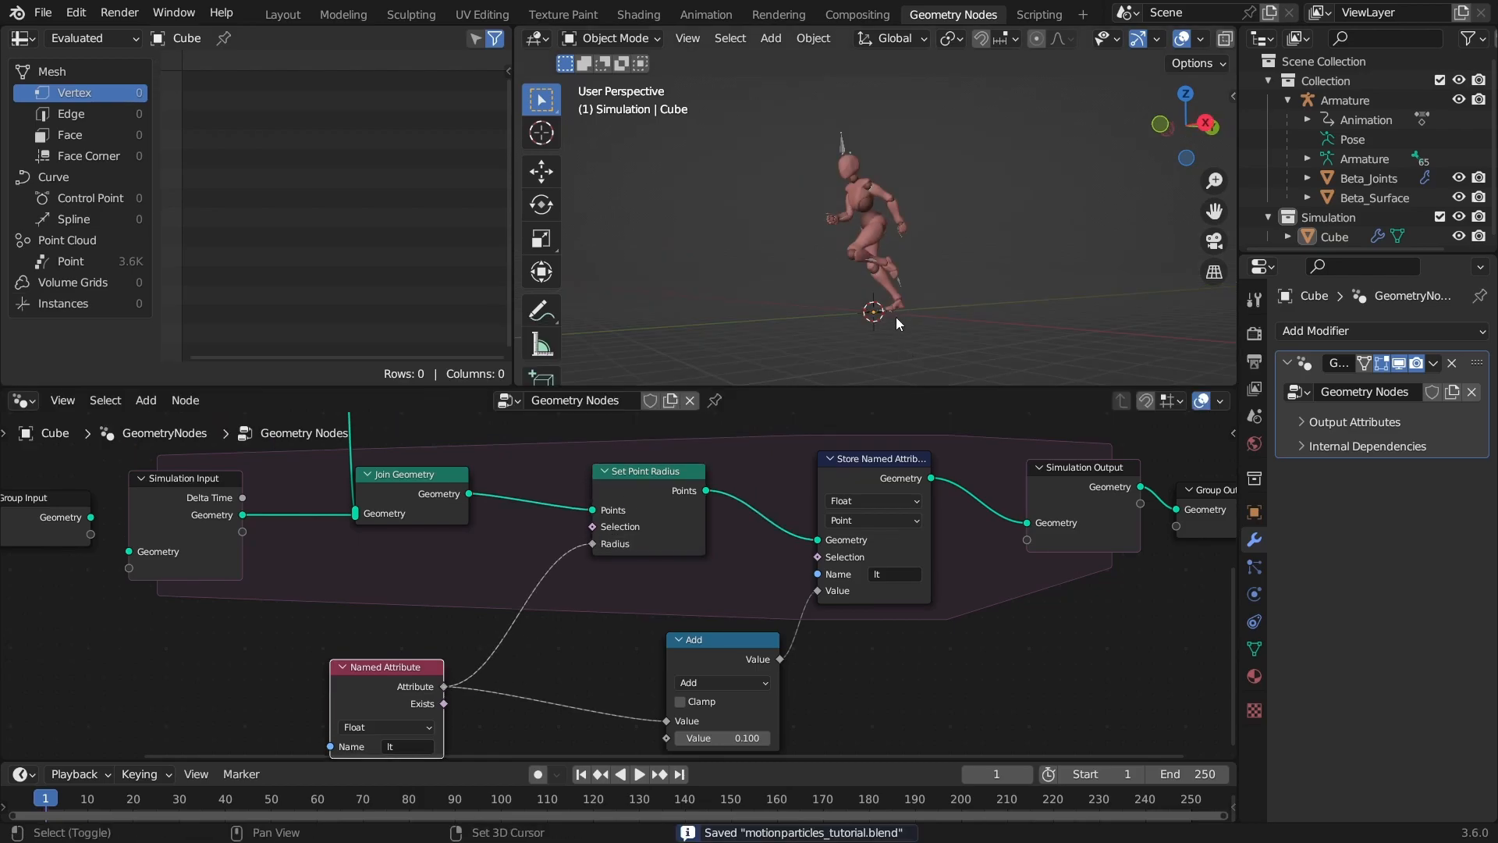
- Play and stop the timeline to preview the swelling particles
left_click(638, 774)
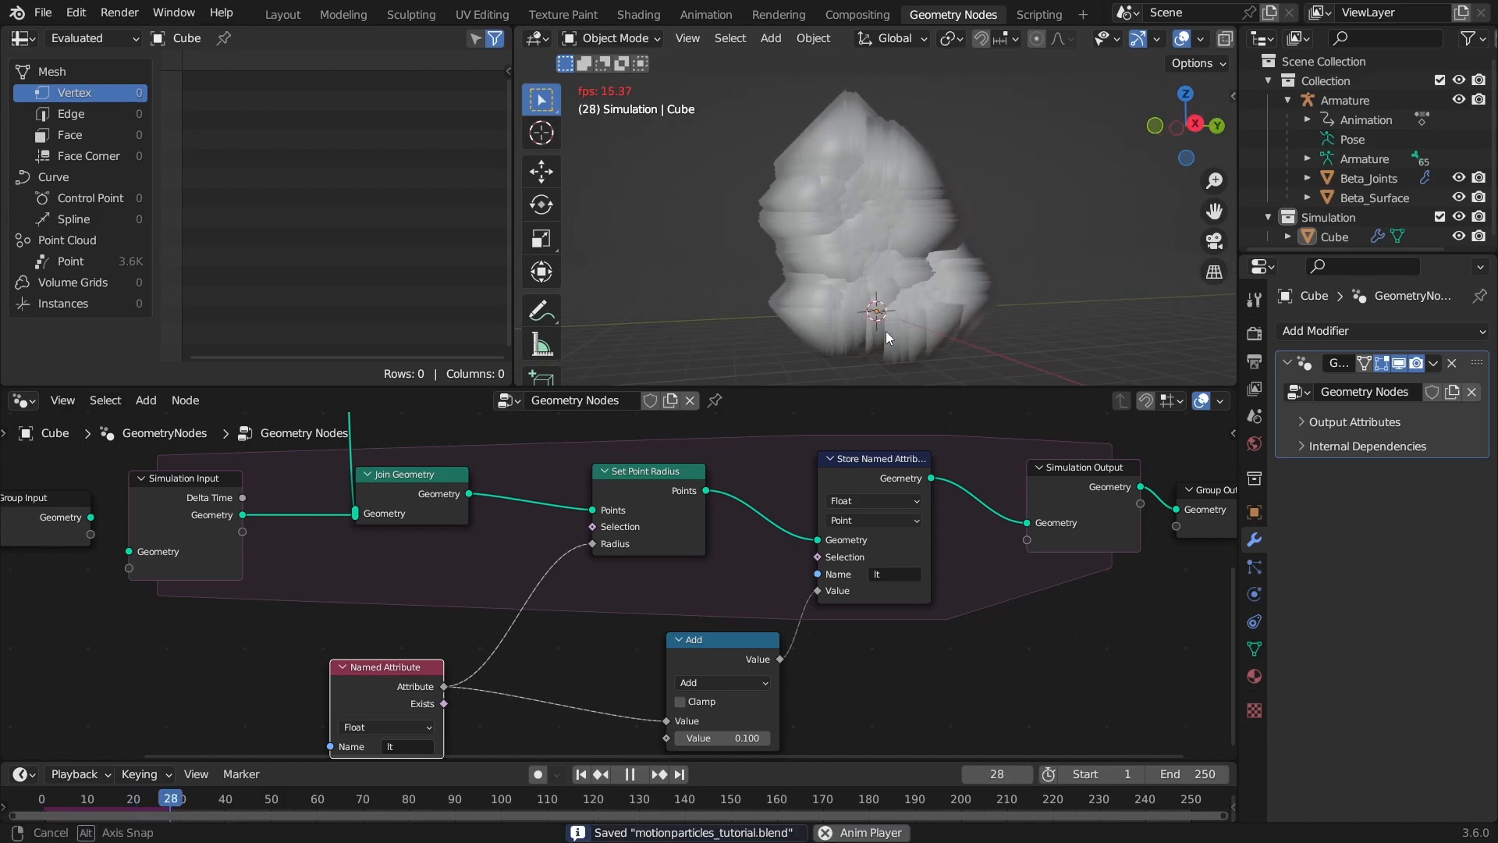
left_click(580, 774)
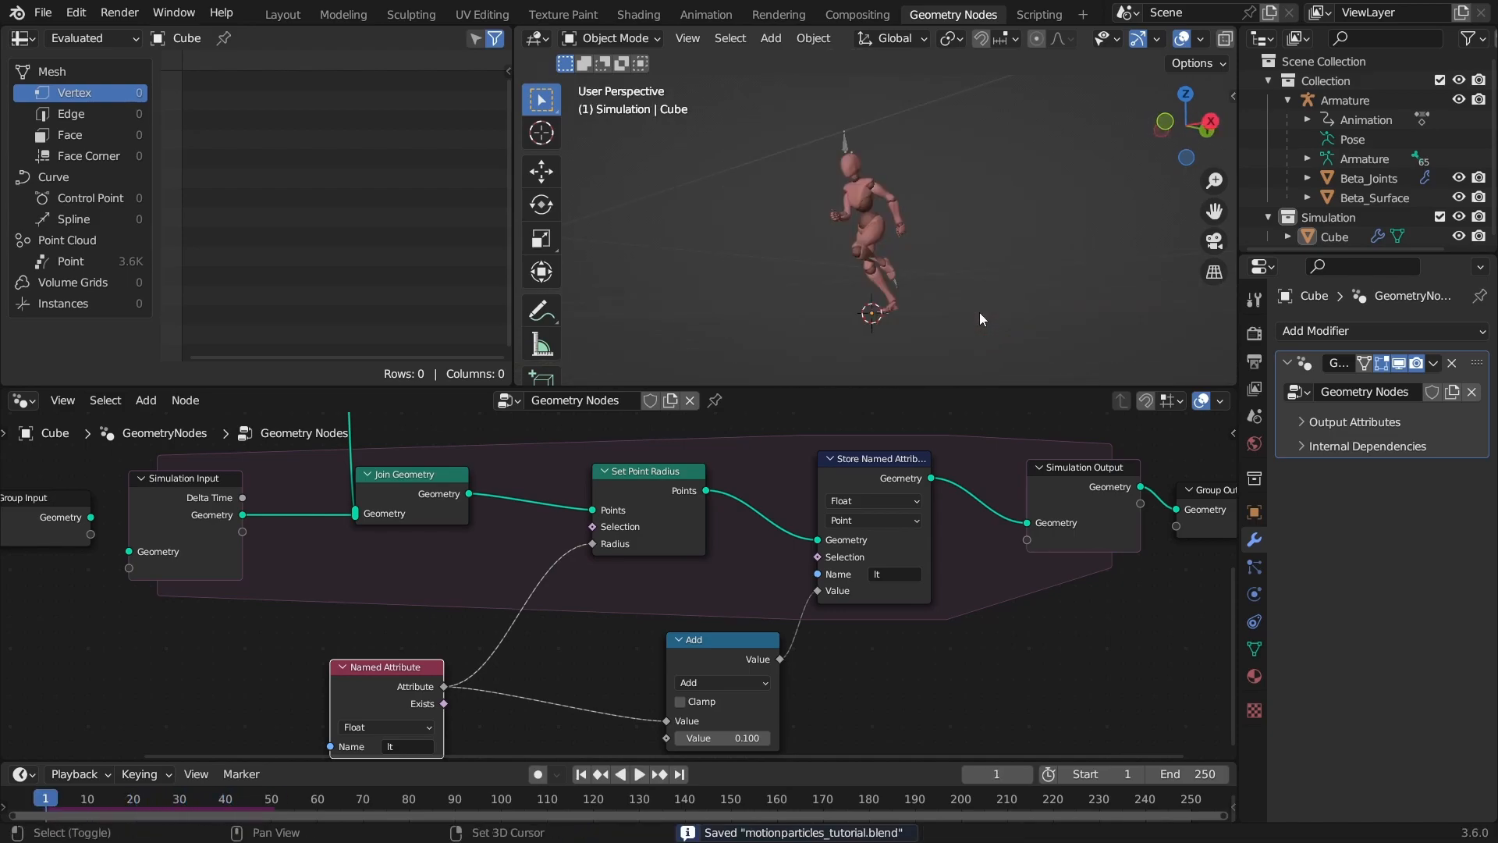
left_click(638, 774)
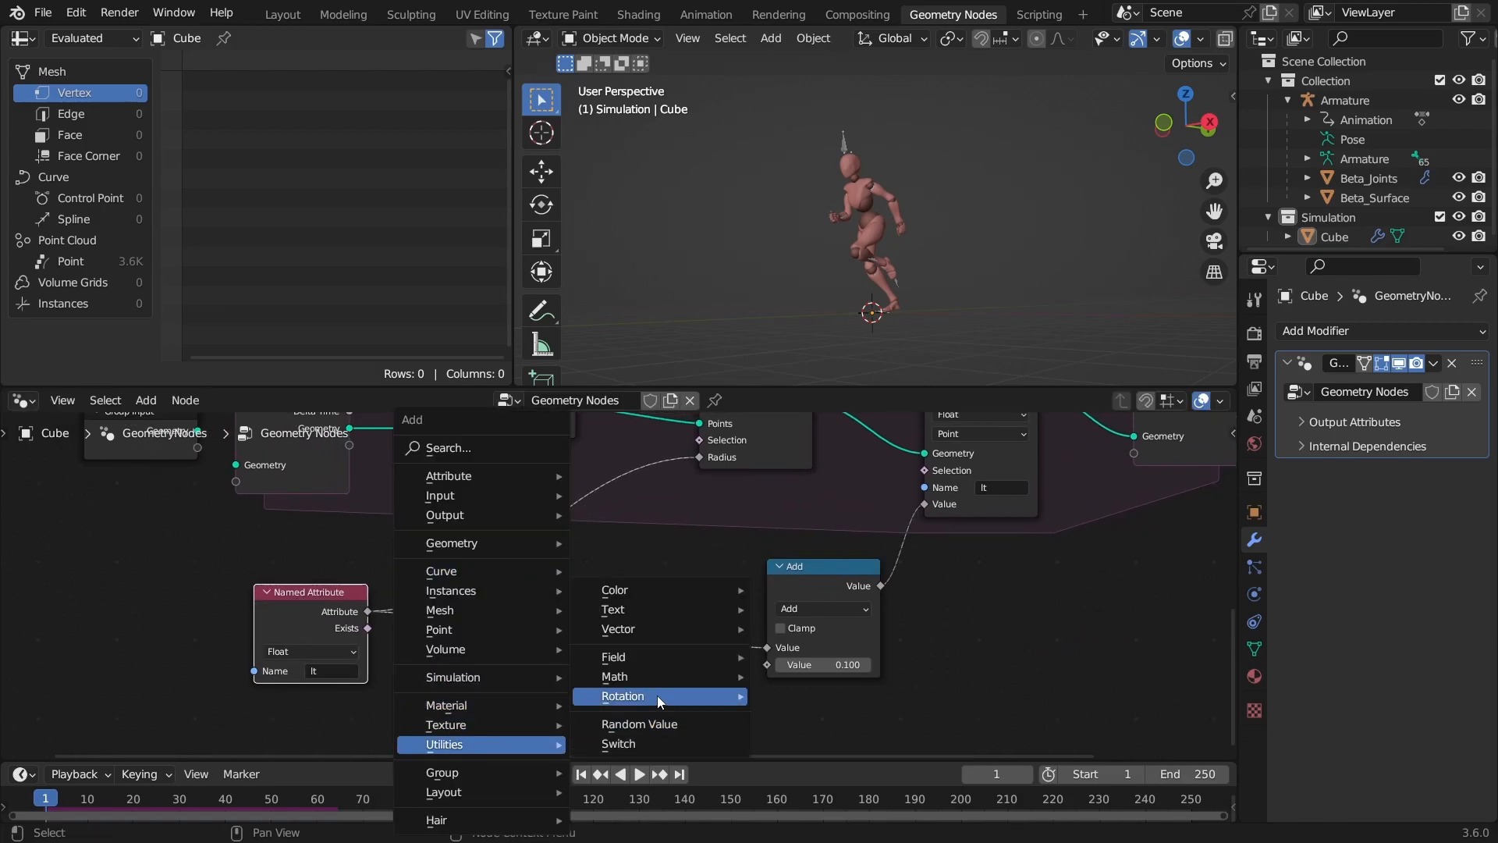
mouse_move(614, 677)
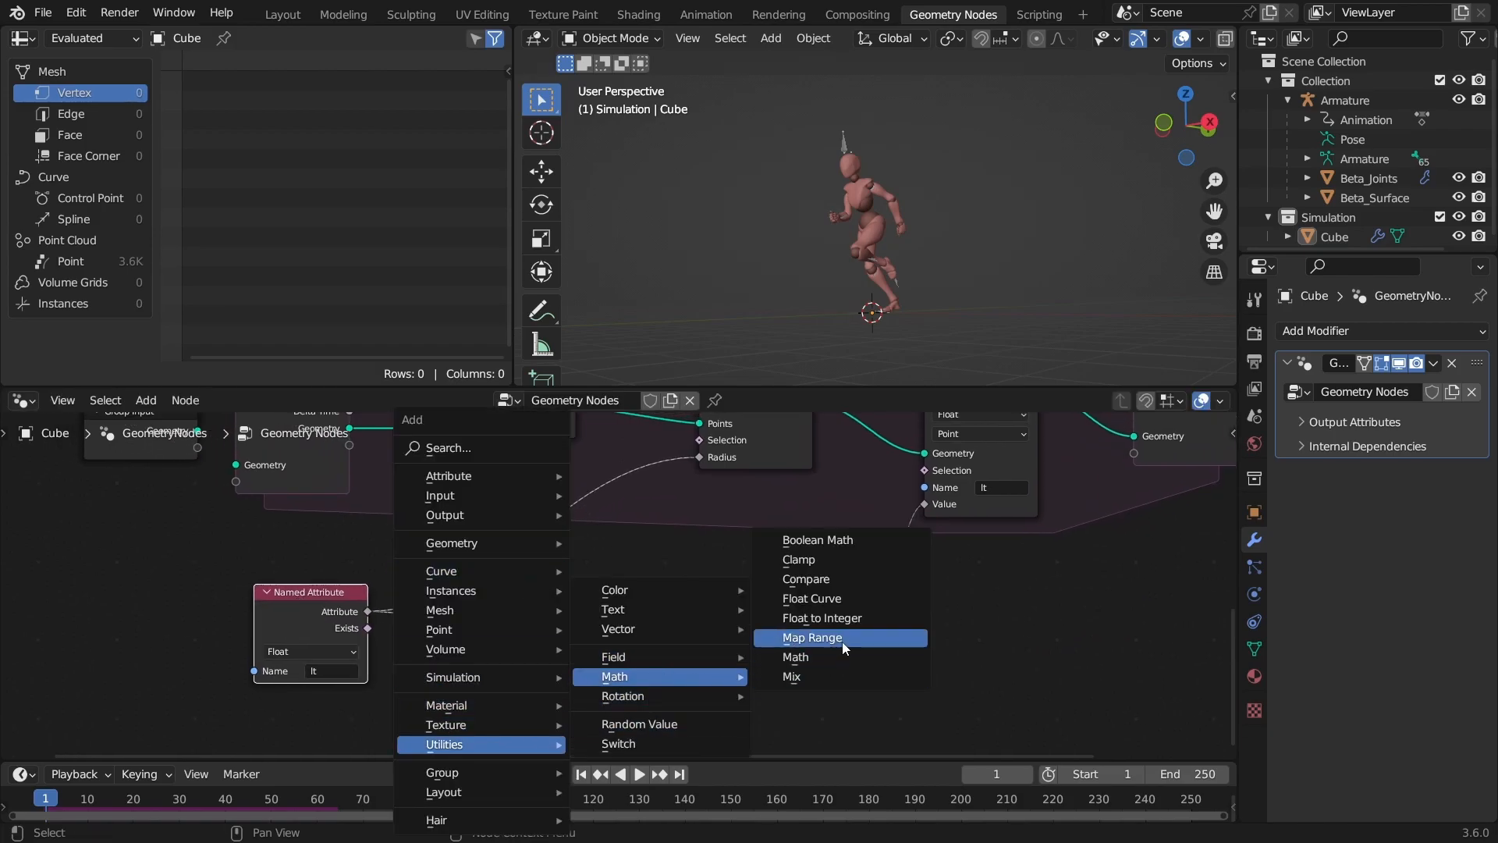
- Insert a Map Range mapping lt to radius from 0.02 down to 0, then preview playback
left_click(812, 638)
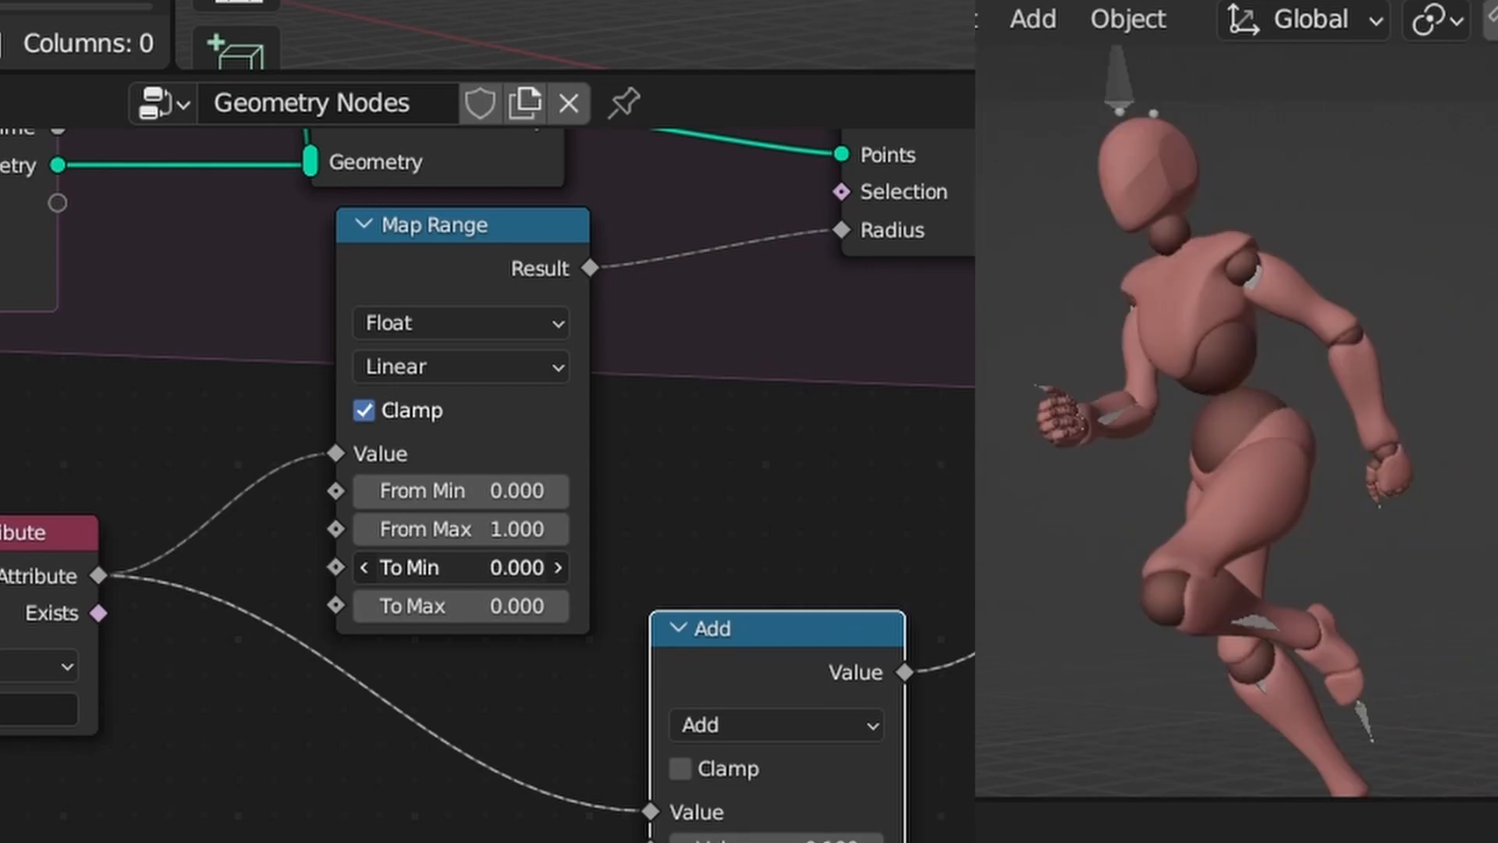
double_click(459, 566)
type("0.020")
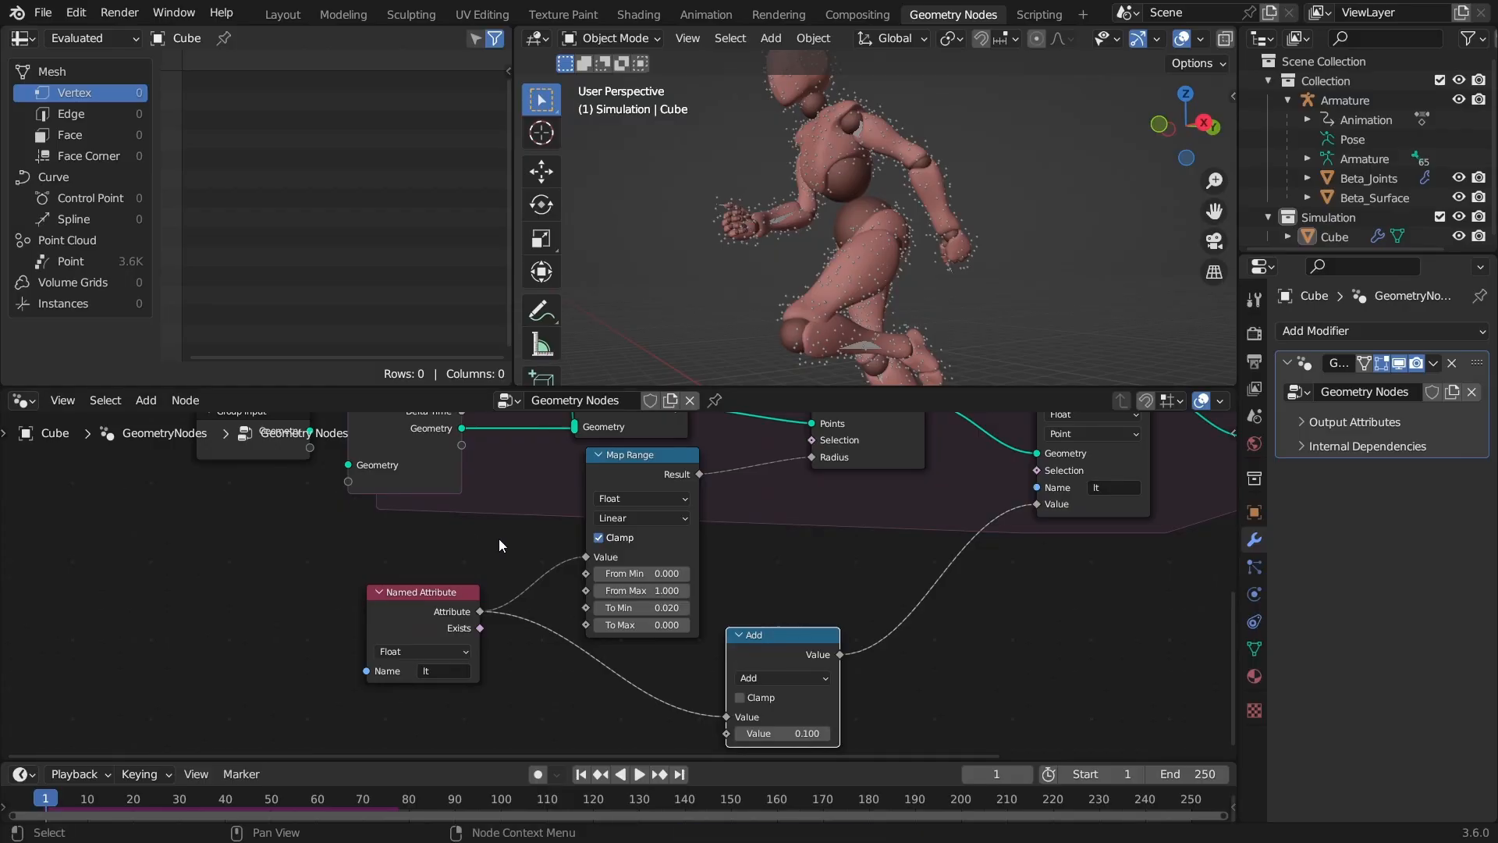
left_click(638, 774)
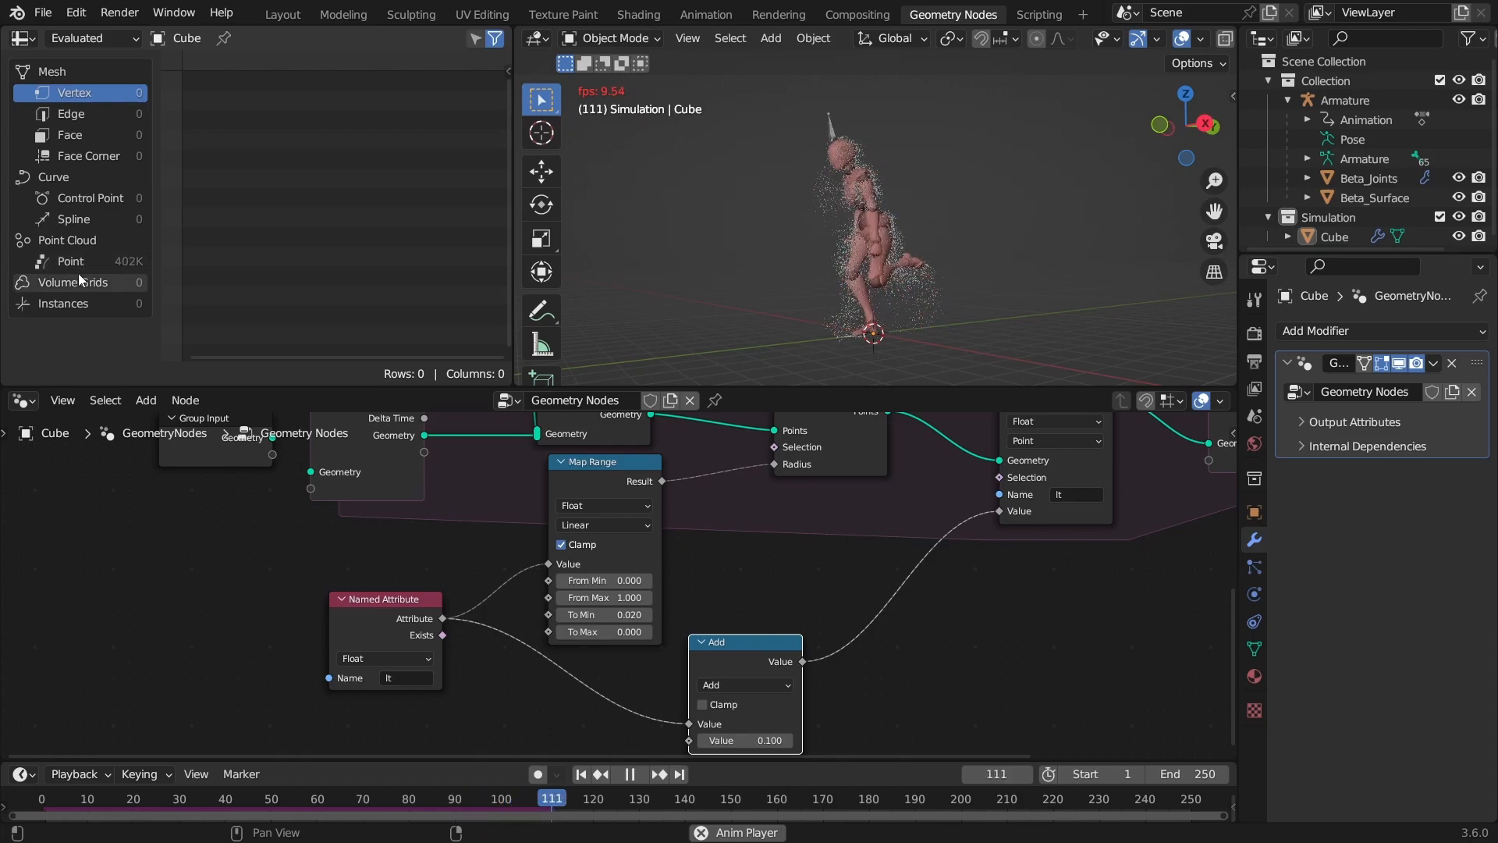
left_click(630, 773)
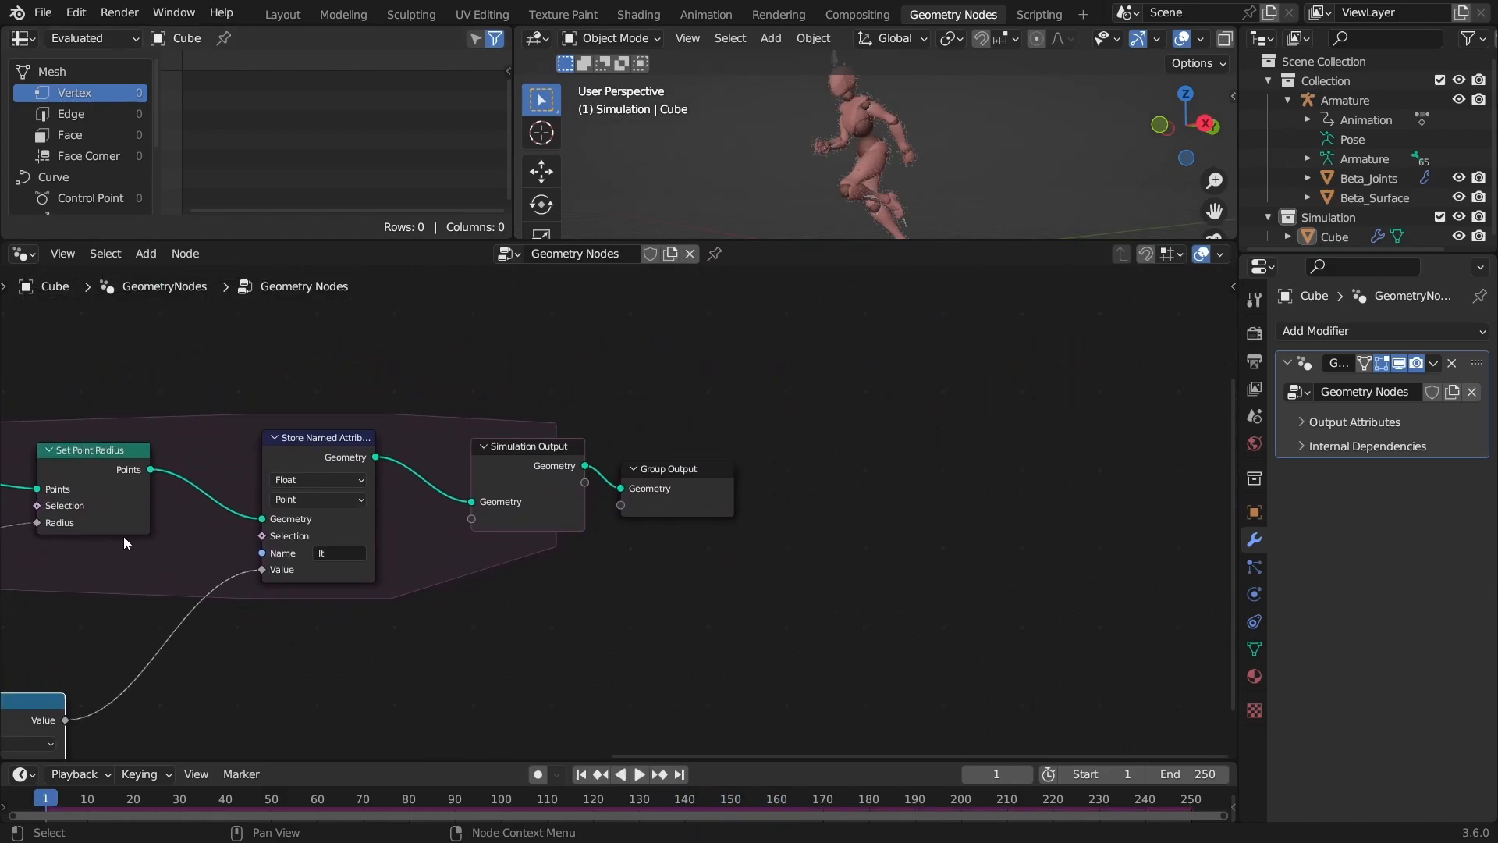
- Add Delete Geometry with an Equal Compare selecting points whose remapped radius is zero
left_click(145, 253)
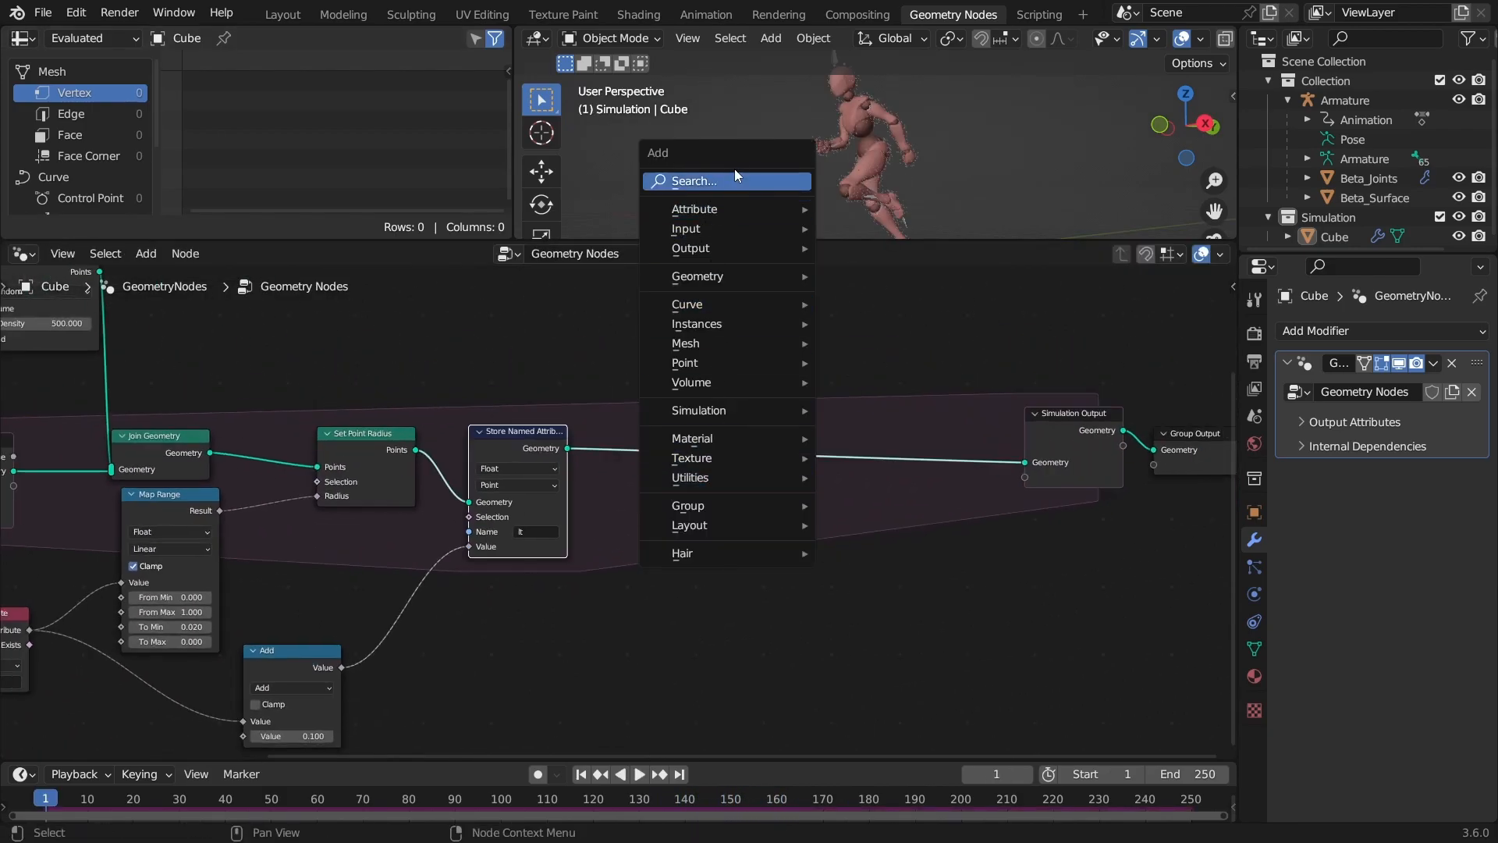
type("delet")
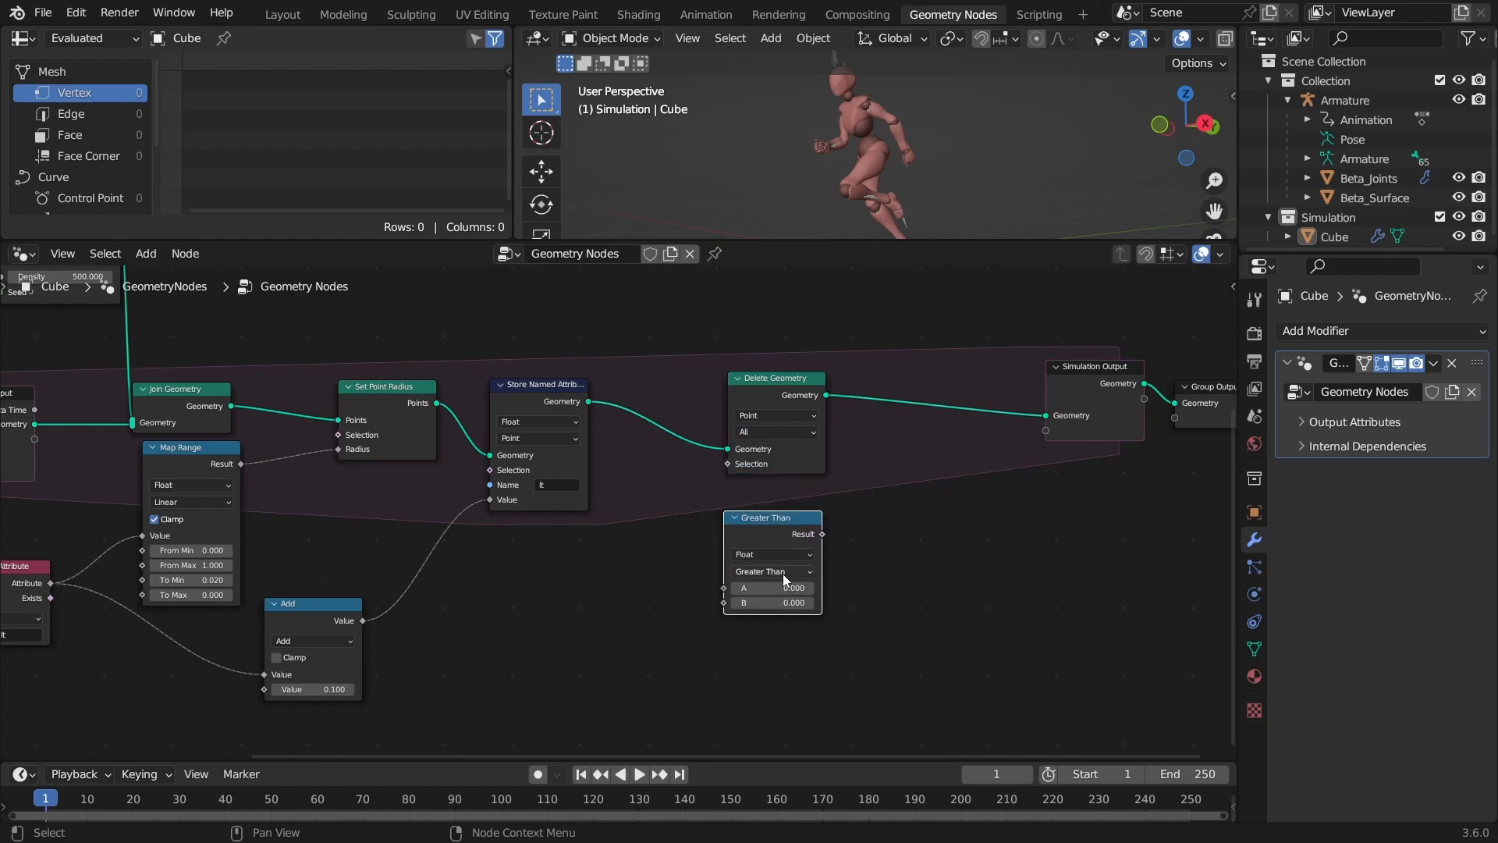
left_click(770, 570)
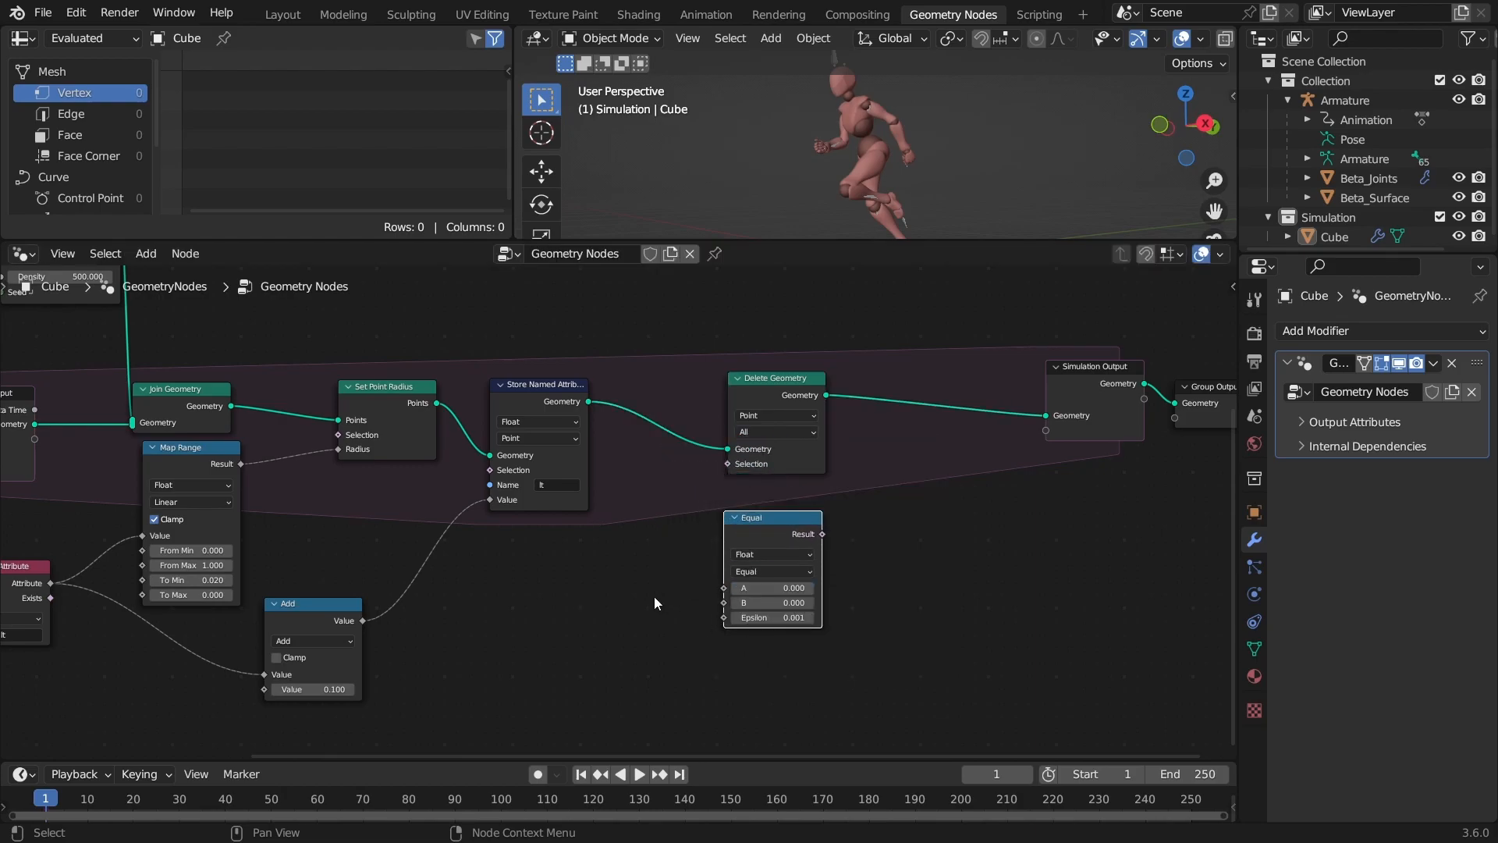
mouse_move(834, 502)
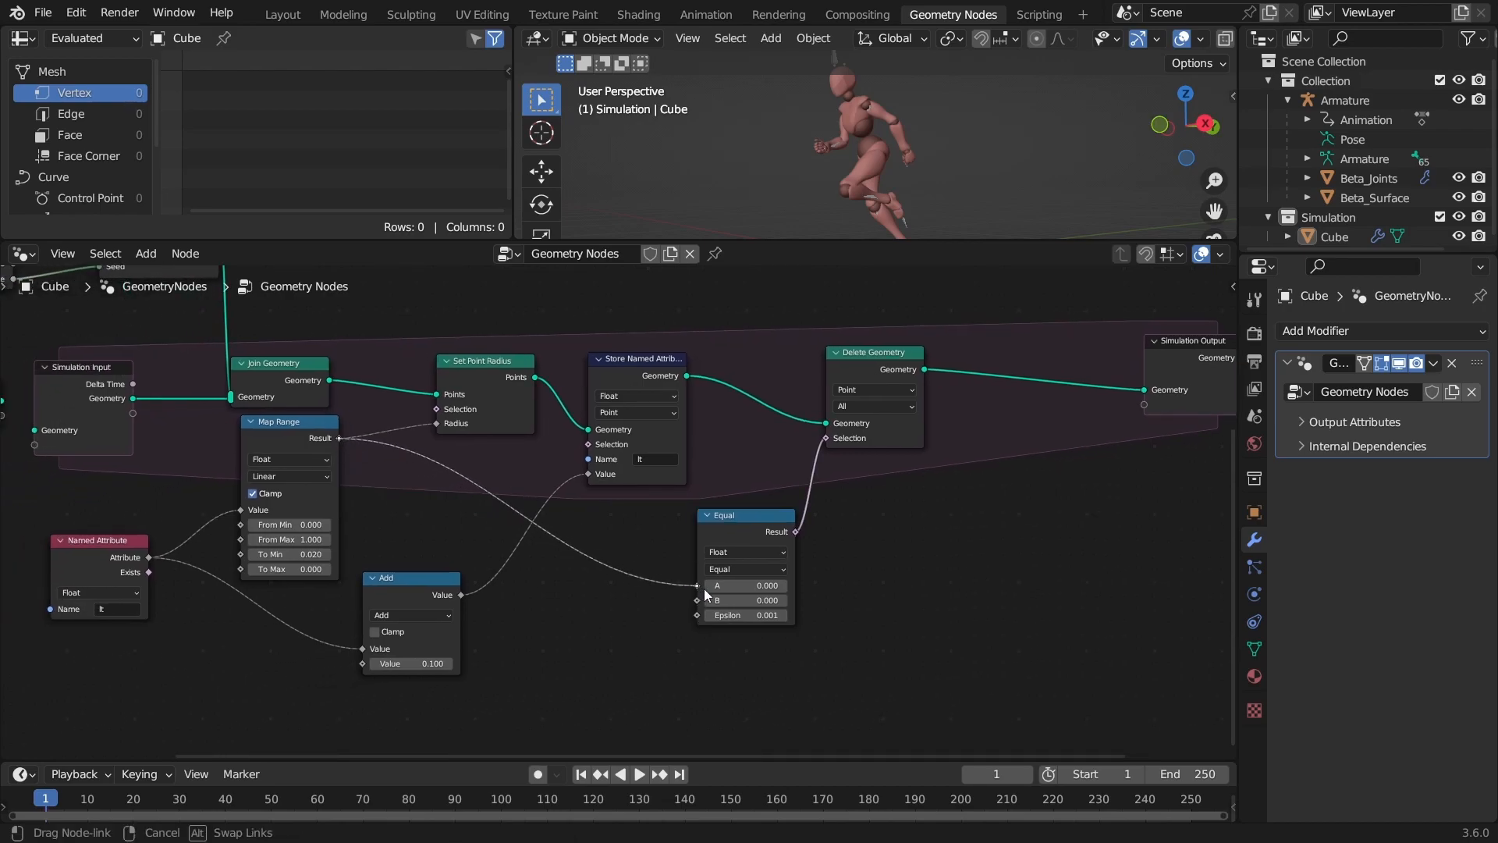
left_click(638, 773)
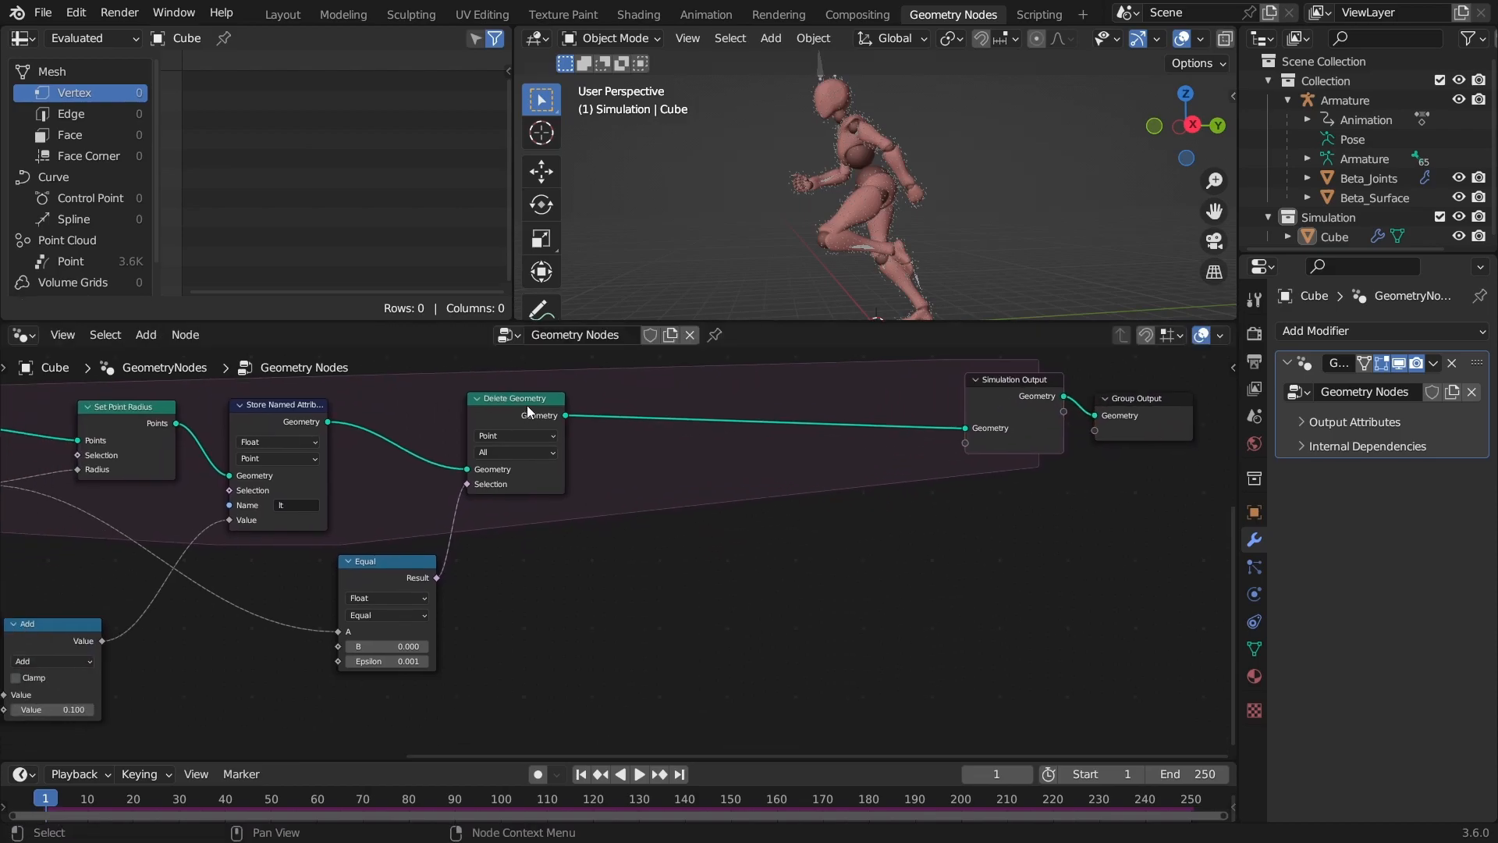
- Add a Set Position node, a Noise Texture and a Vector Math node set to Subtract
type("set po")
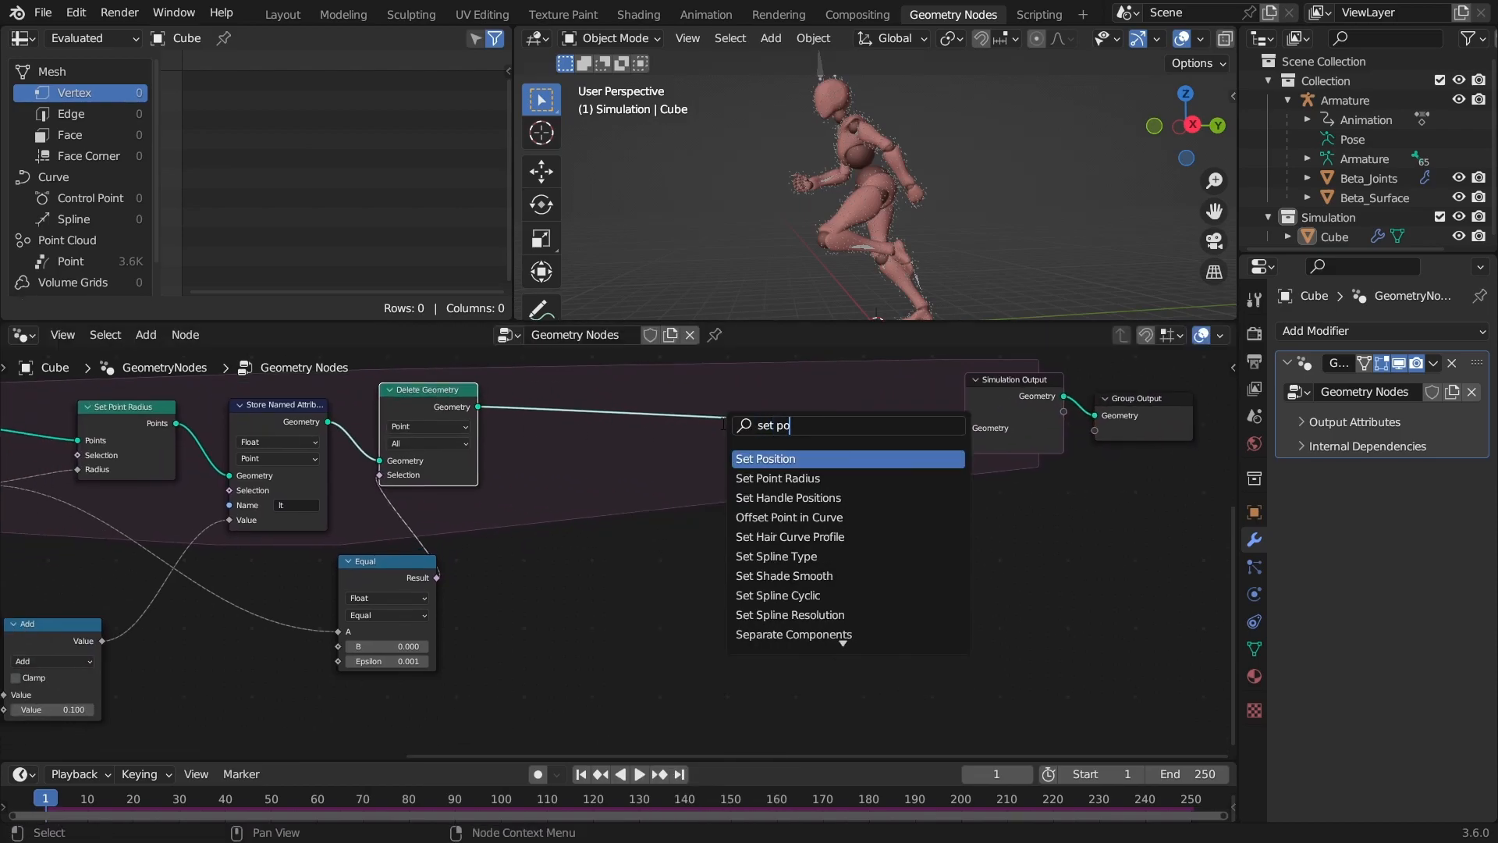
left_click(764, 458)
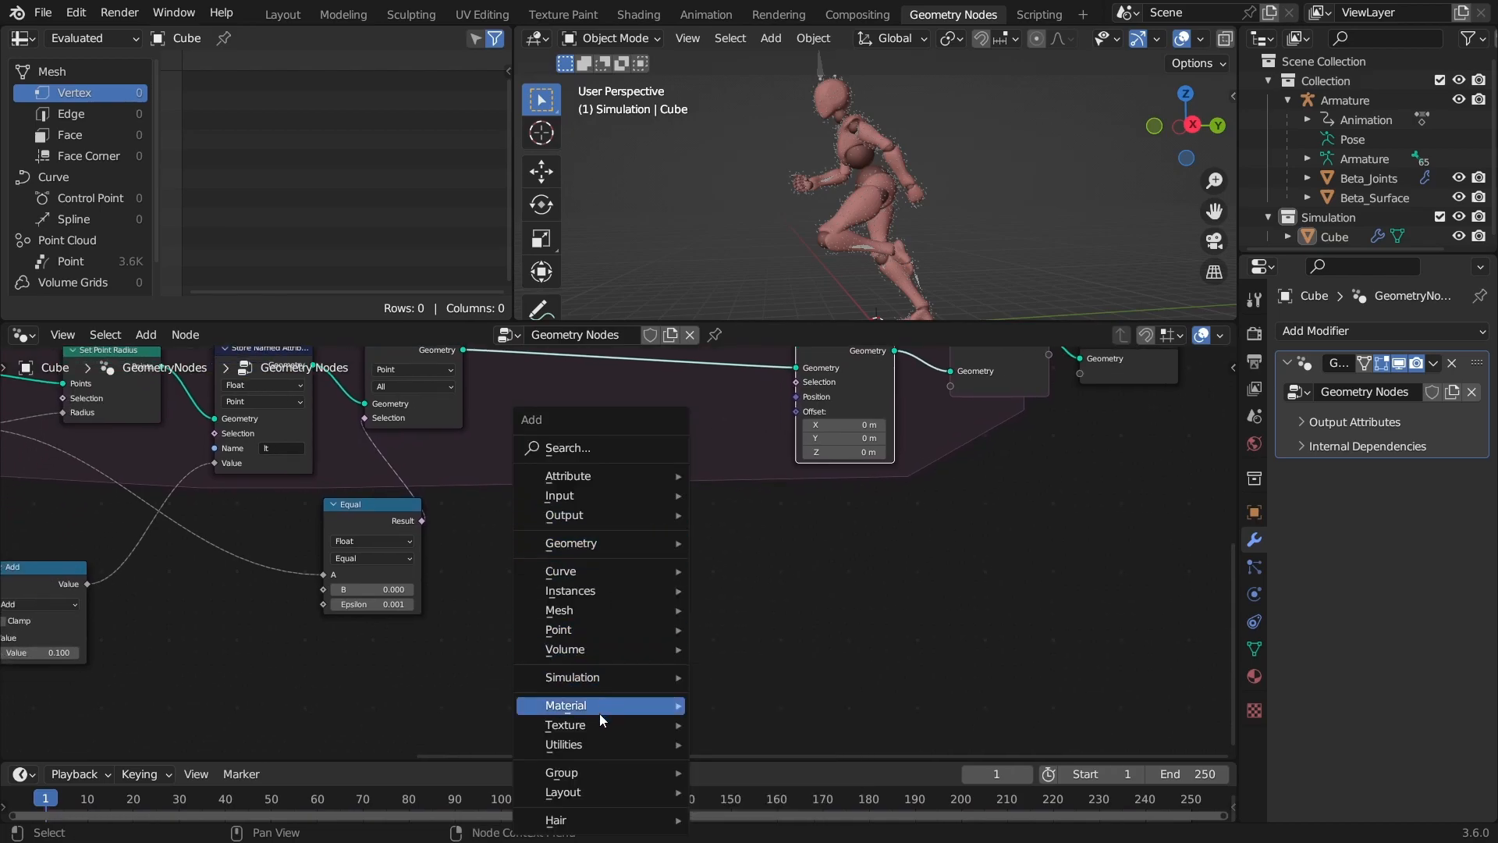
left_click(565, 724)
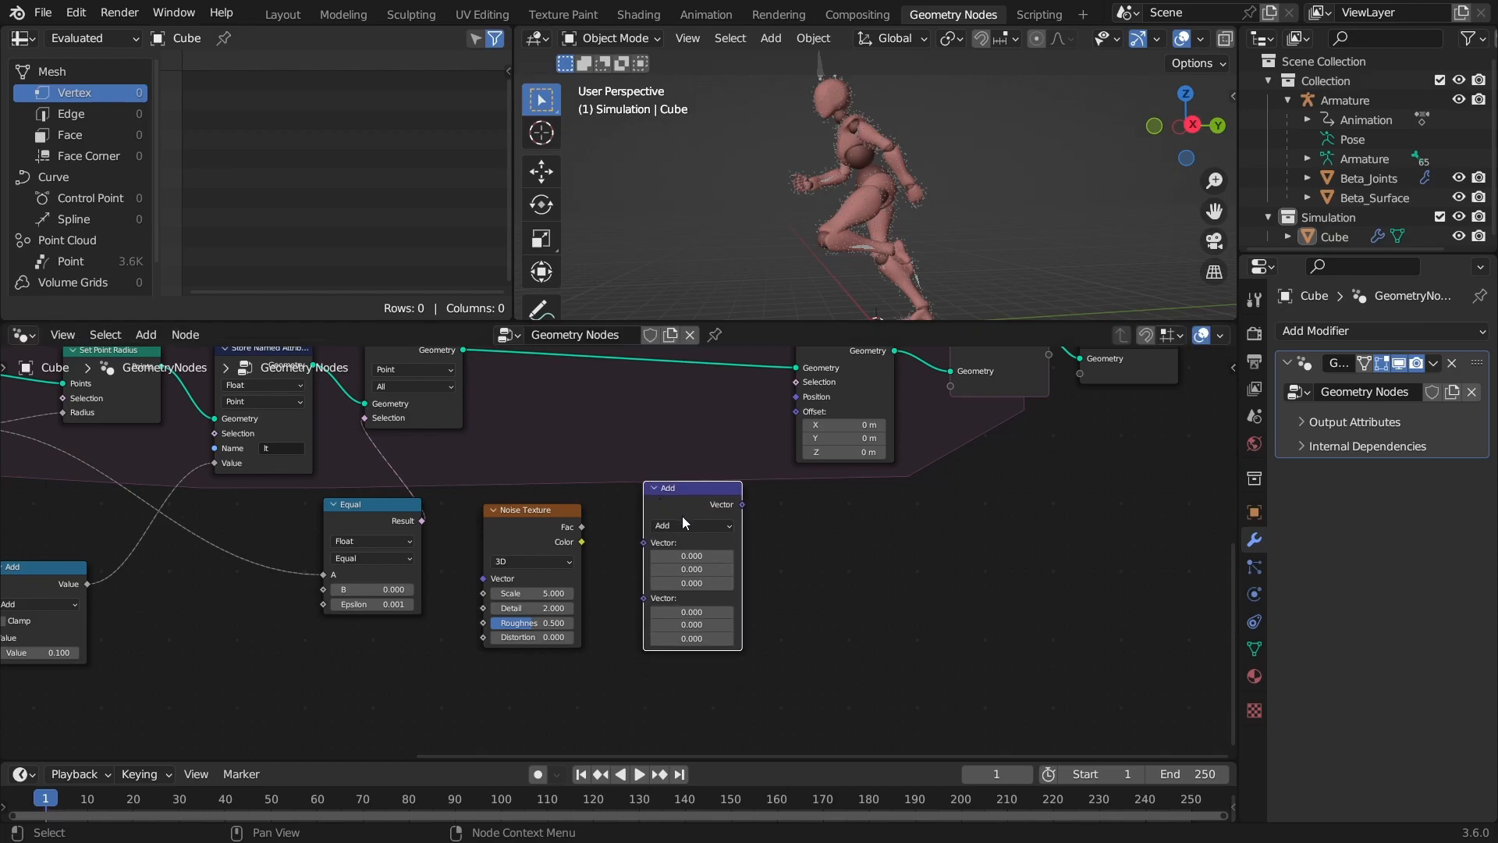
left_click(692, 524)
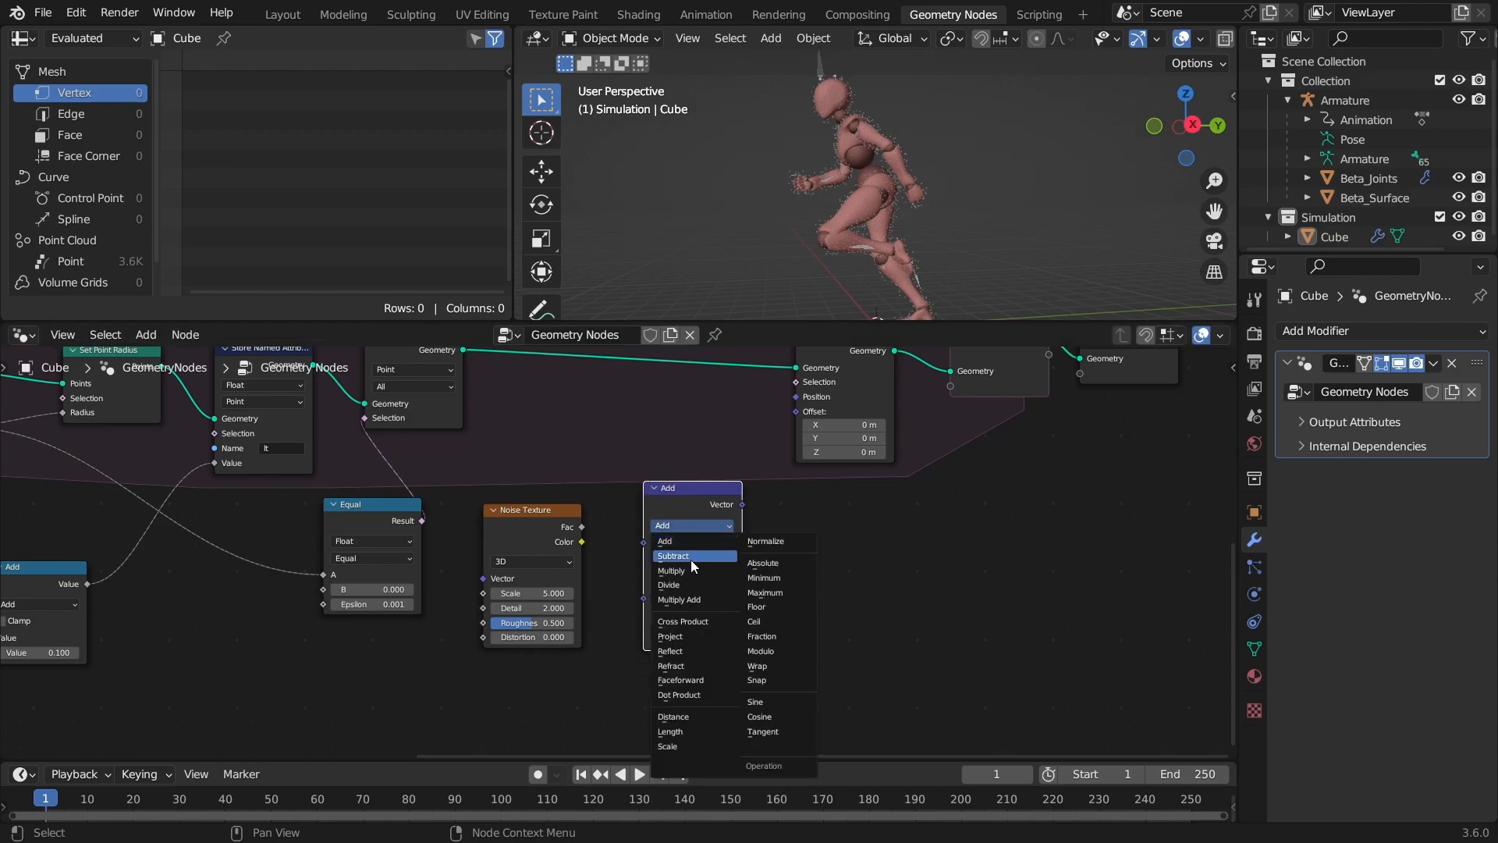
left_click(673, 556)
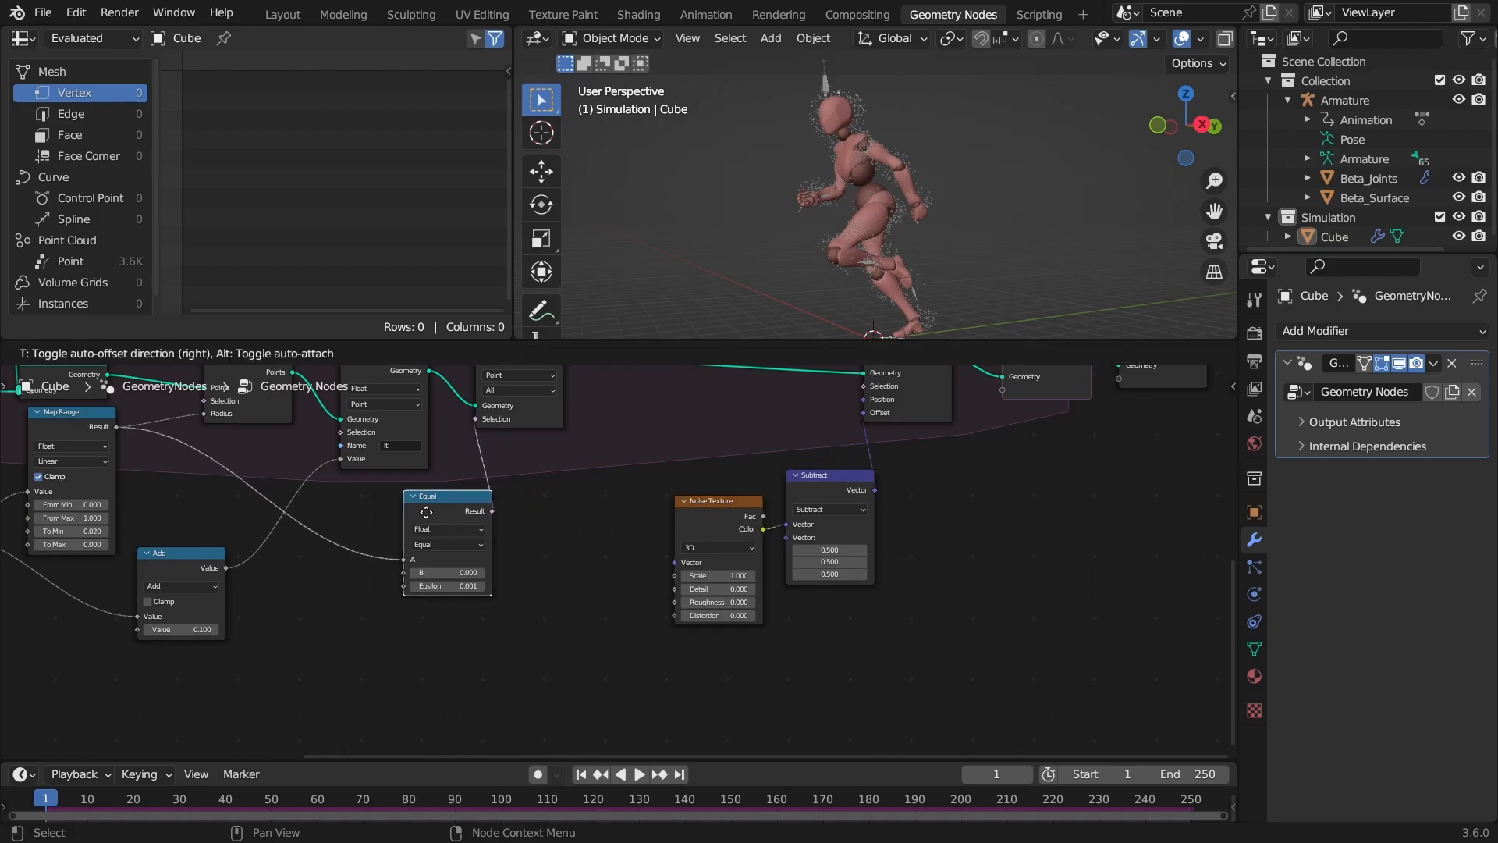
- Switch the Noise Texture to 4D
left_click(714, 548)
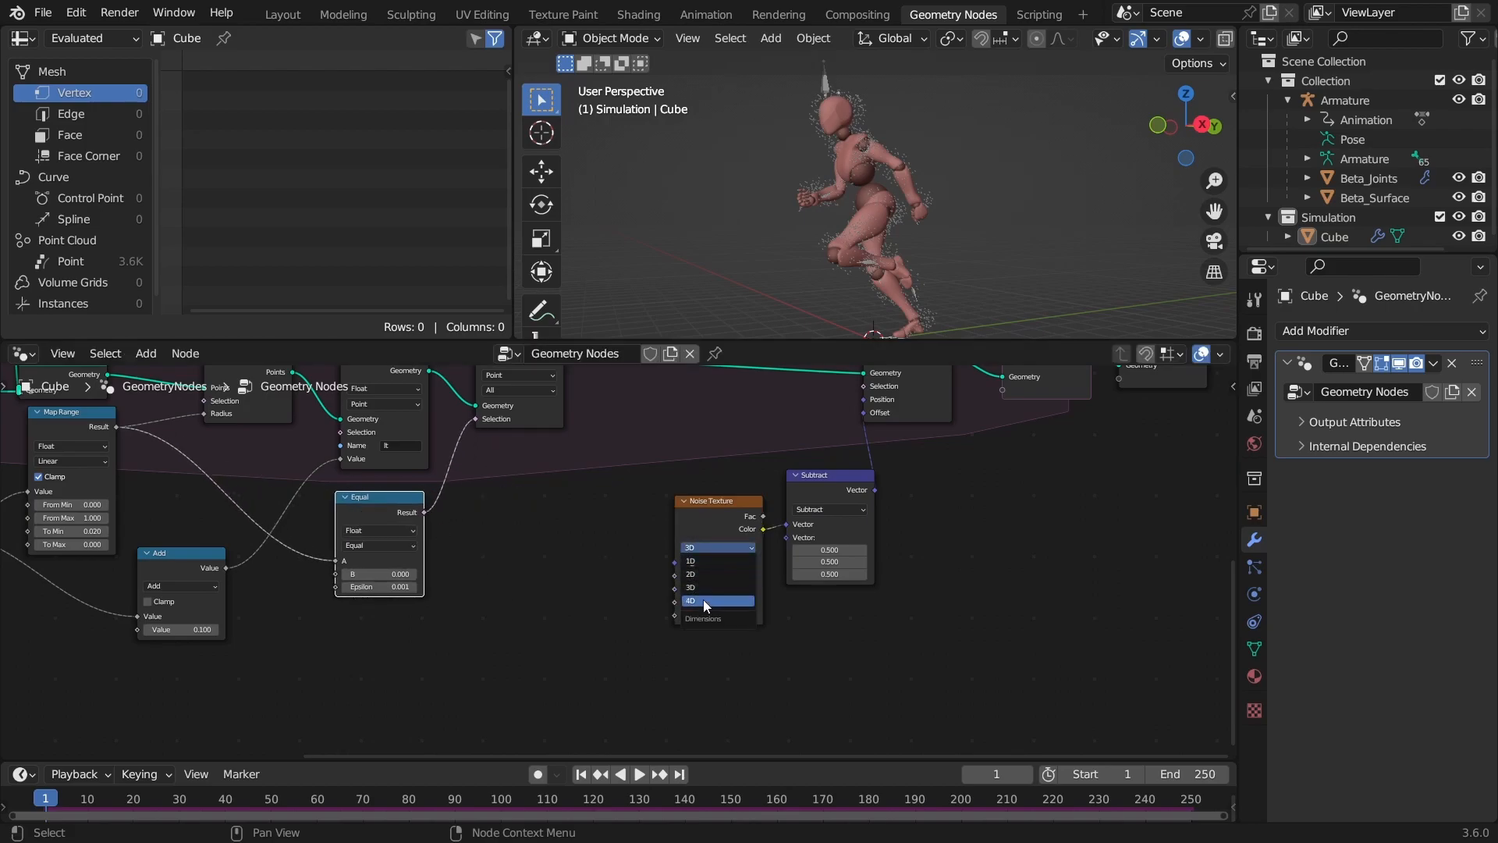
left_click(690, 600)
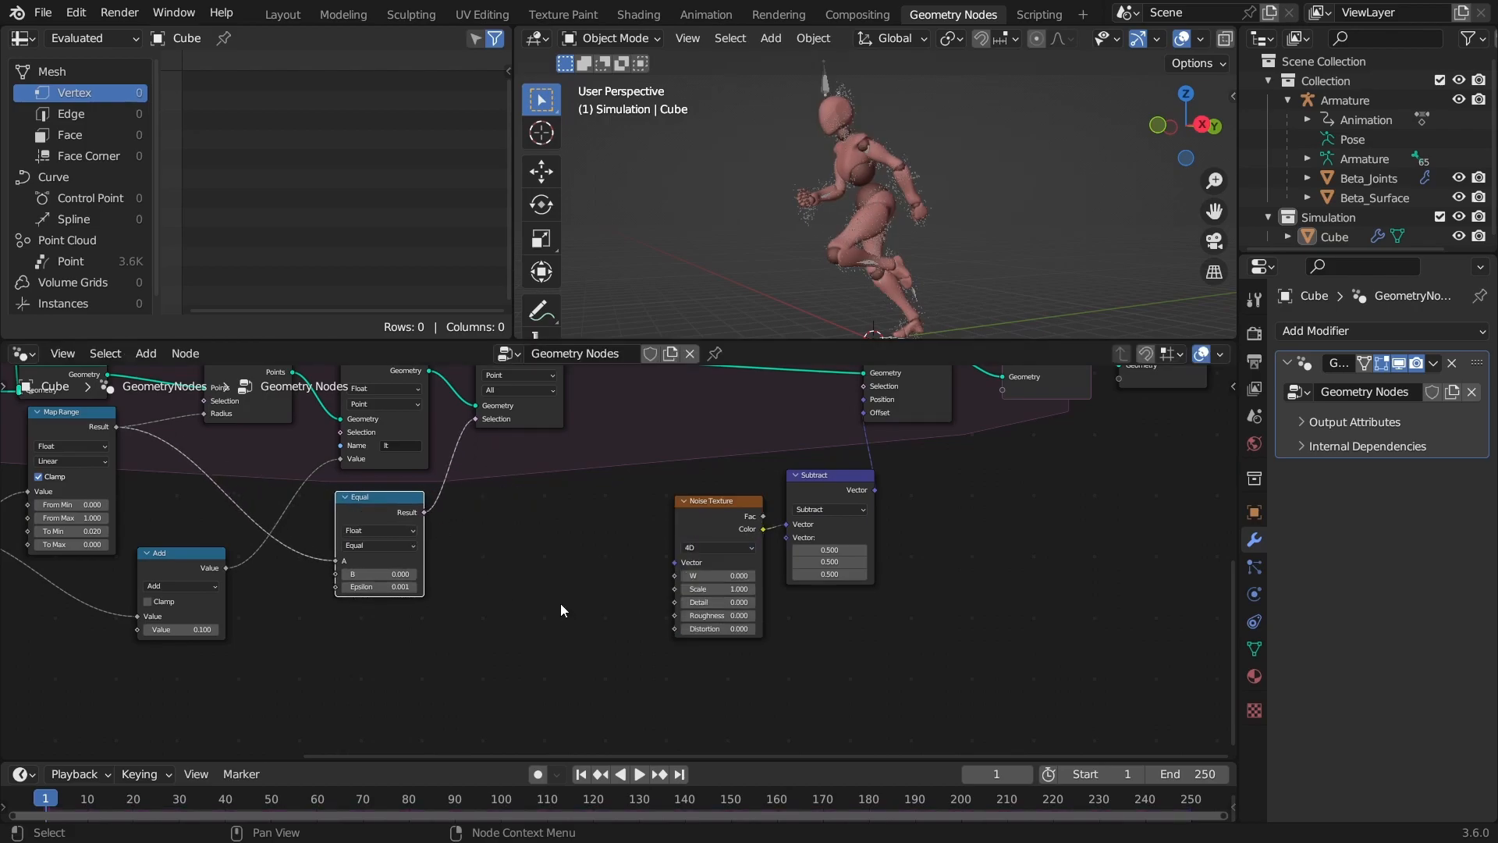
left_click(145, 352)
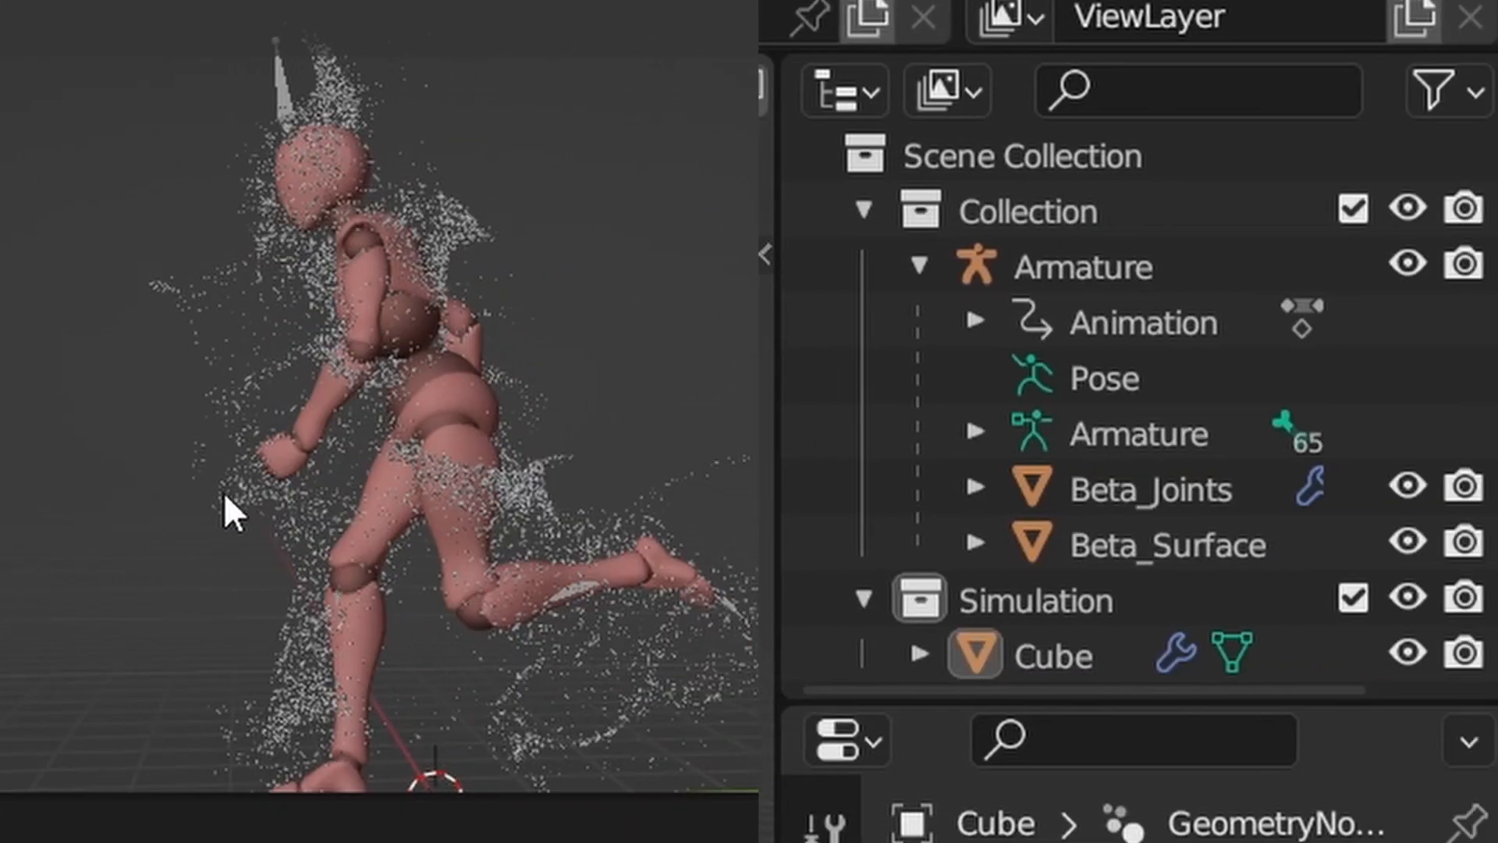
- Hide the robot collection to view the particles, and add a Set Position offsetting Y by 0.35 m
left_click(1354, 209)
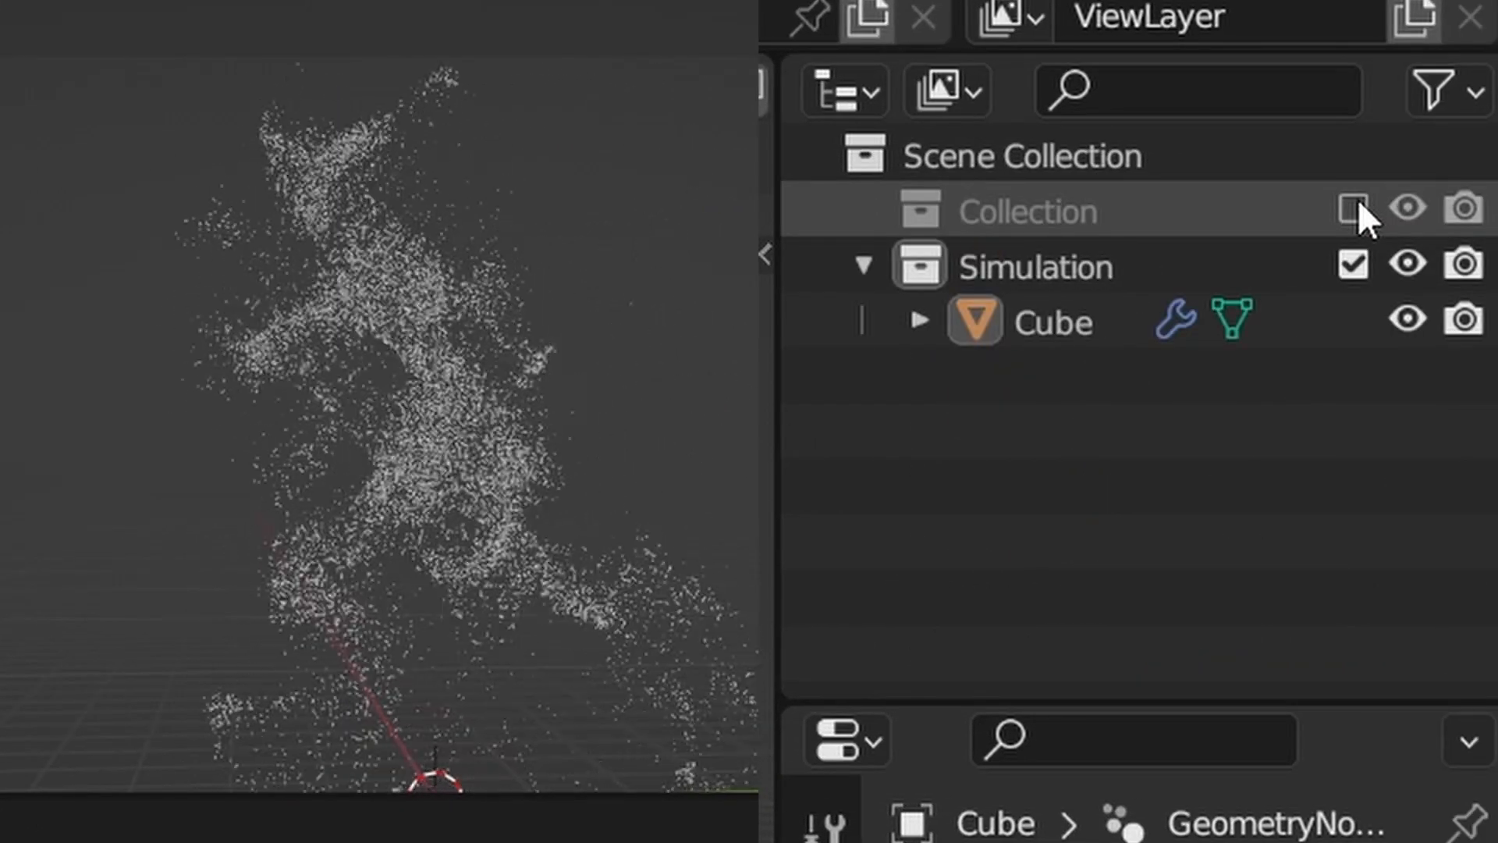
left_click(1050, 320)
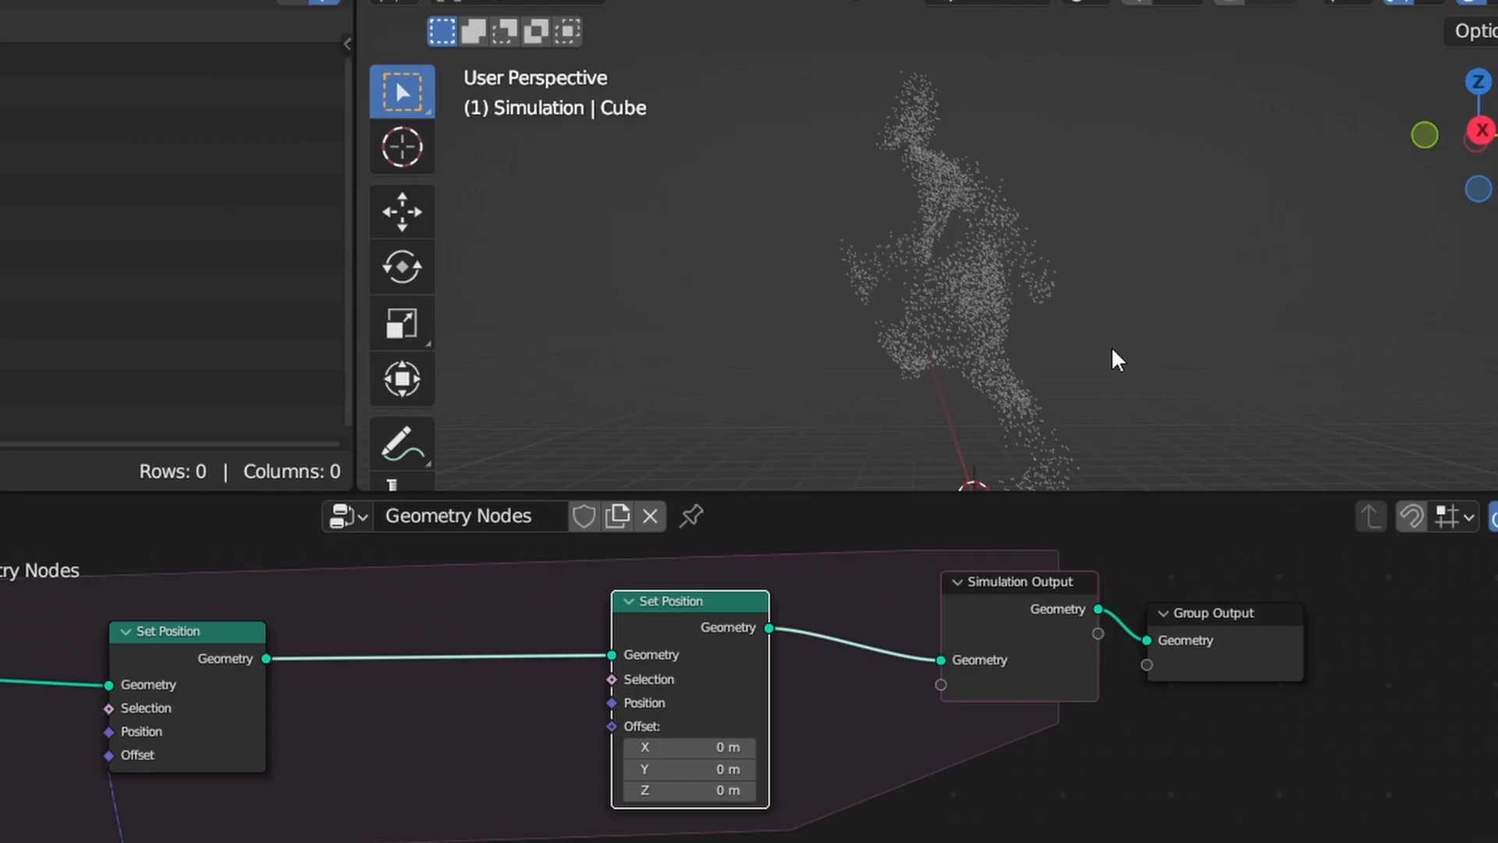
key("space")
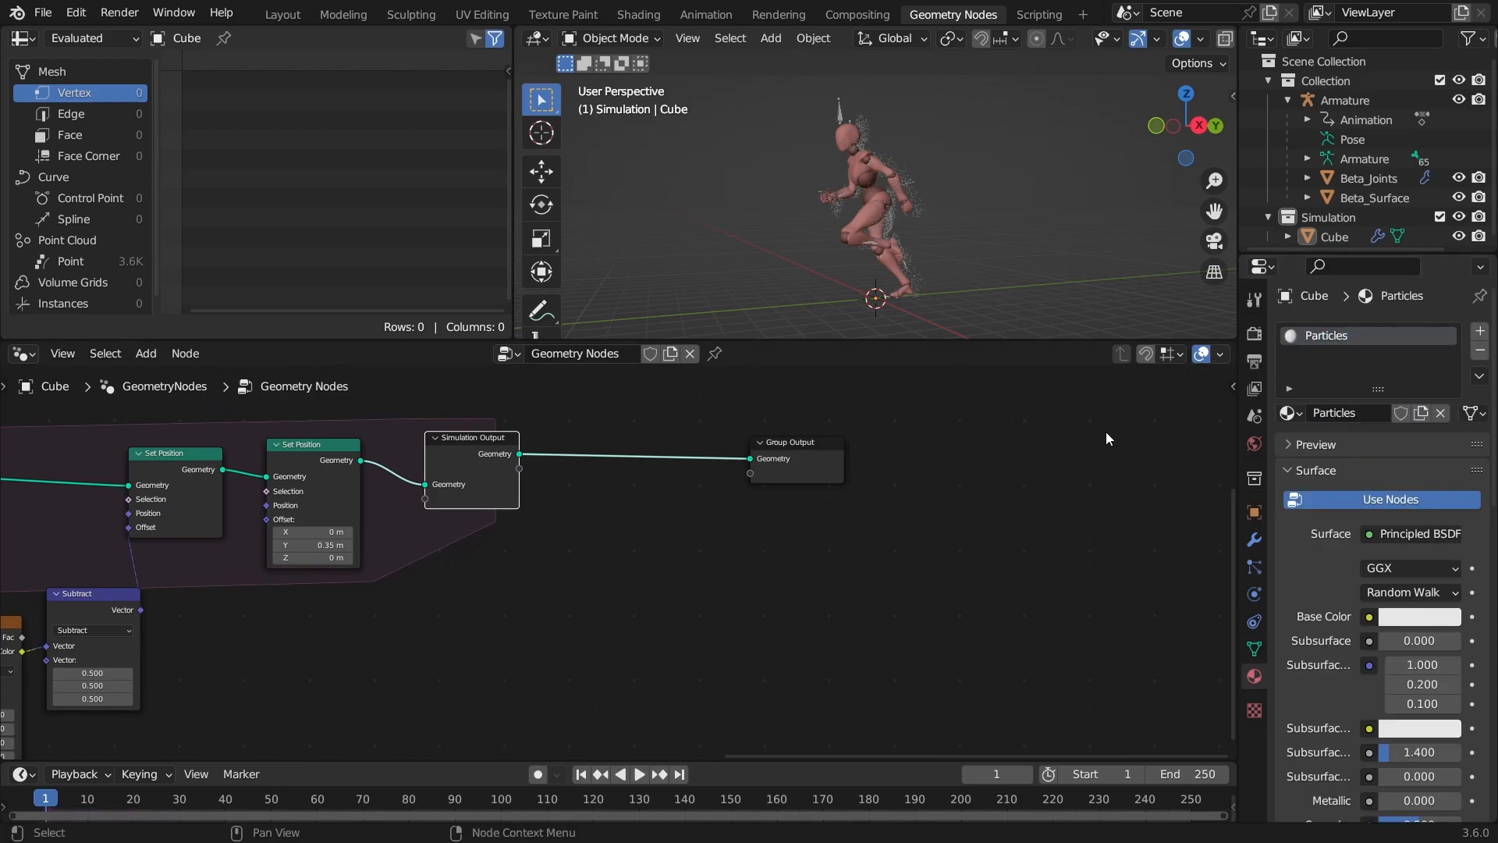
- Insert a Set Material node before Group Output using the Particles material
key("ctrl+s")
type("set")
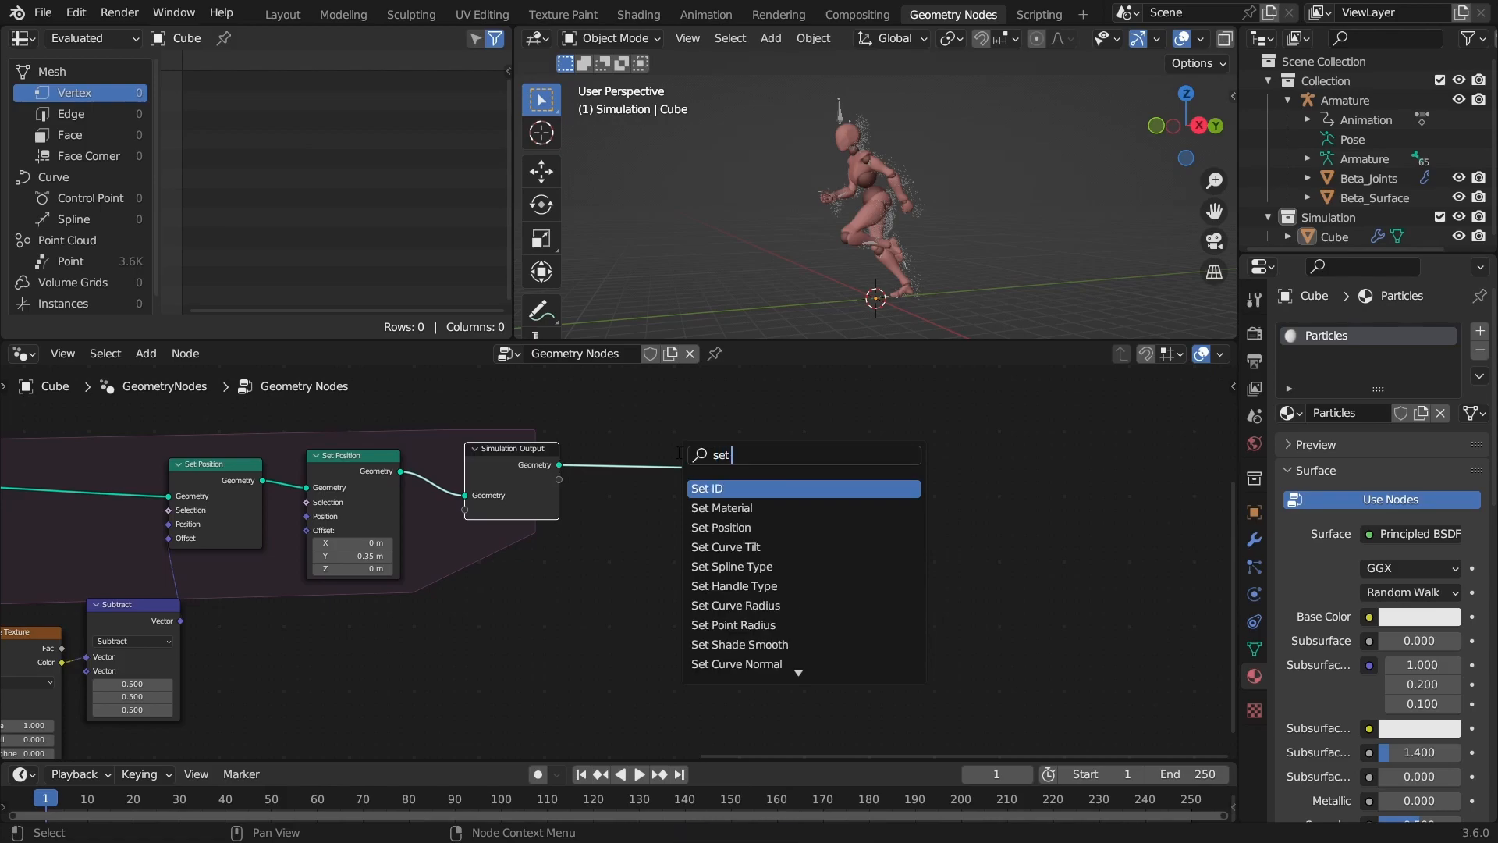
left_click(720, 507)
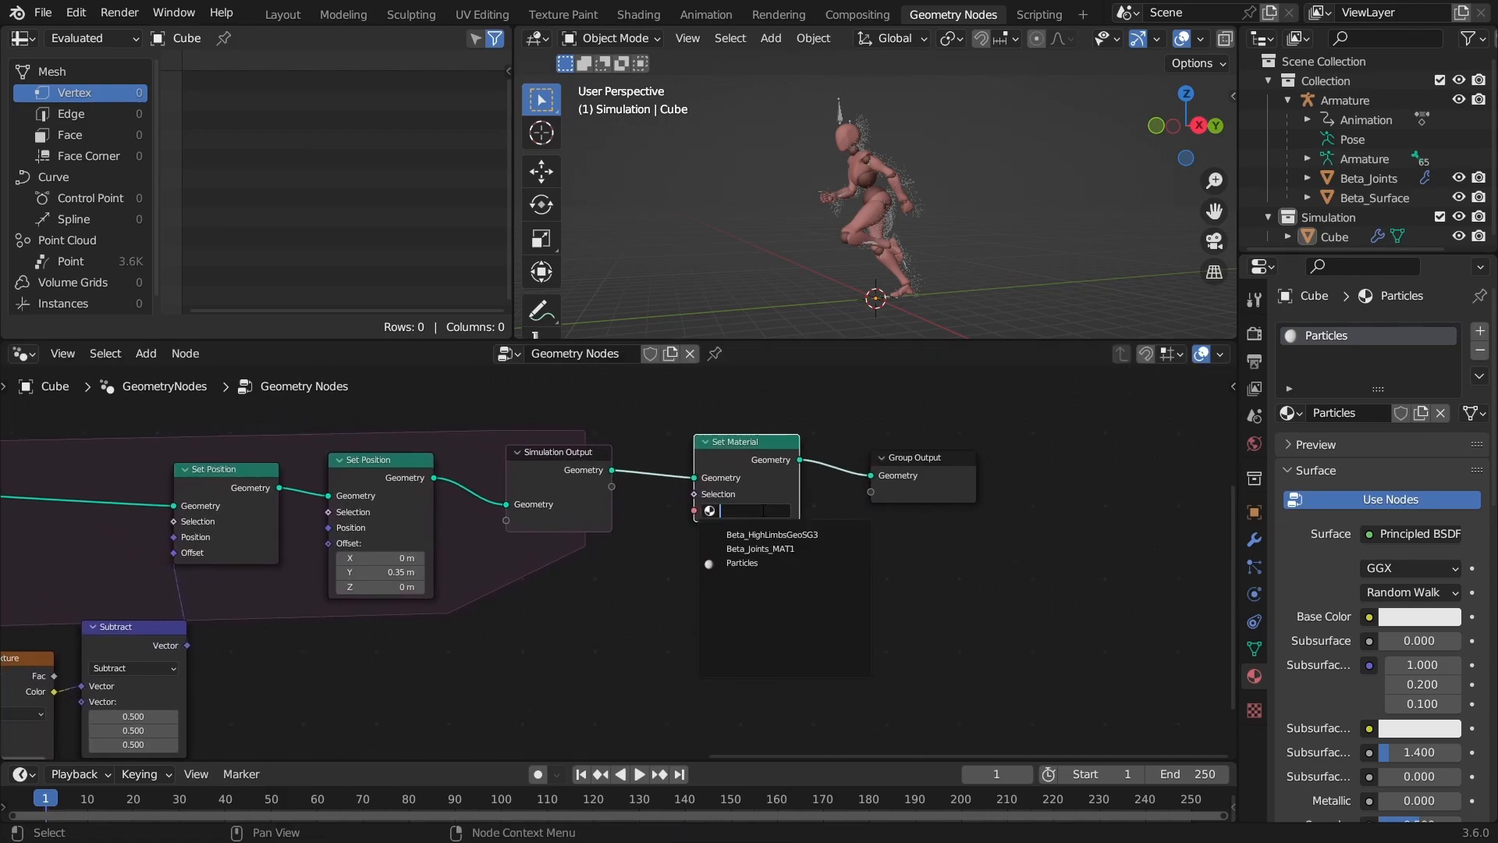
left_click(741, 562)
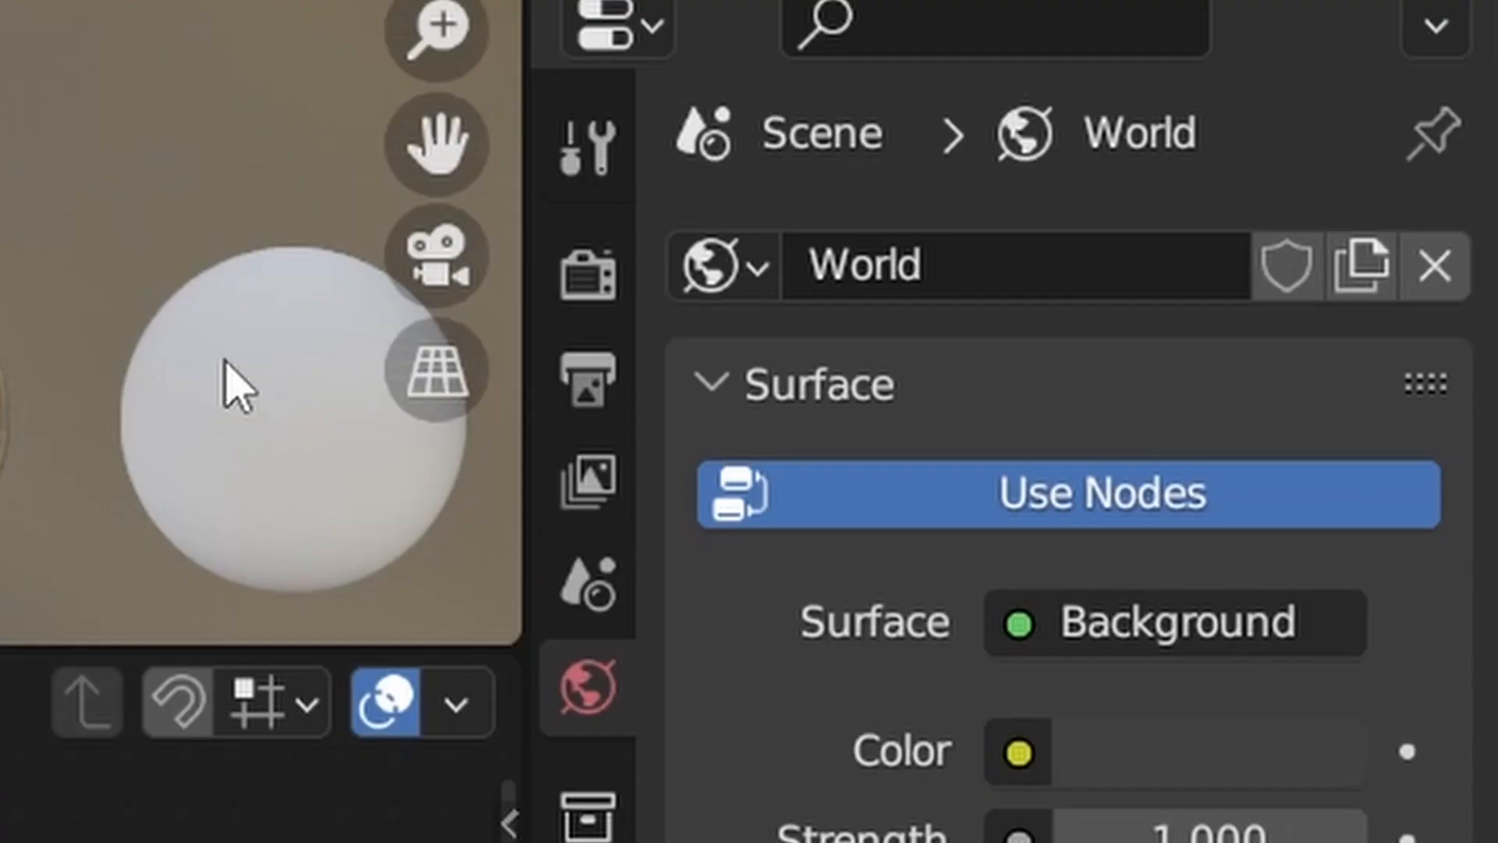
- Set the render engine to Cycles with GPU Compute
left_click(587, 277)
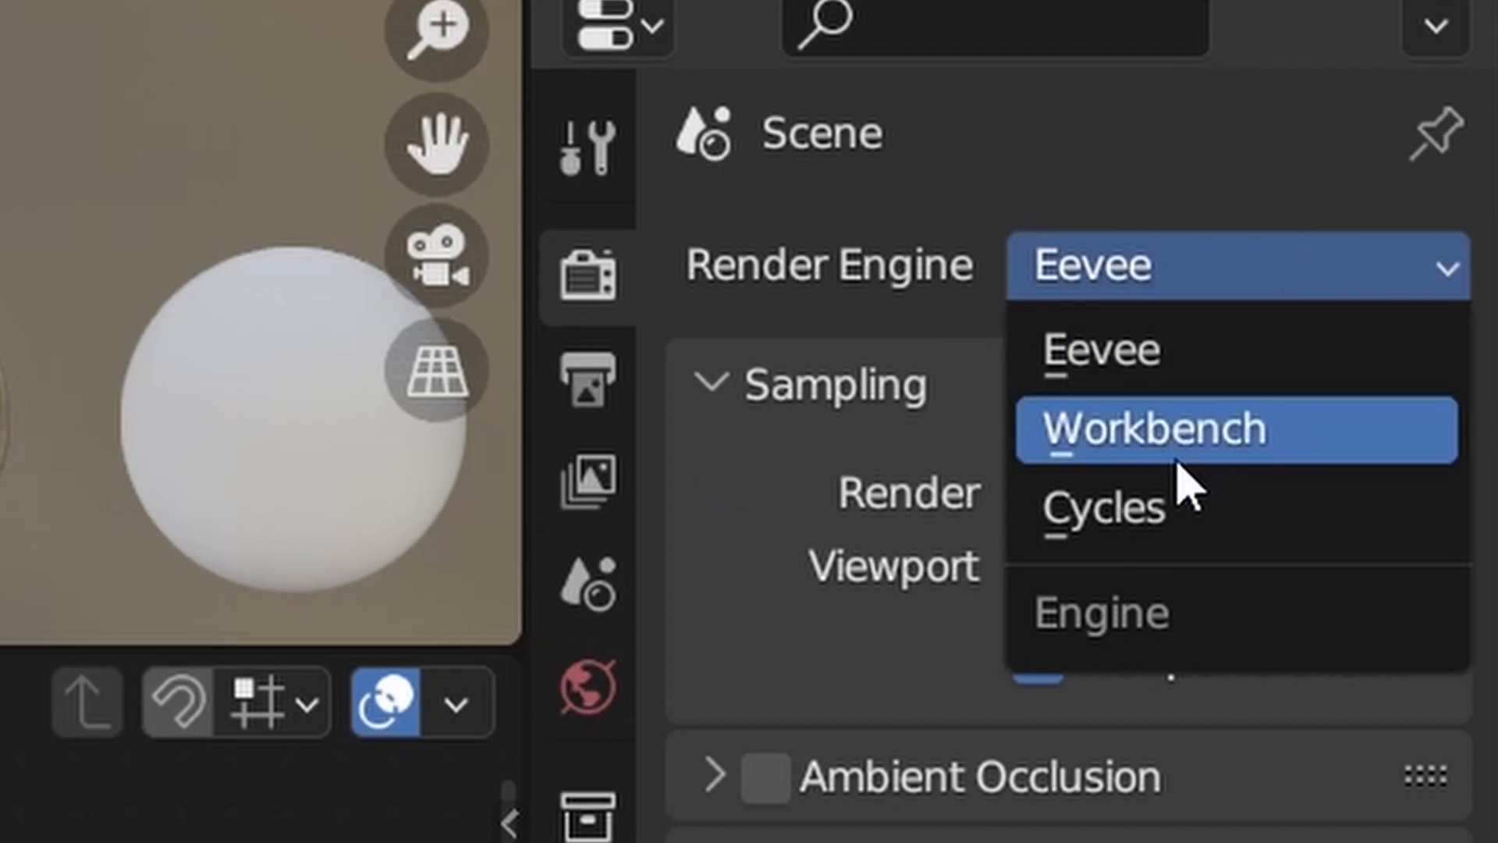
left_click(1101, 507)
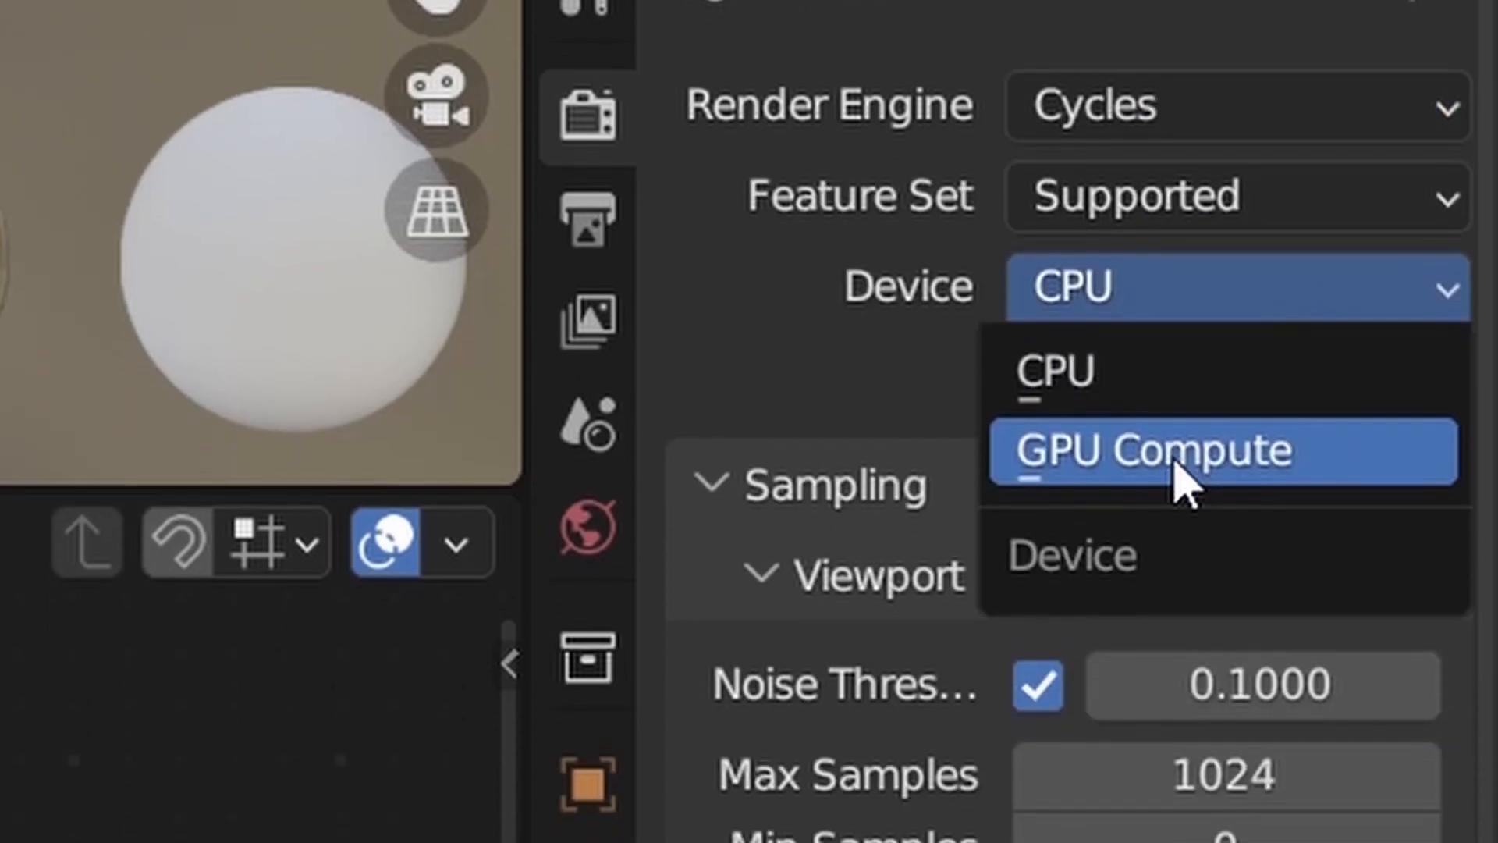
left_click(1152, 450)
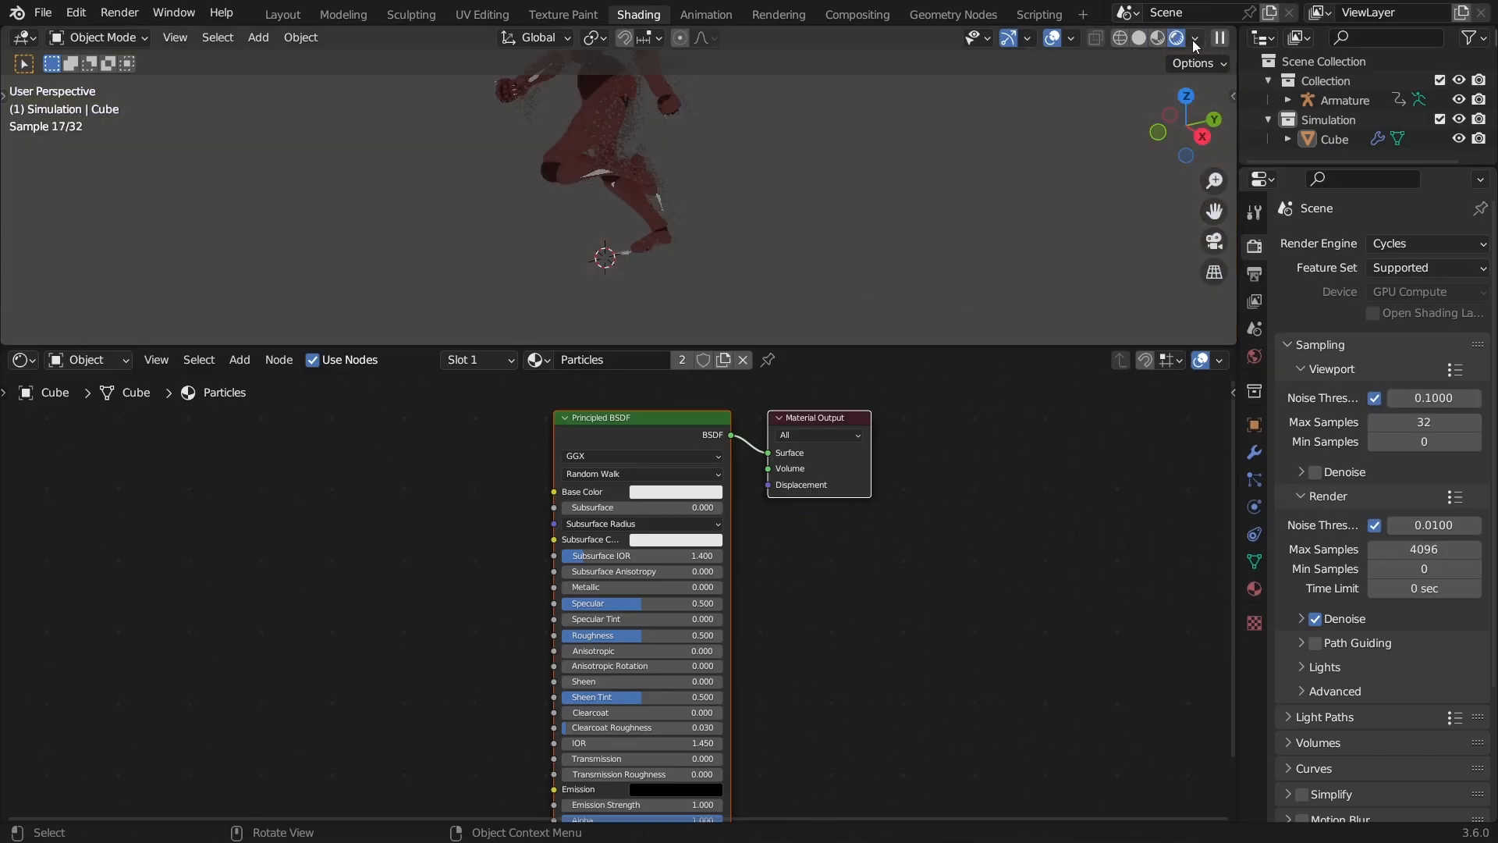
- Add an Attribute node reading lt, try an HSV Clockwise Color Ramp, then delete the ramp
left_click(1176, 37)
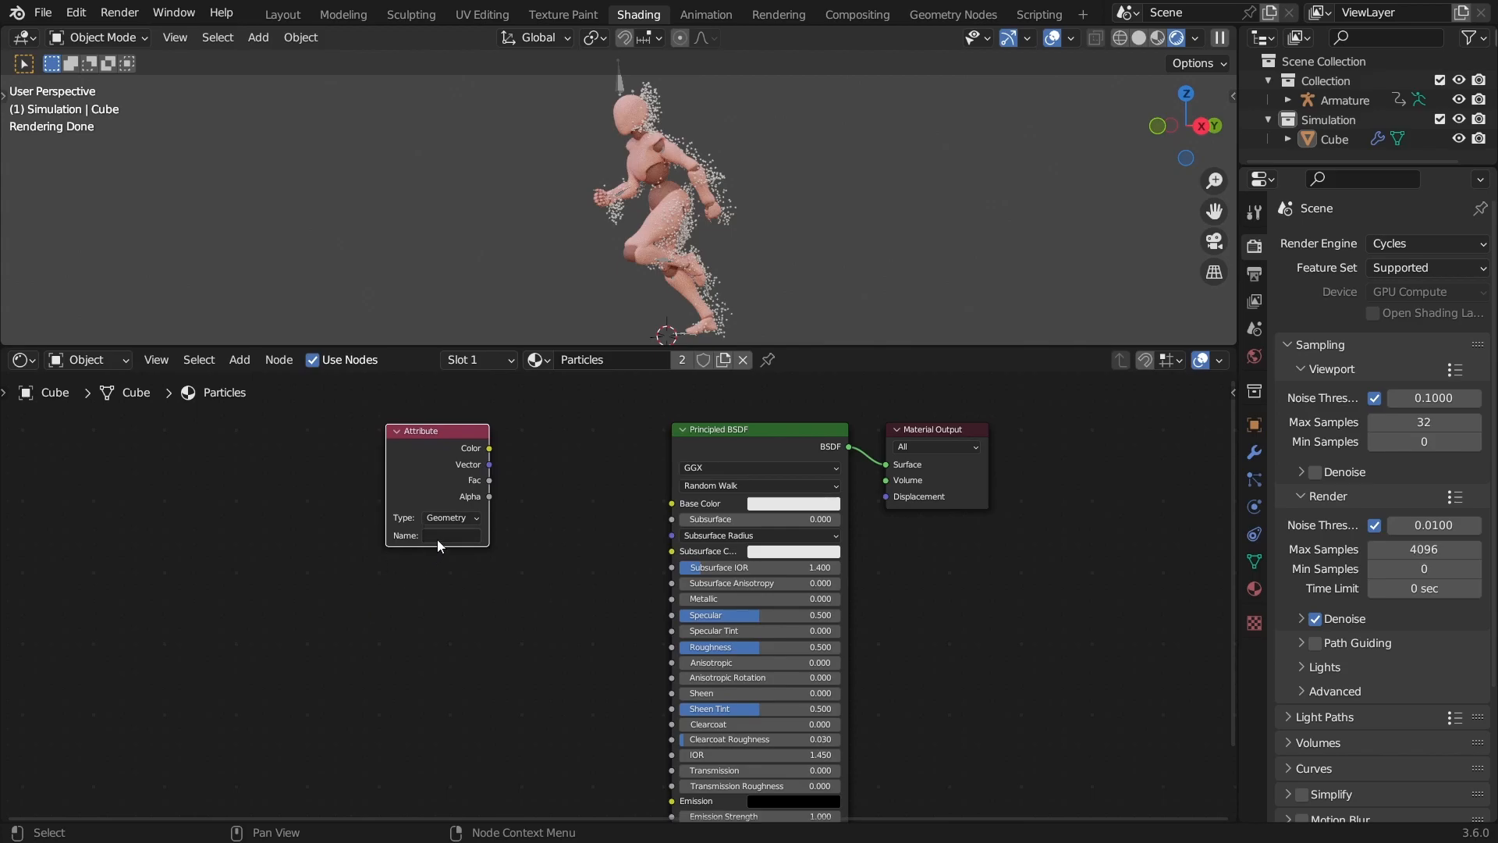
left_click(451, 535)
type("lt")
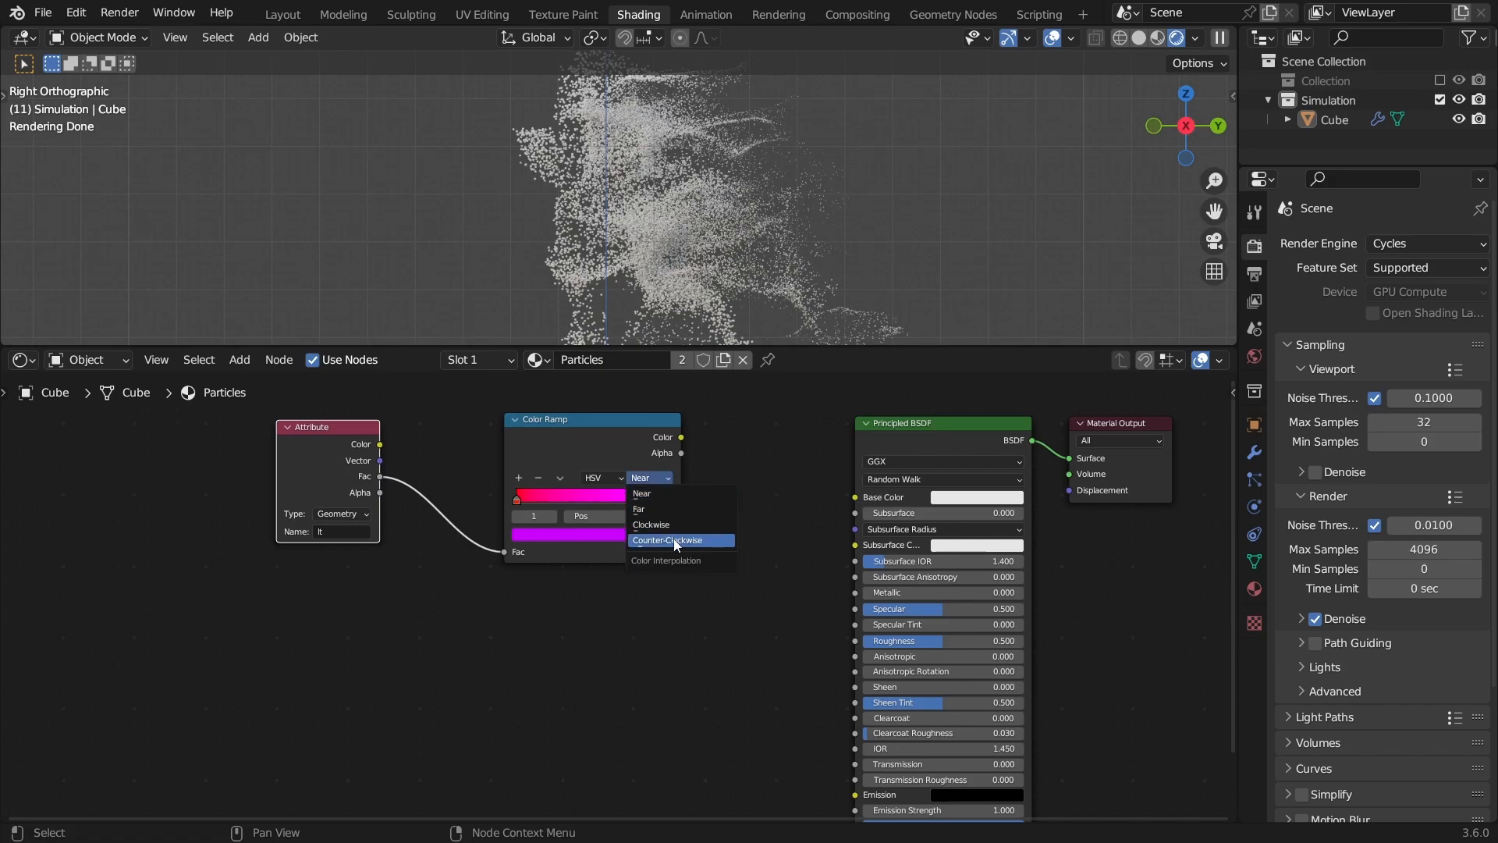
left_click(650, 524)
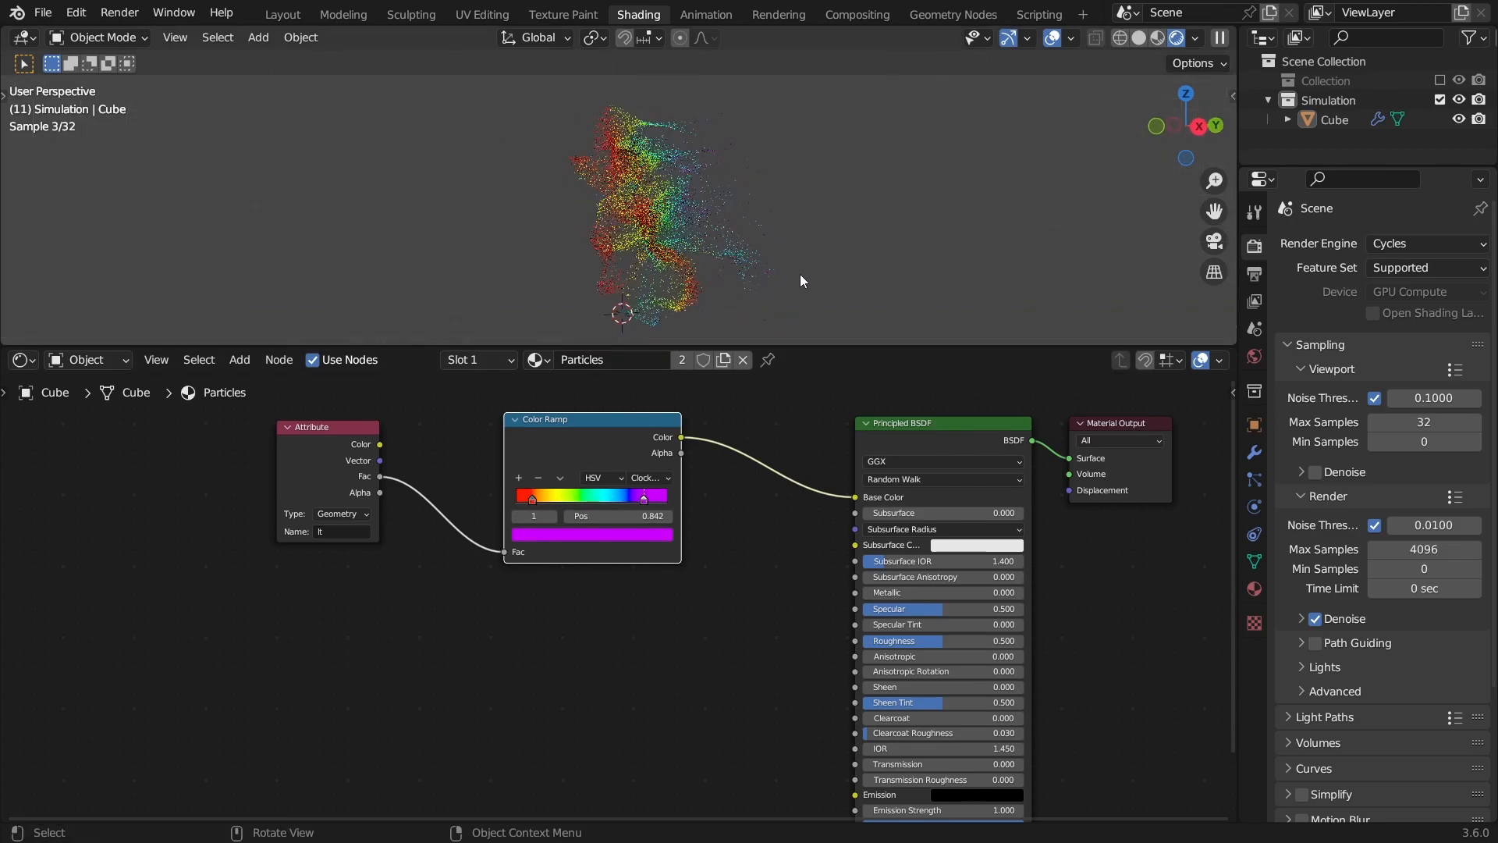
key("space")
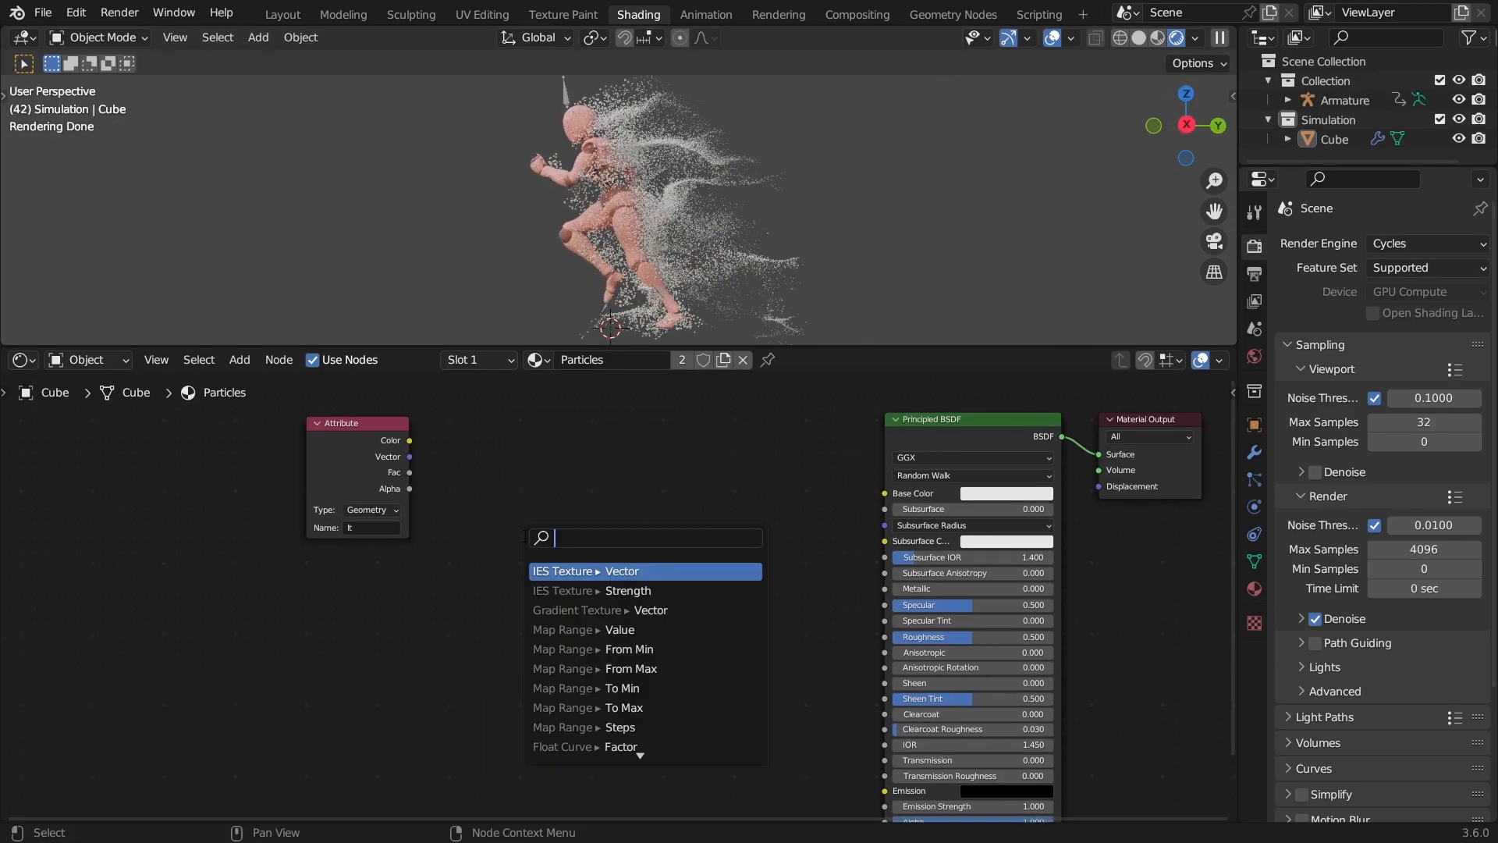
- Map lt to emission strength 25→0 with Smoother Step (From Max 0.44), orange emission, black base
left_click(600, 630)
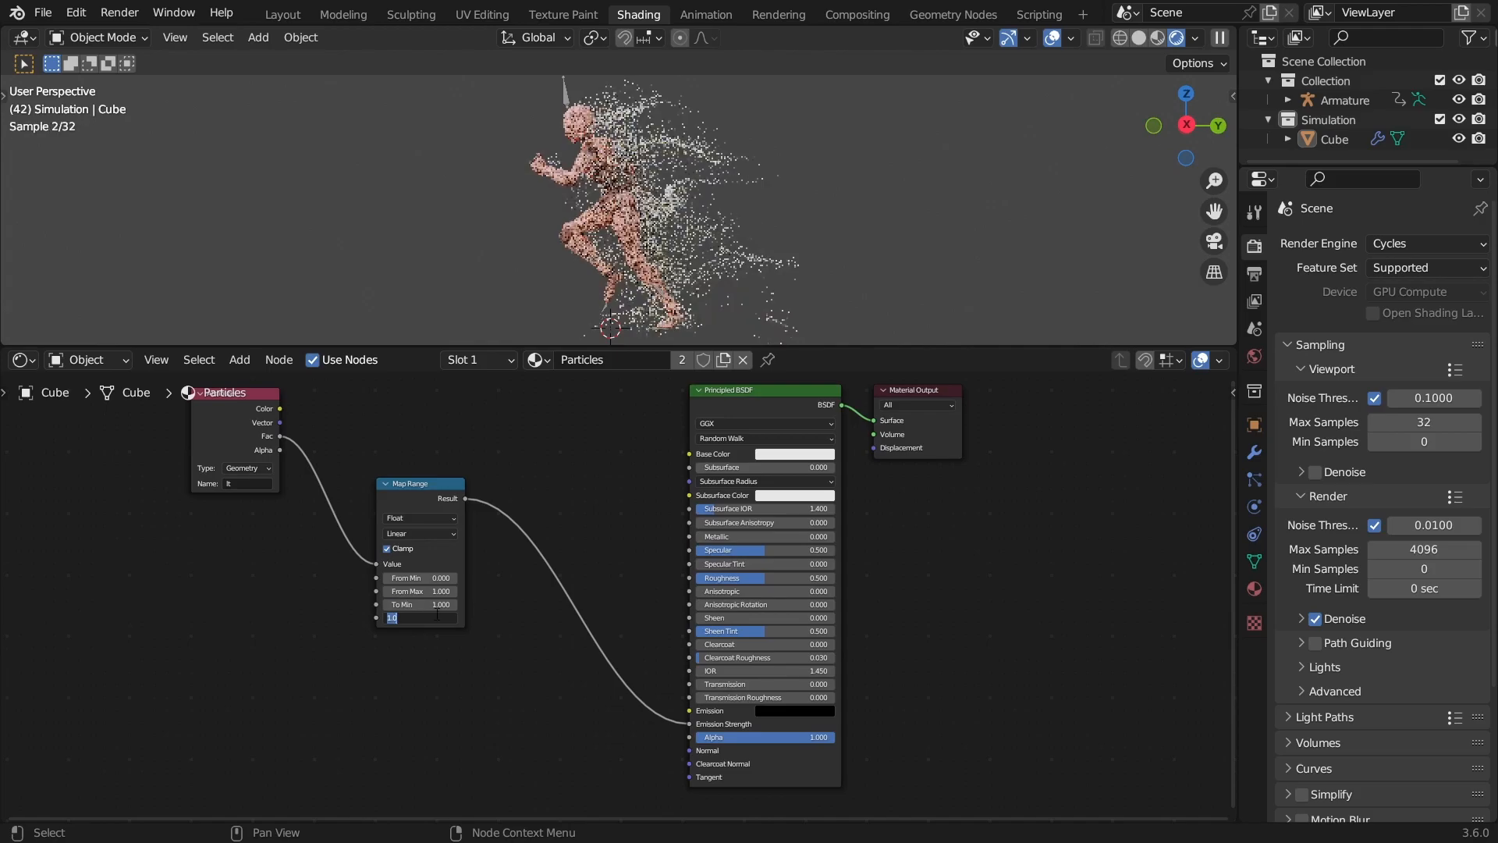
left_click(791, 453)
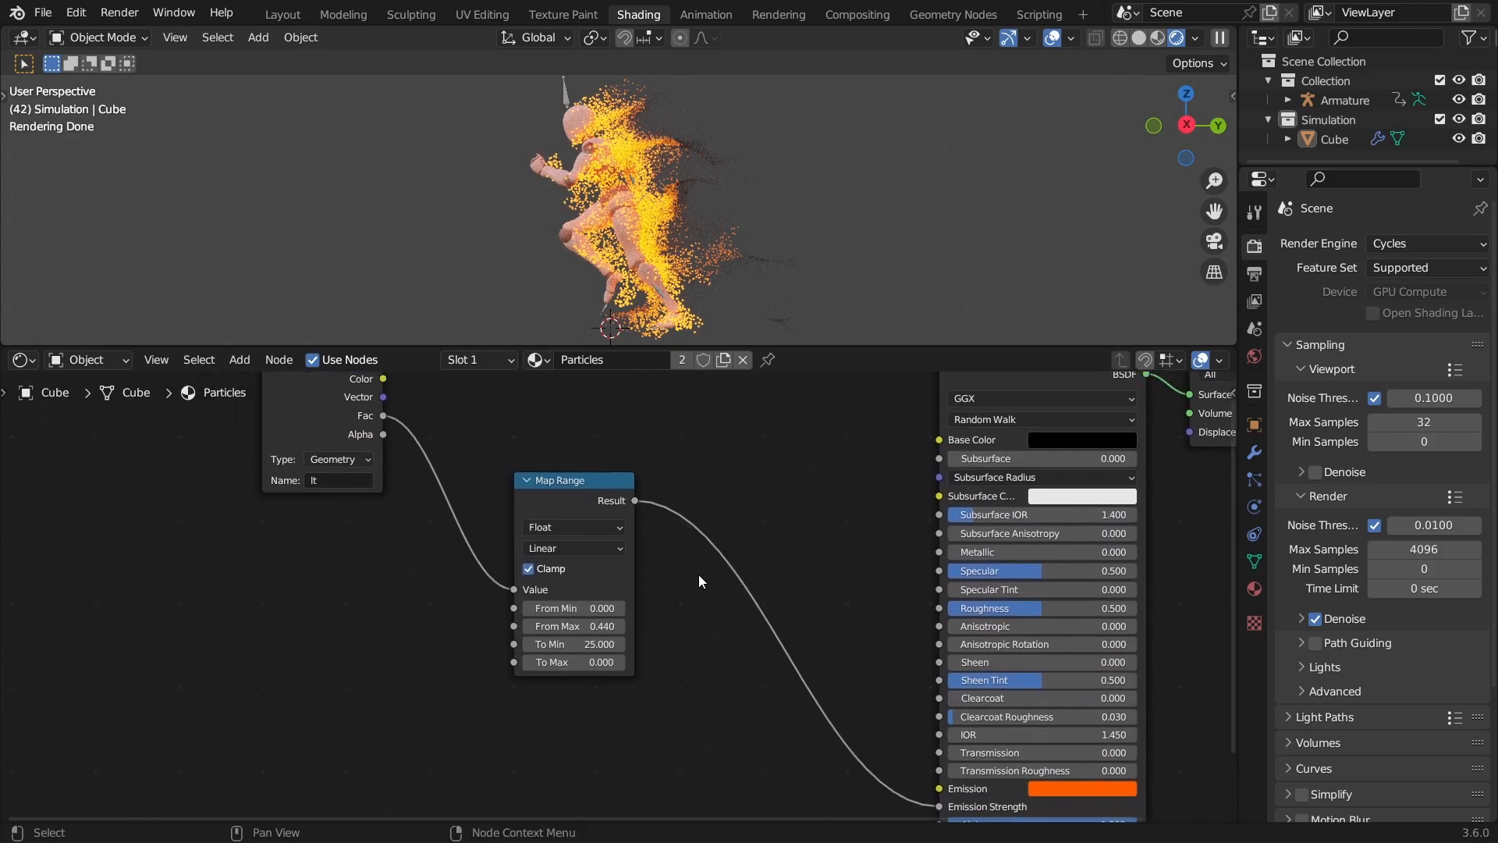
left_click(572, 547)
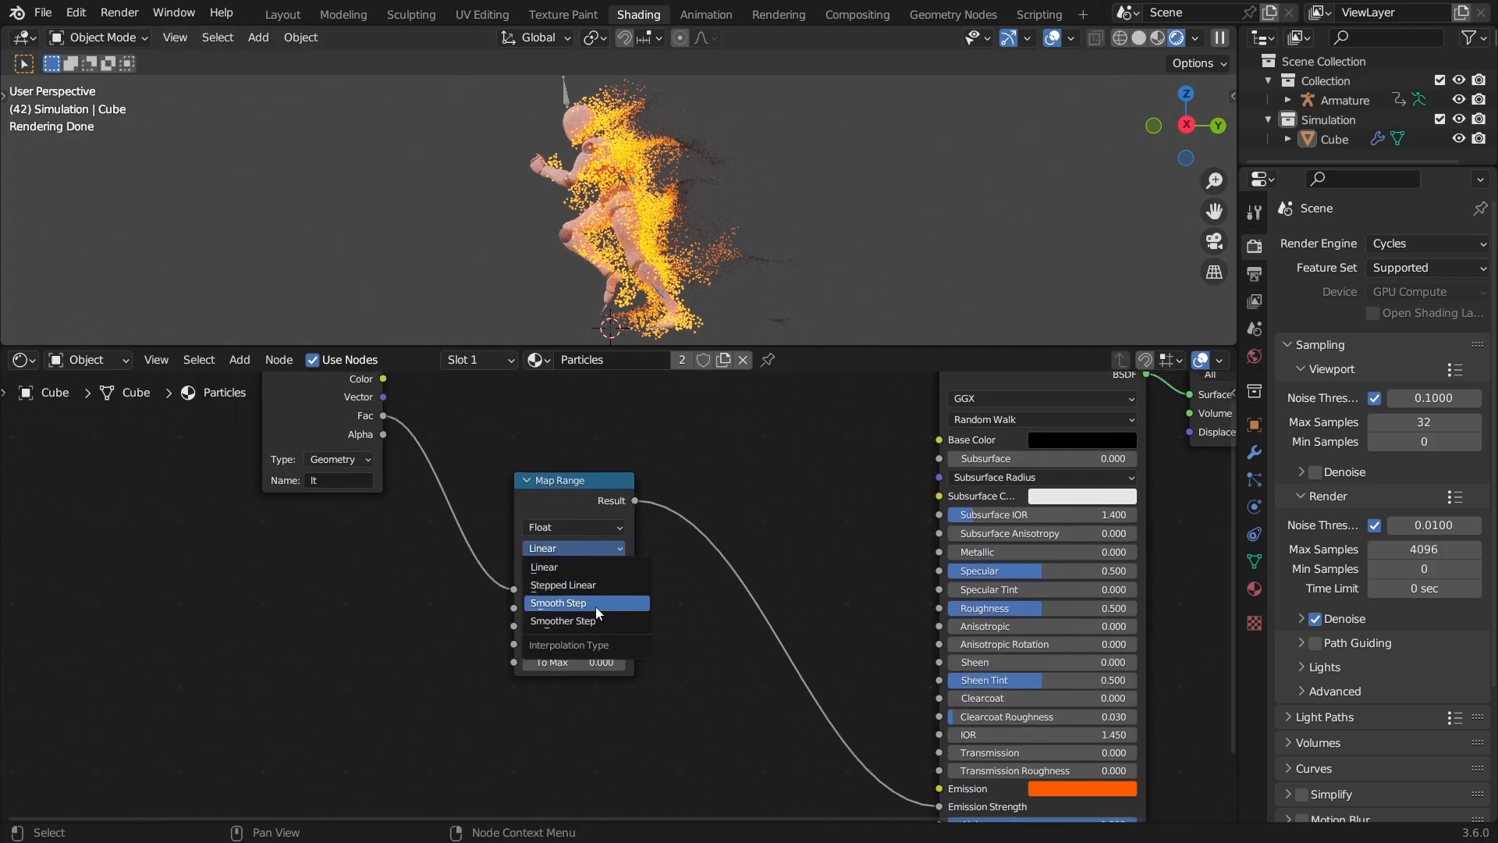
left_click(561, 620)
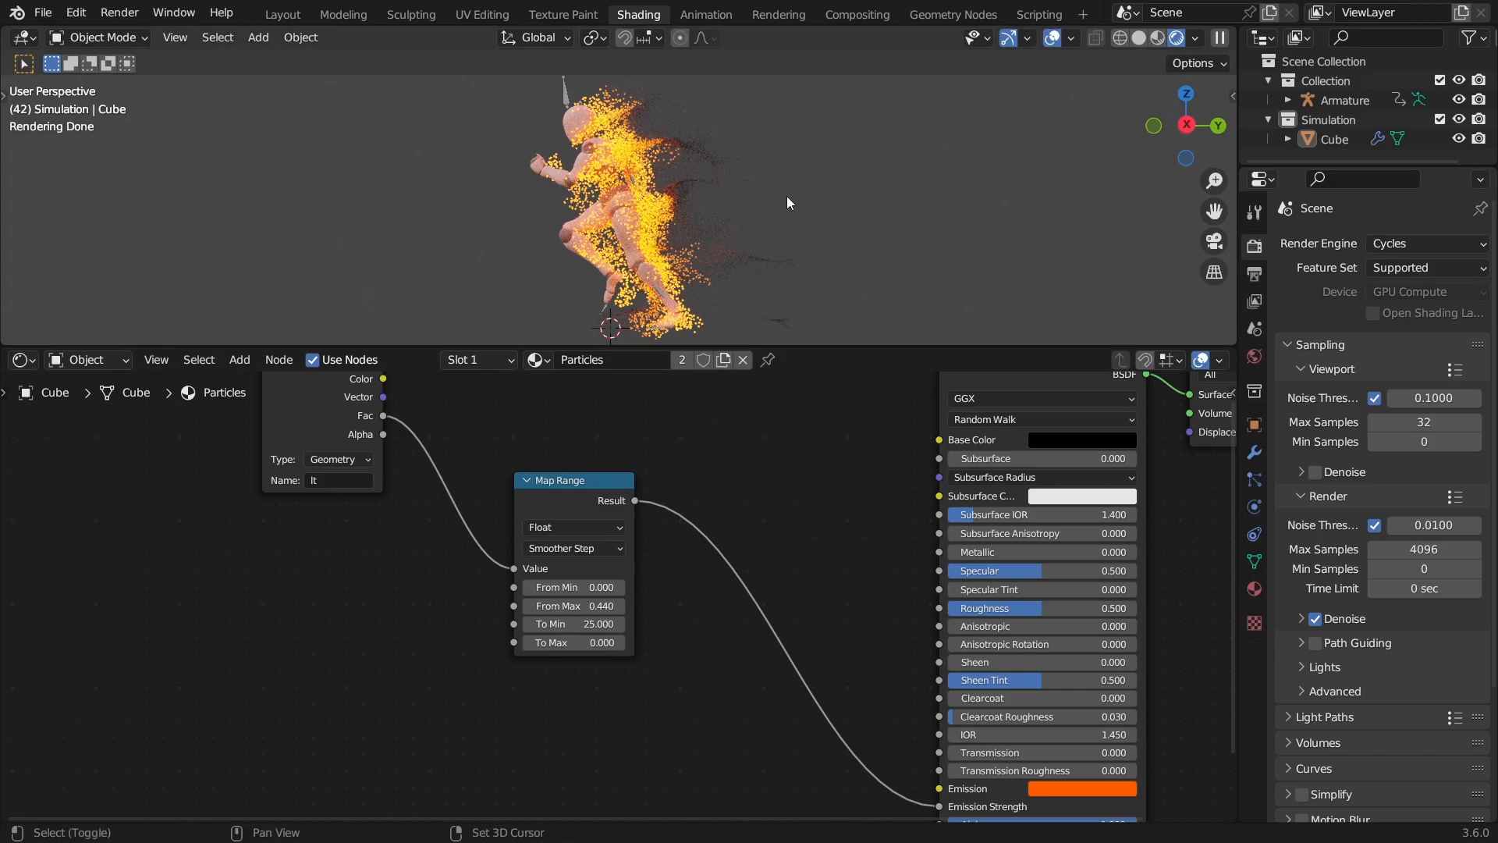
key("Space")
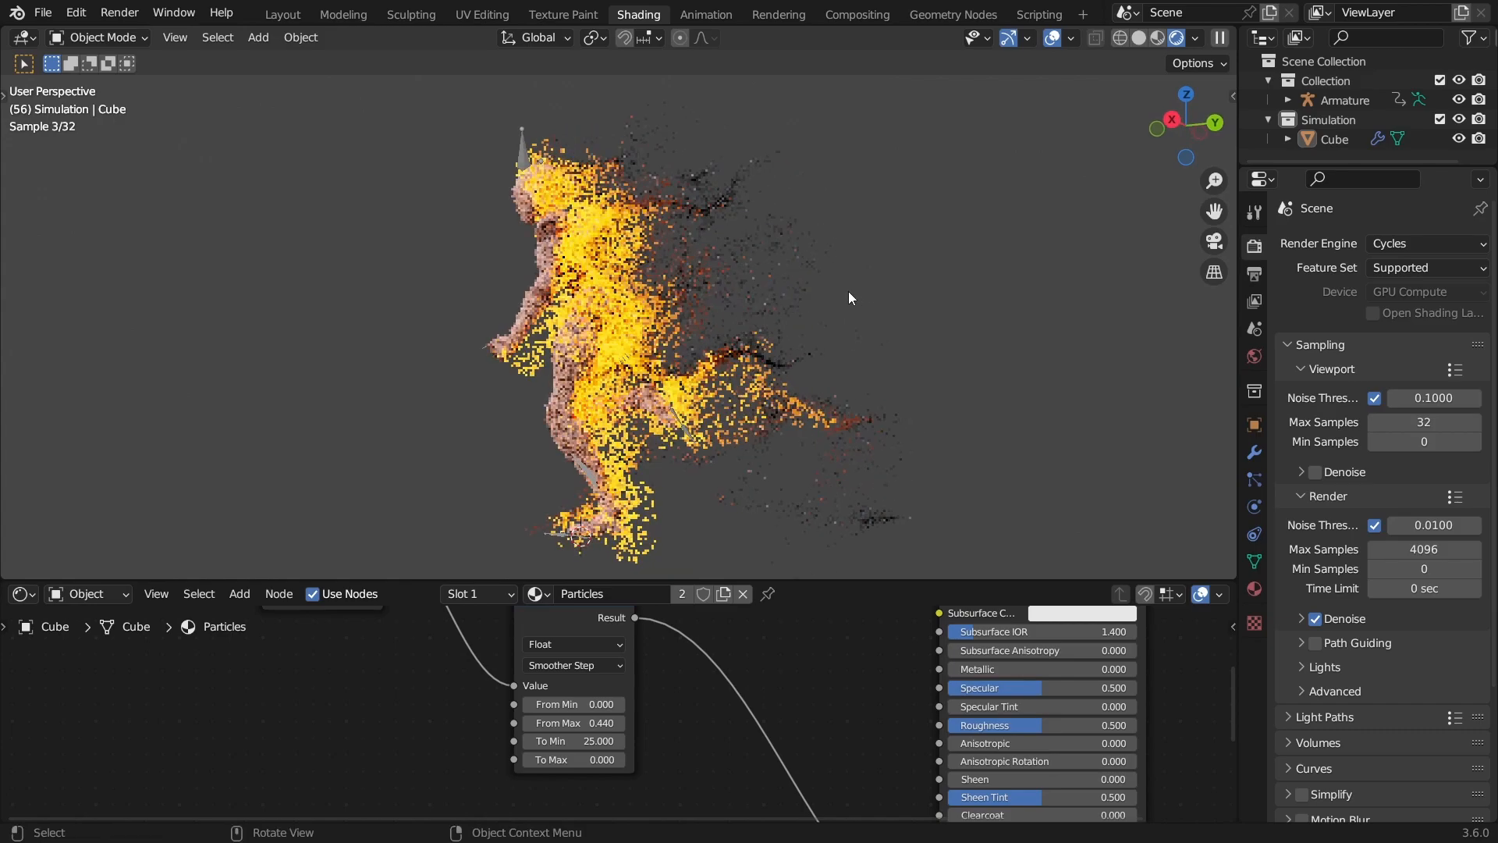
left_click(950, 14)
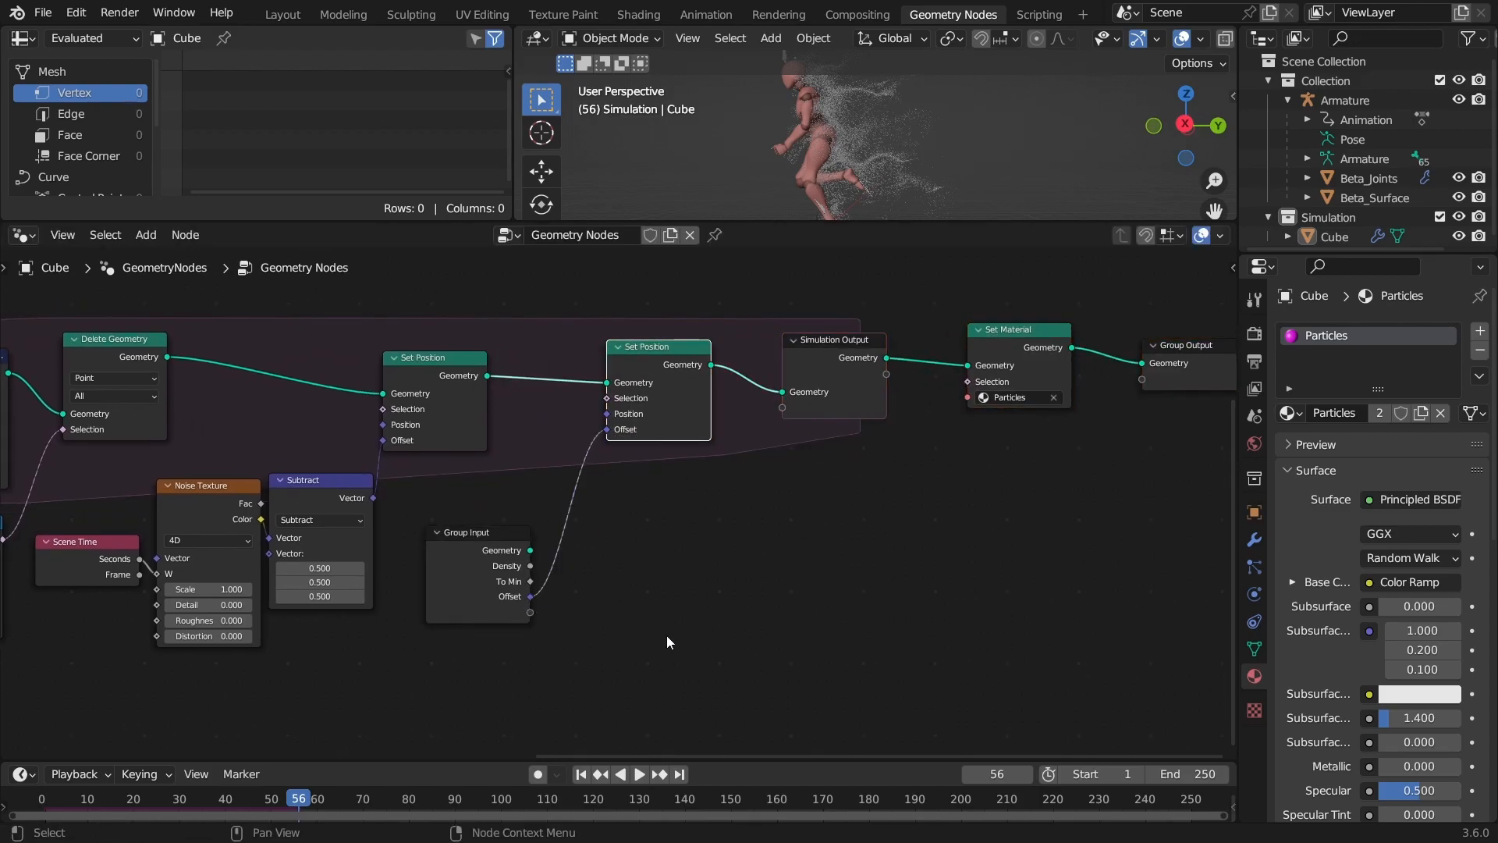
- Link Density, Map Range To Min, Offset, Material and Object sockets to the Group Input
left_click(476, 559)
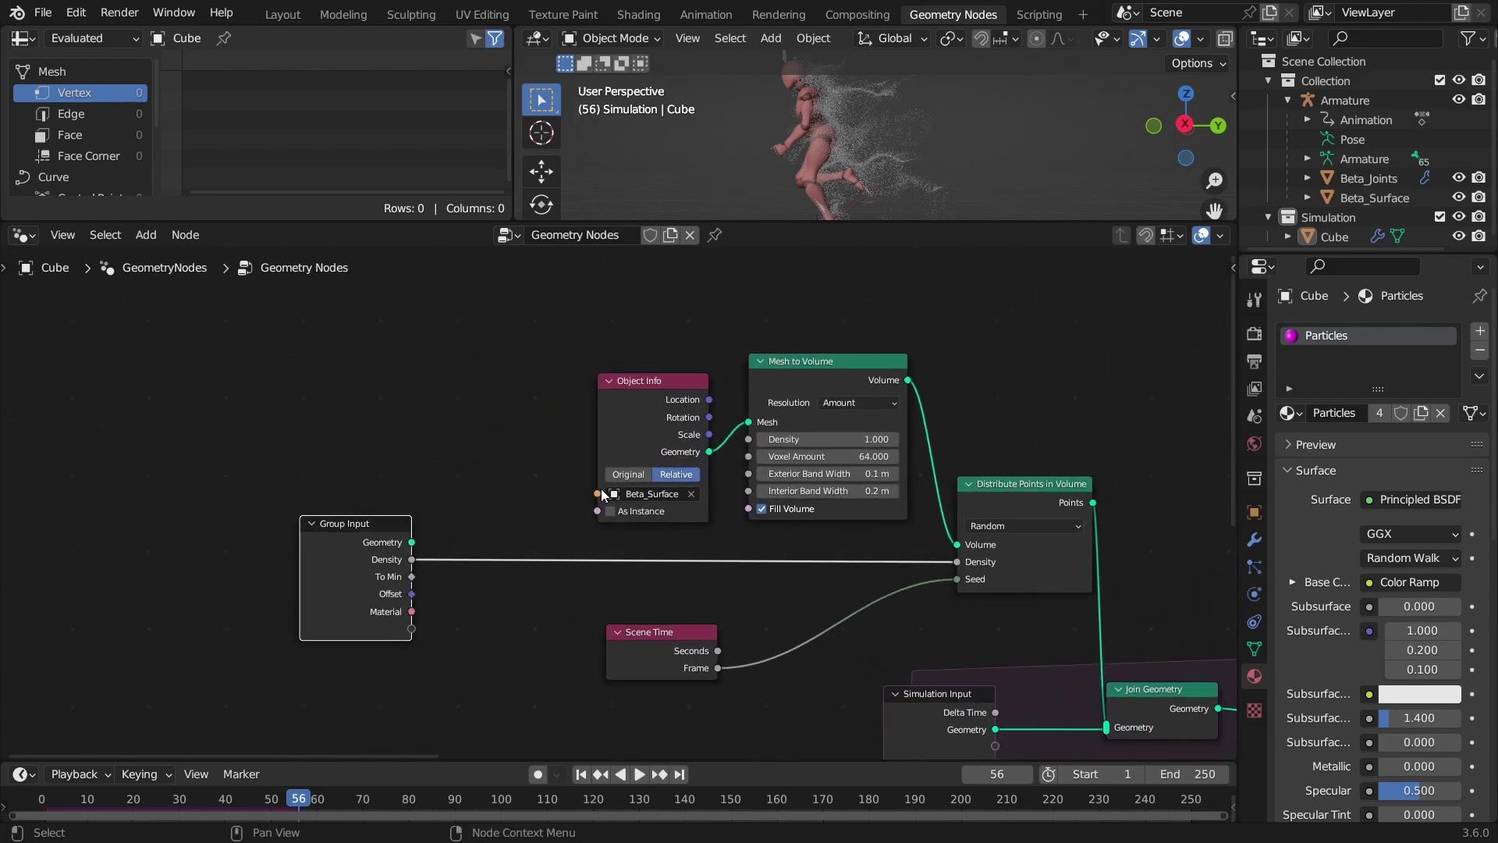
key("ctrl+s")
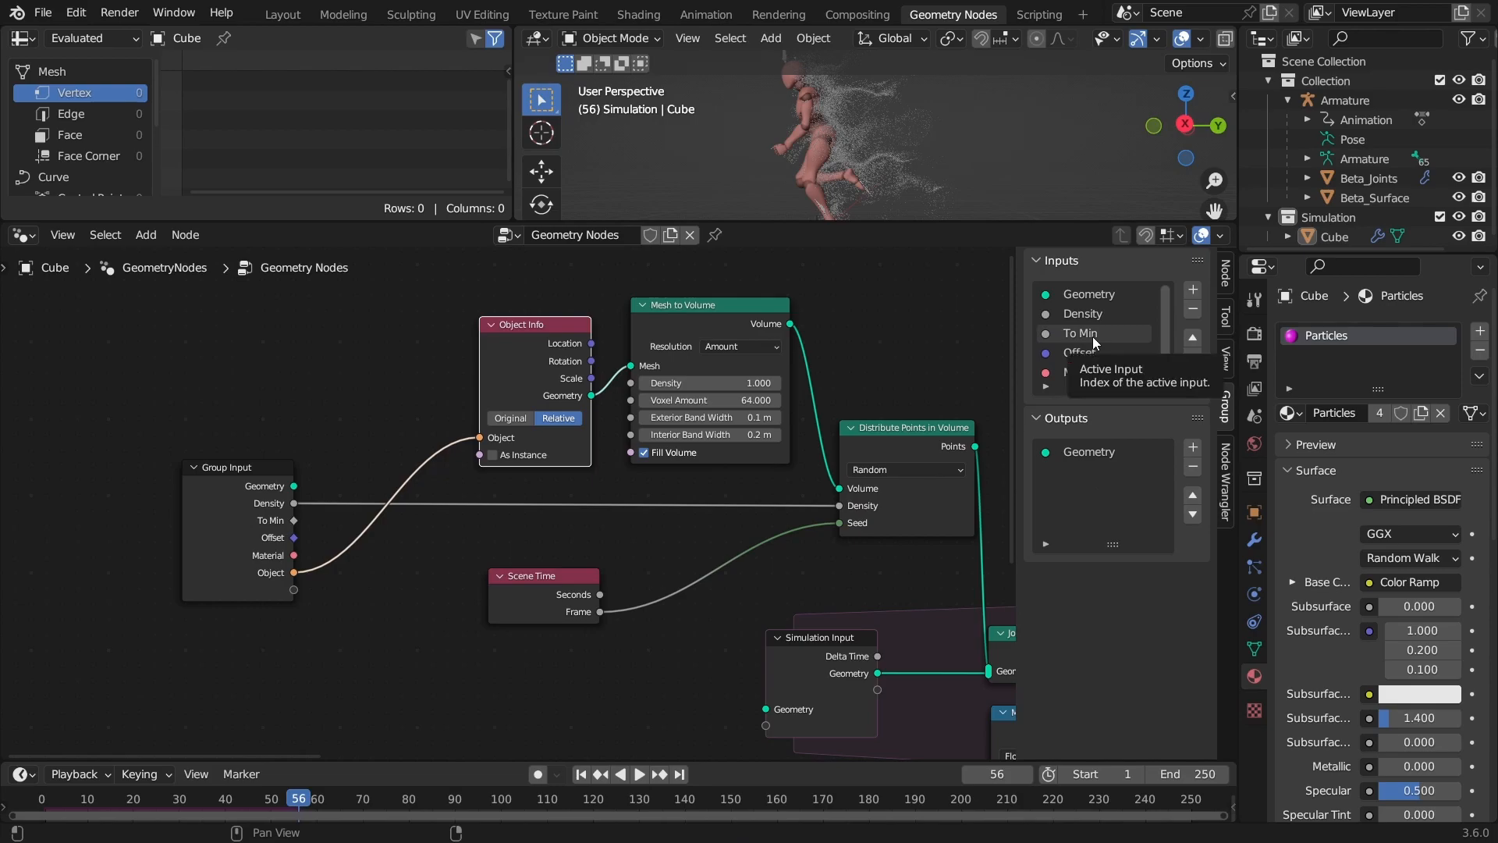
left_click(1089, 333)
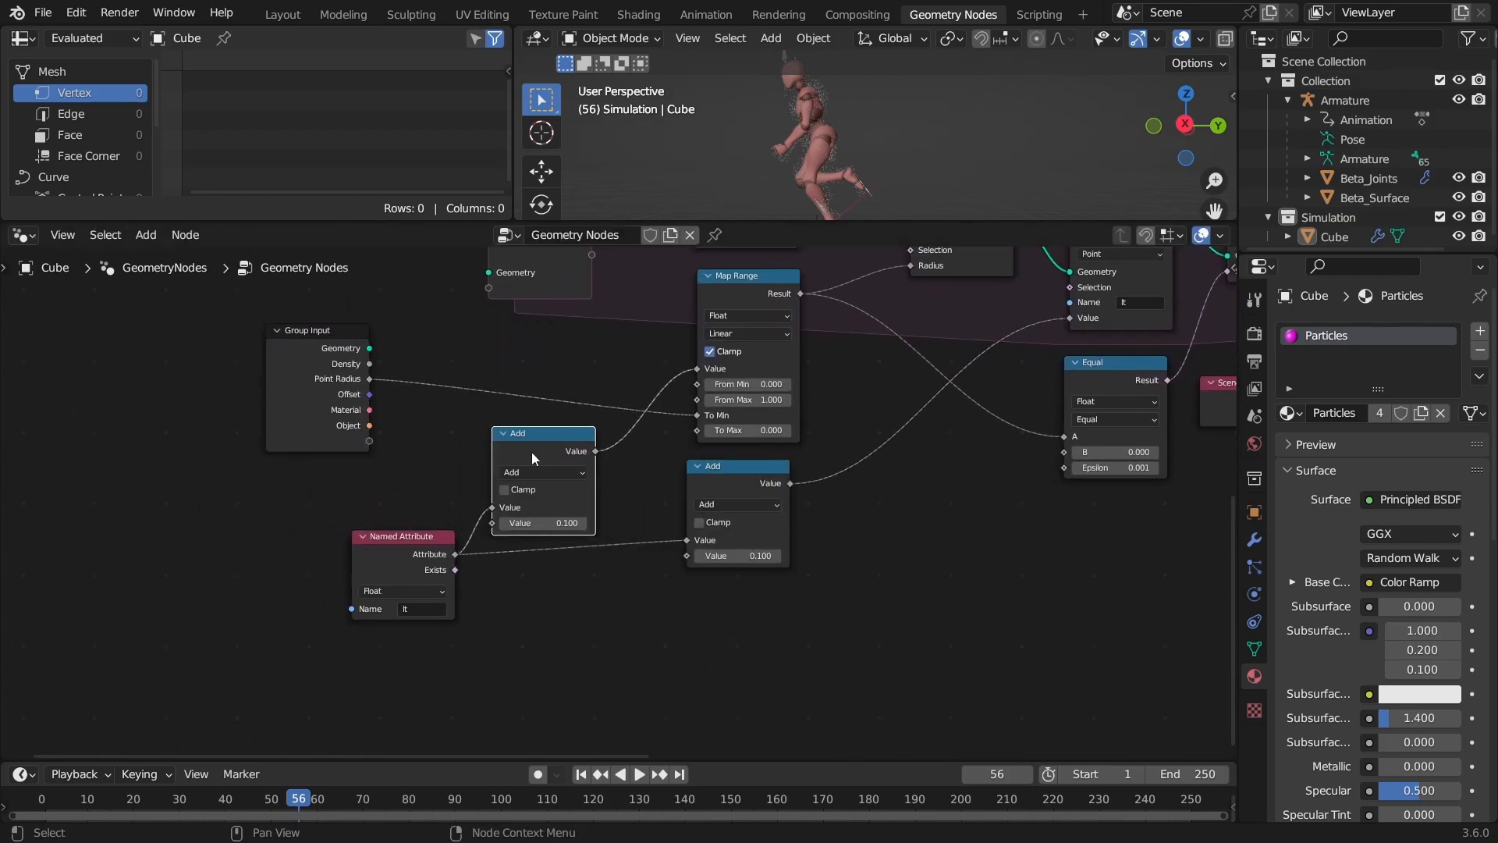
- Rename group inputs, expose shrinking speed and noise speed/strength, save, and return to Layout
left_click(558, 471)
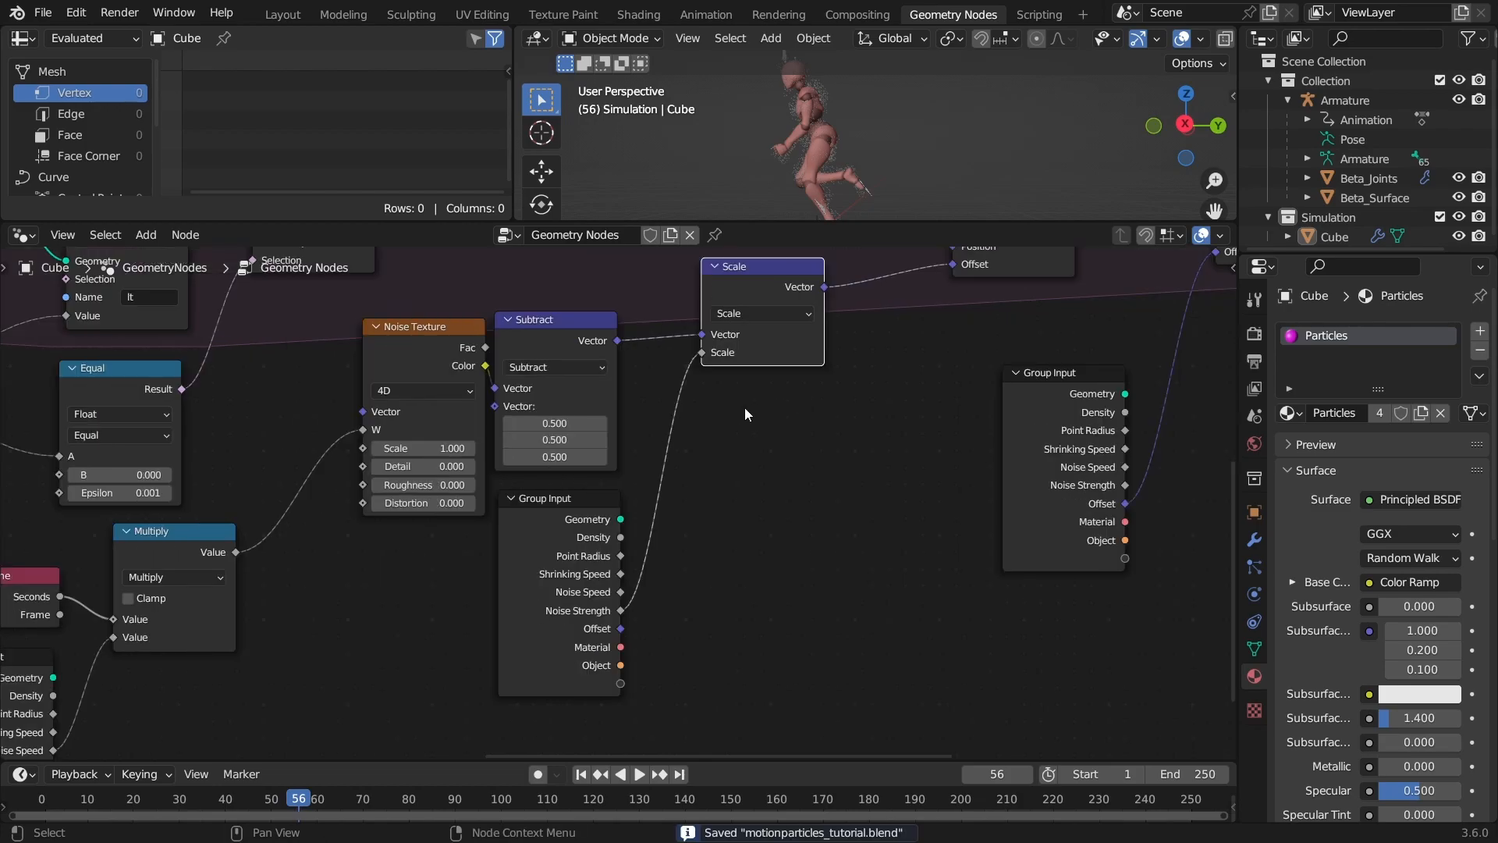
left_click(282, 14)
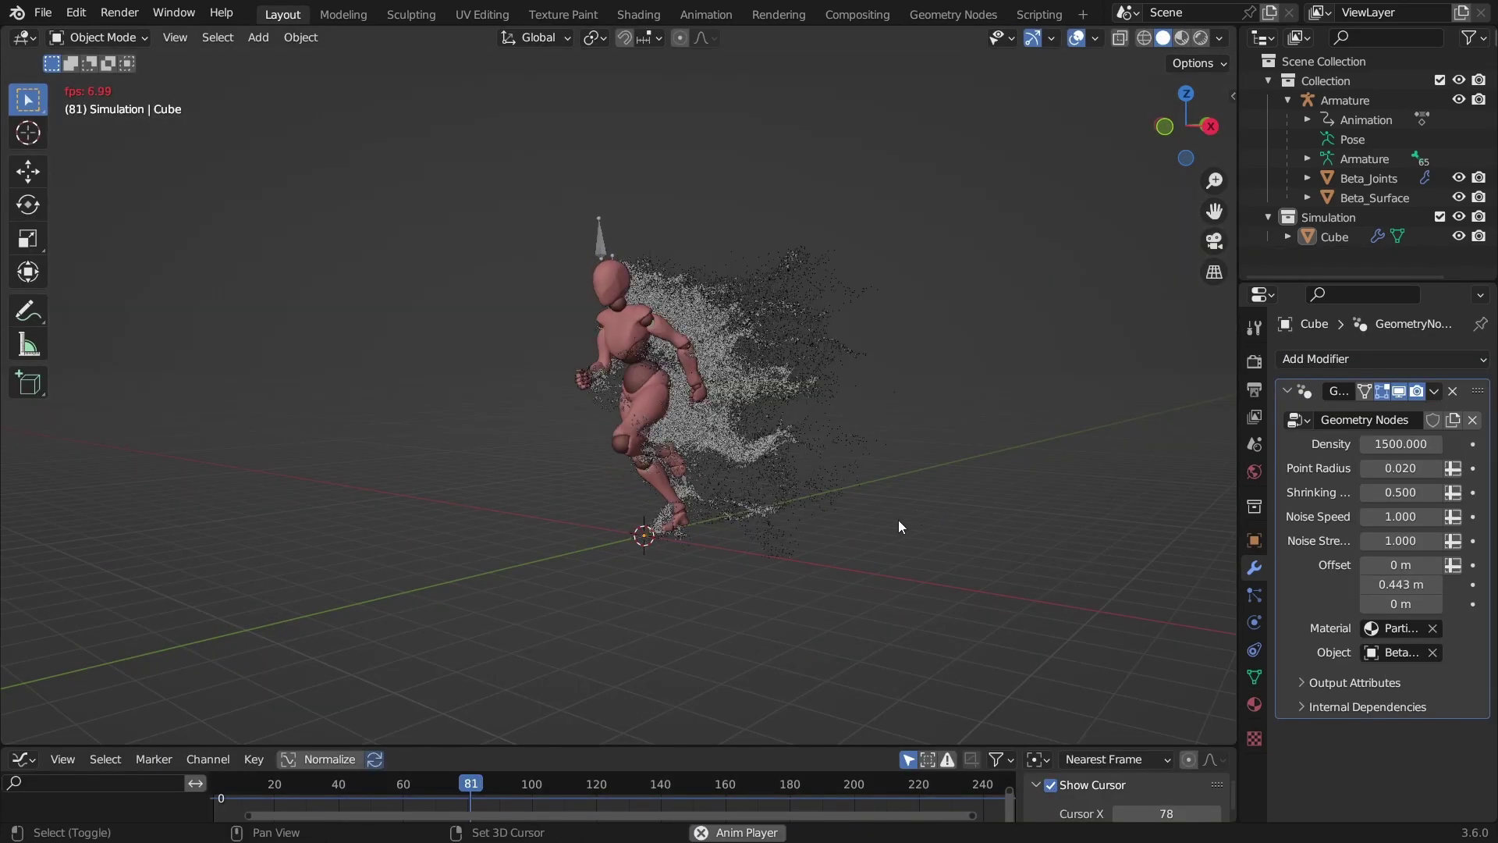